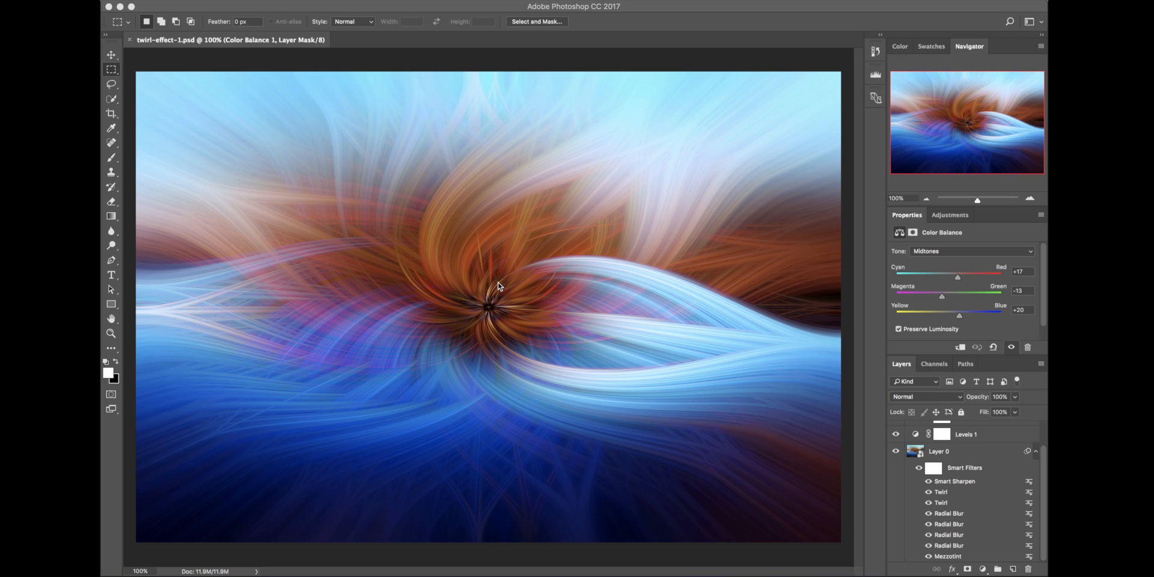
{"action": "mouse_move", "coordinate": [517, 256]}
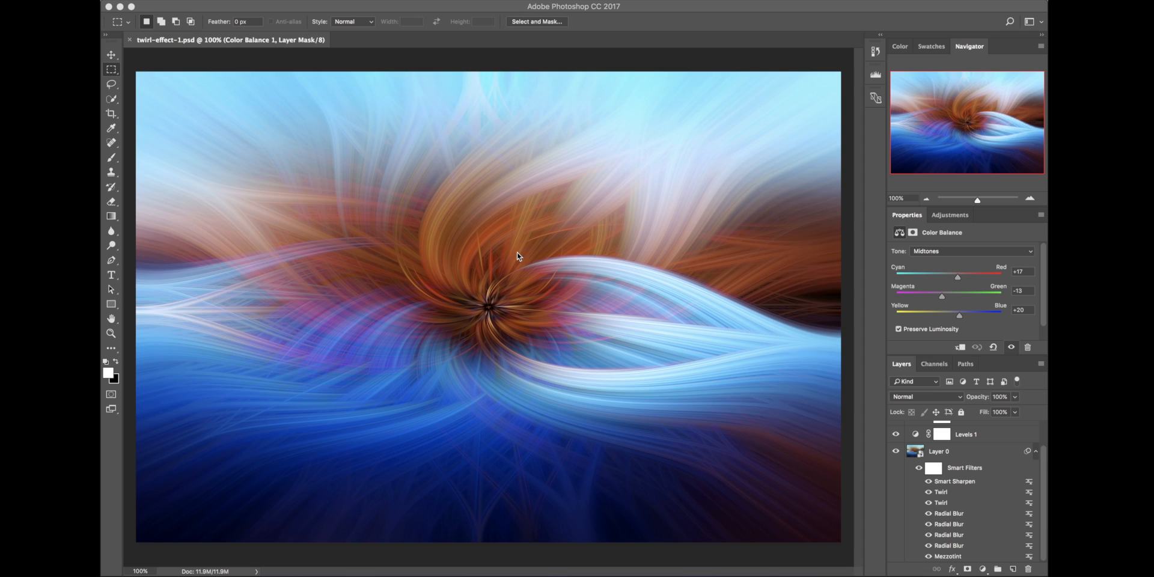
{"action": "mouse_move", "coordinate": [497, 311]}
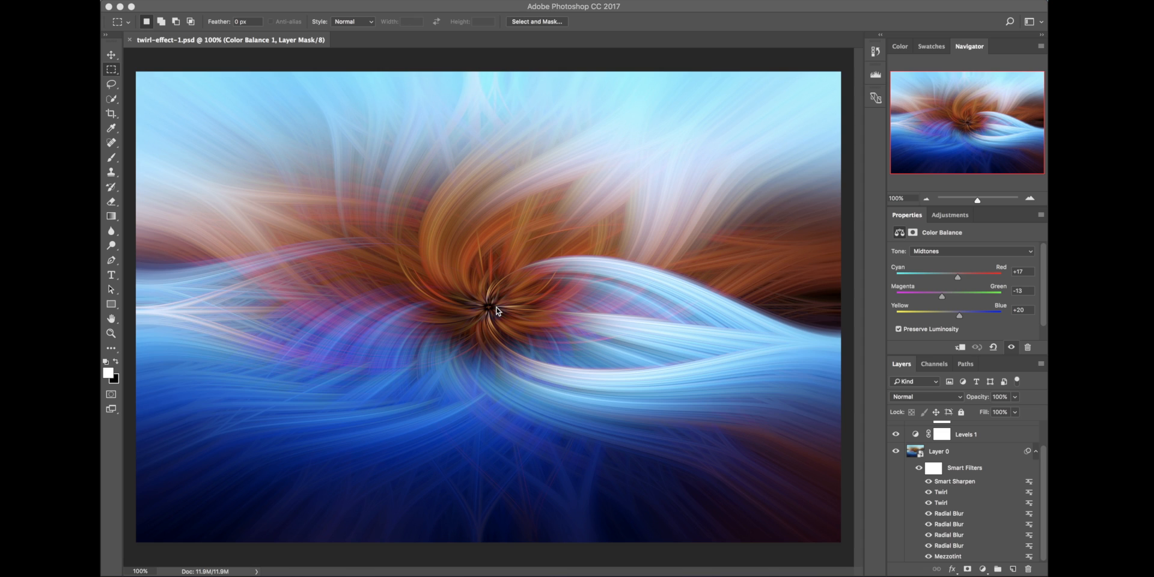
Compare twirl-effect-1.psd with _DSC0644-Edit.jpg, leaving the lake photo in front
{"action": "left_click", "coordinate": [397, 39]}
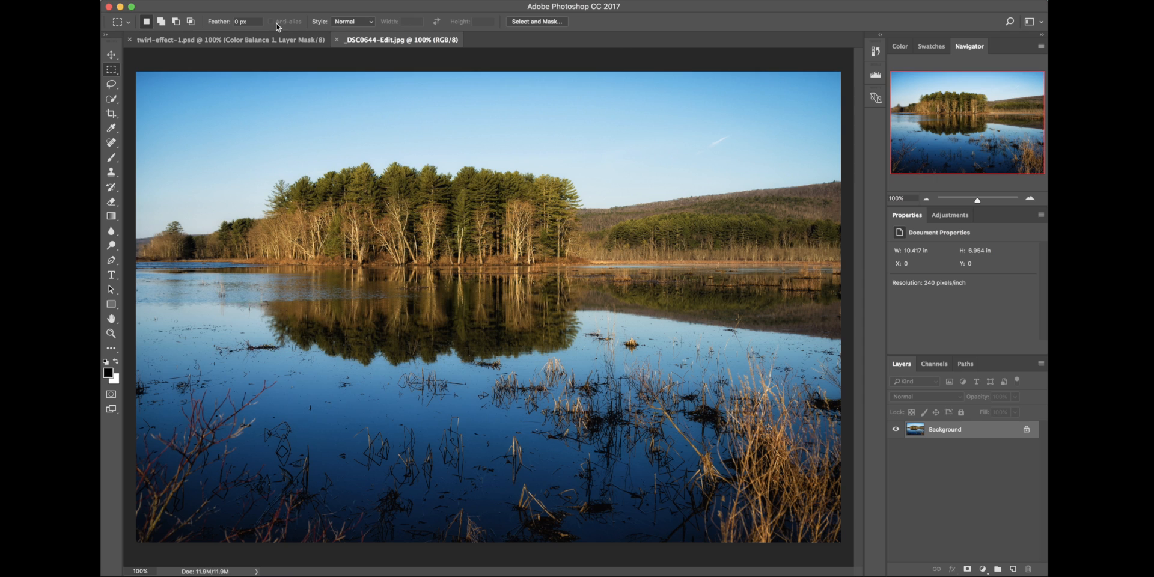
{"action": "left_click", "coordinate": [228, 40]}
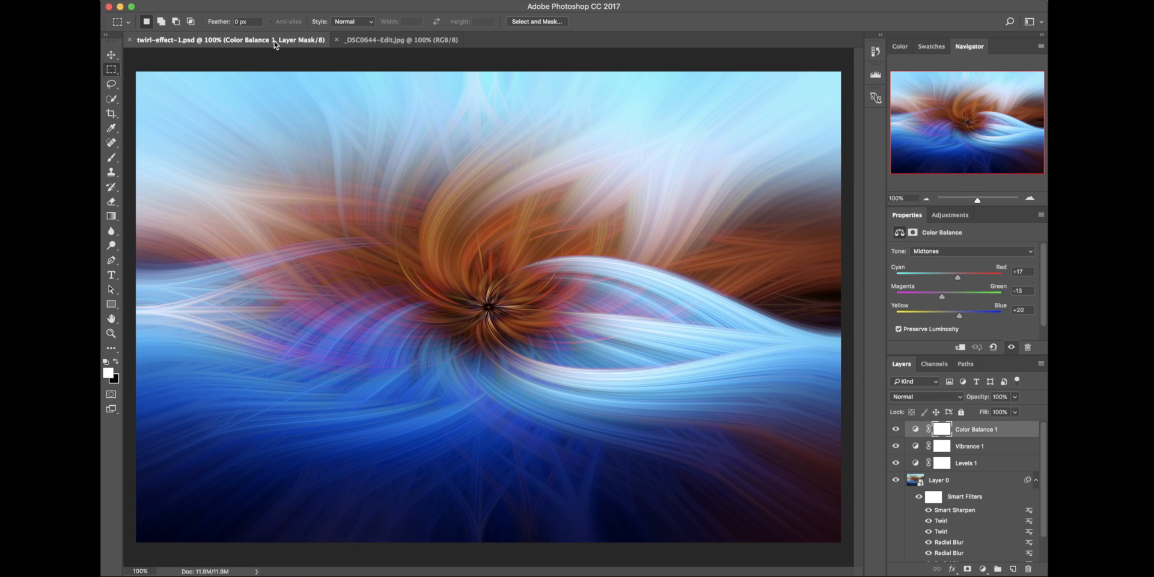
{"action": "mouse_move", "coordinate": [342, 39]}
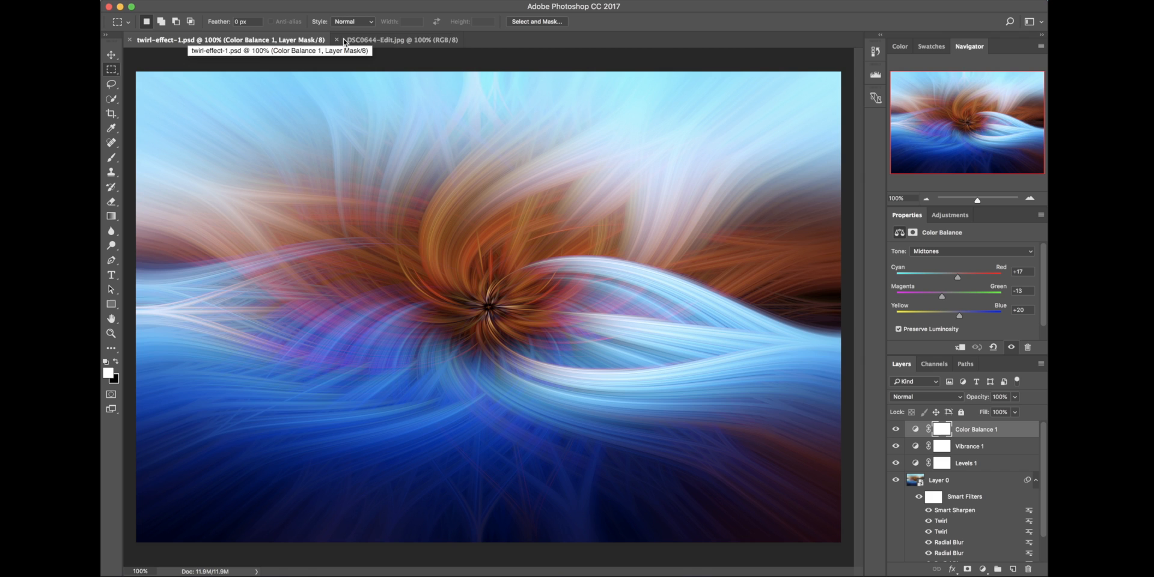
{"action": "mouse_move", "coordinate": [434, 39]}
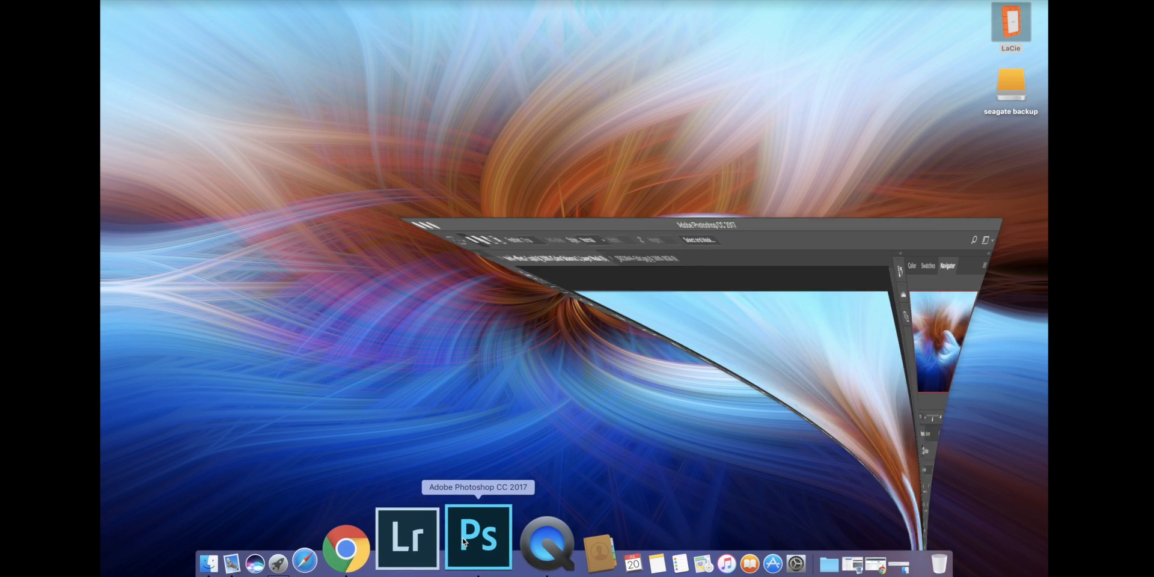
{"action": "left_click", "coordinate": [478, 536]}
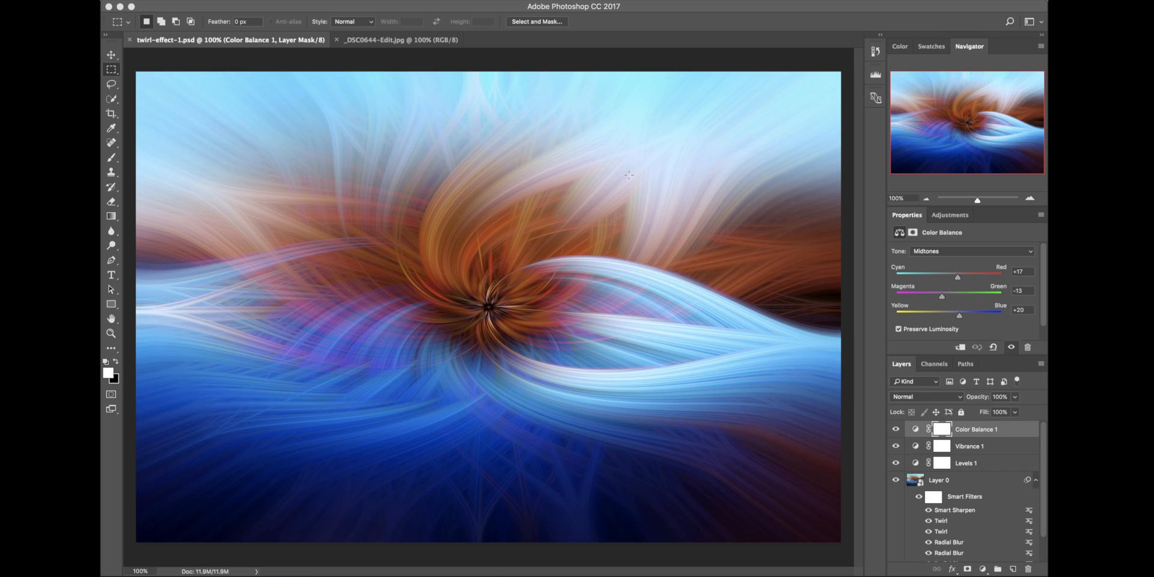
{"action": "scroll", "scroll_direction": "down", "scroll_amount": 3}
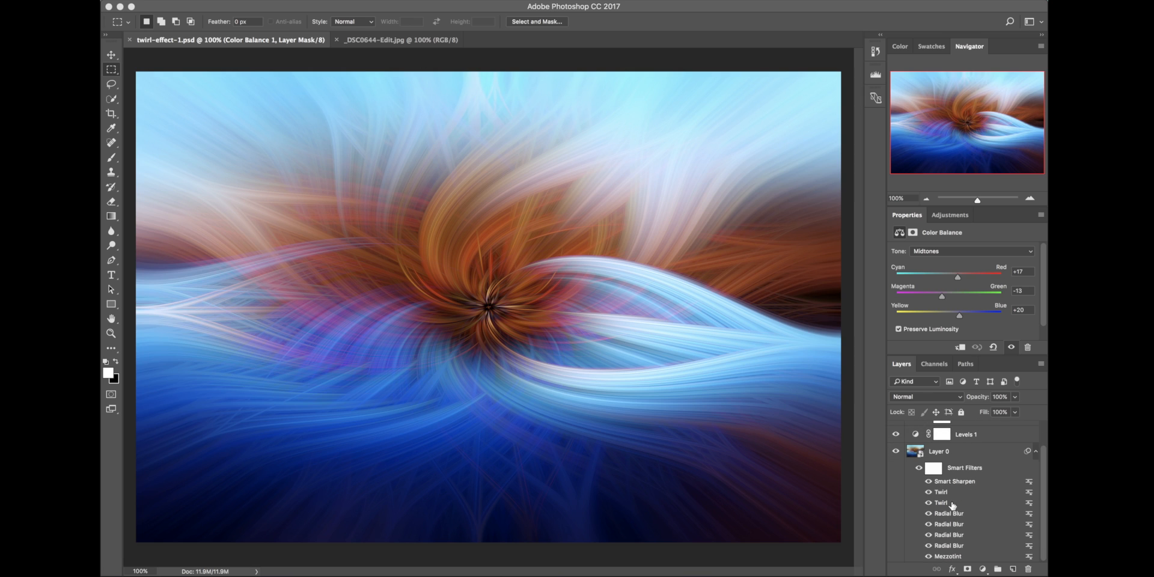
{"action": "scroll", "scroll_direction": "up", "scroll_amount": 3}
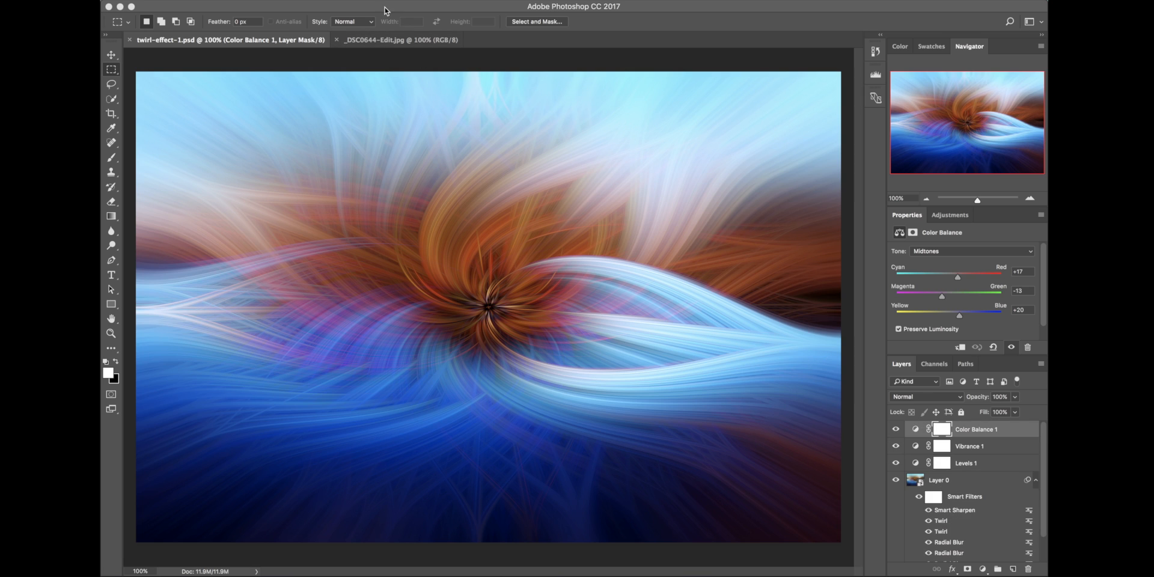
{"action": "left_click", "coordinate": [398, 39]}
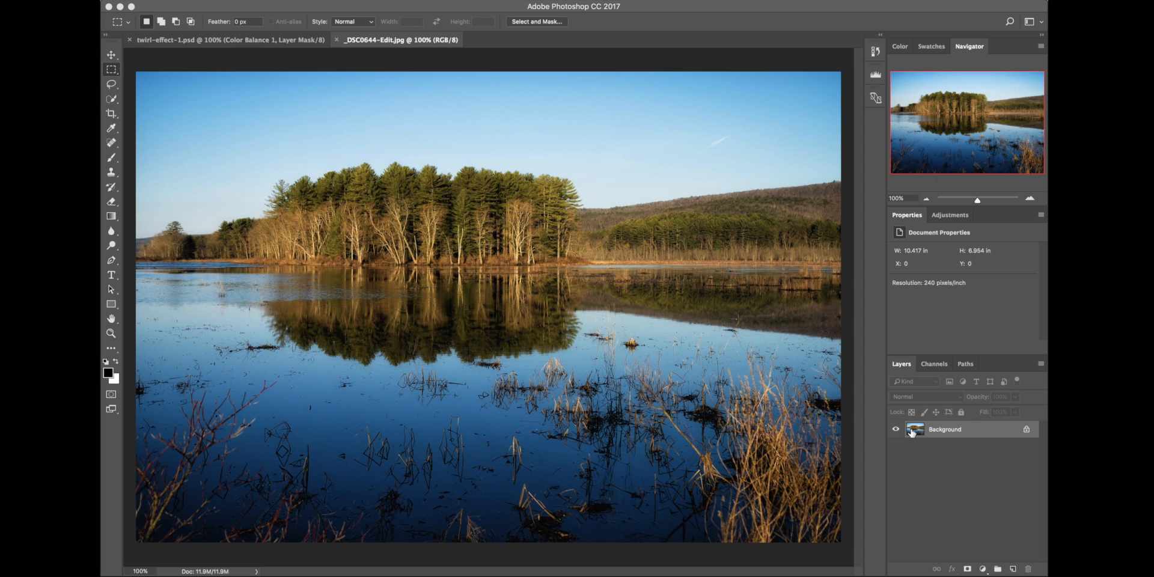
{"action": "mouse_move", "coordinate": [941, 440]}
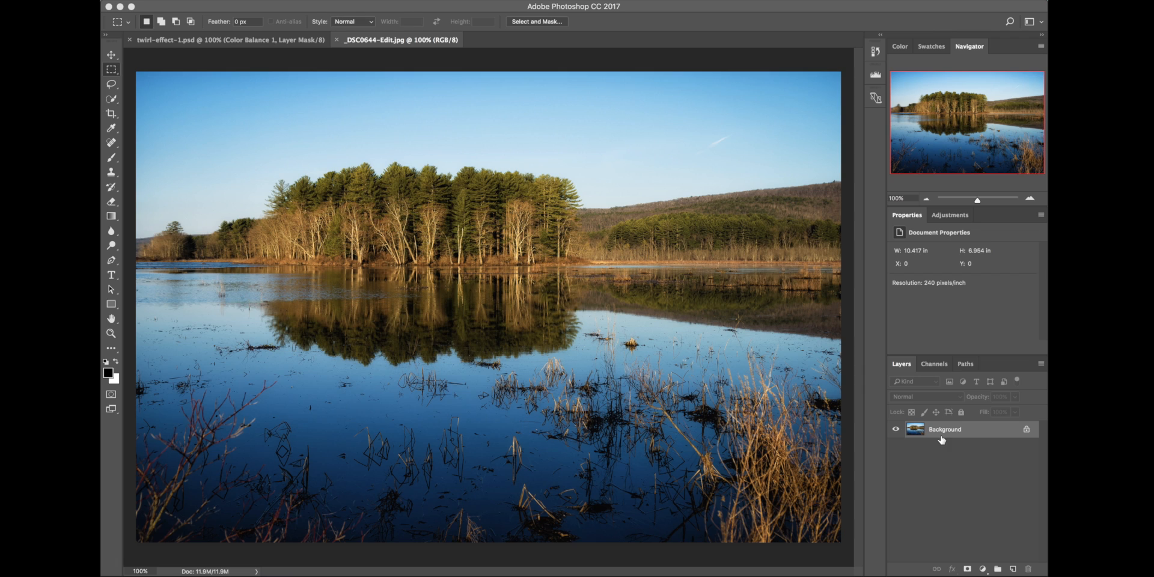
Convert the lake photo's Background layer into a smart object named Layer 0
{"action": "right_click", "coordinate": [945, 429]}
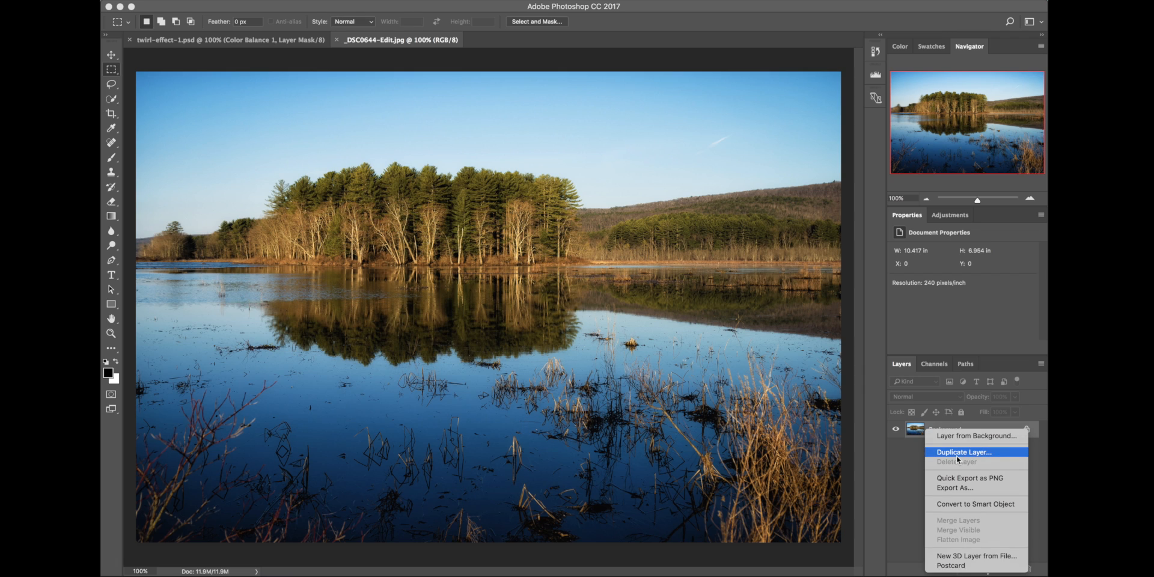
{"action": "mouse_move", "coordinate": [974, 504]}
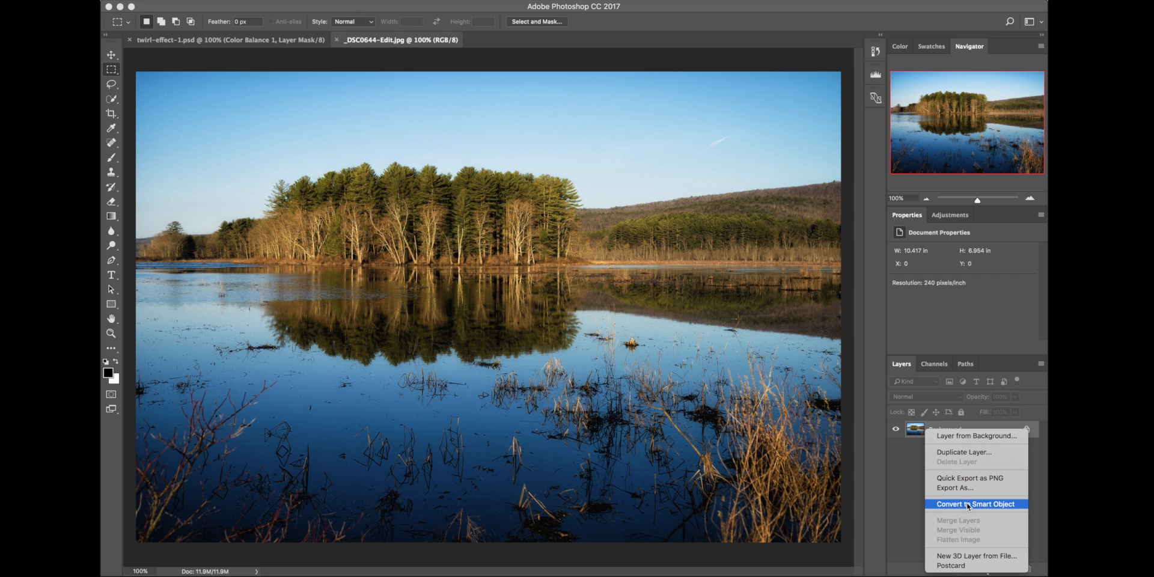
{"action": "left_click", "coordinate": [975, 504]}
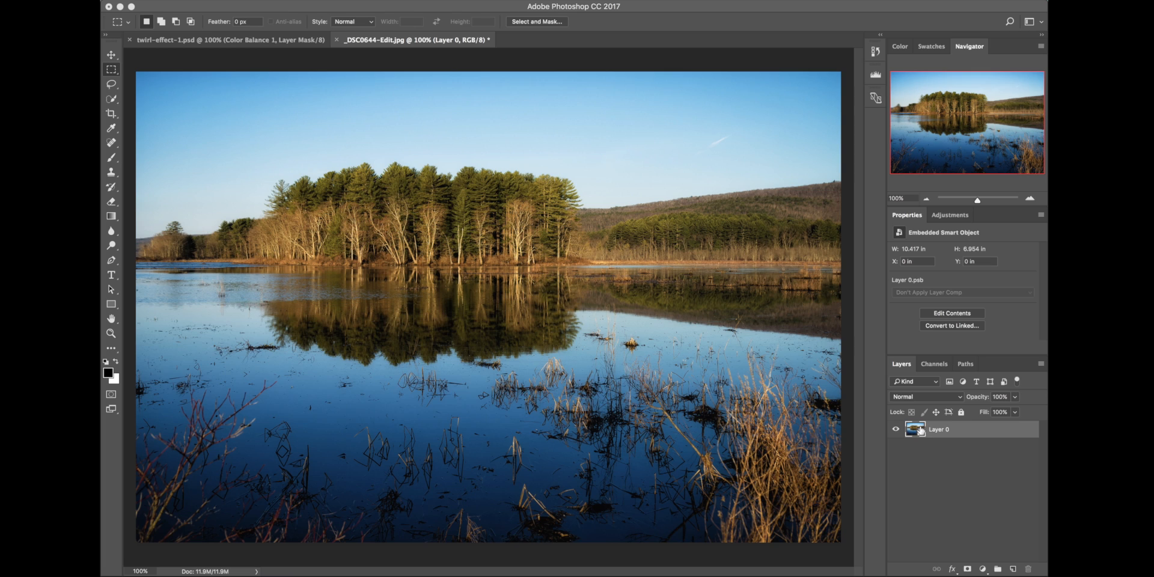
{"action": "mouse_move", "coordinate": [922, 433]}
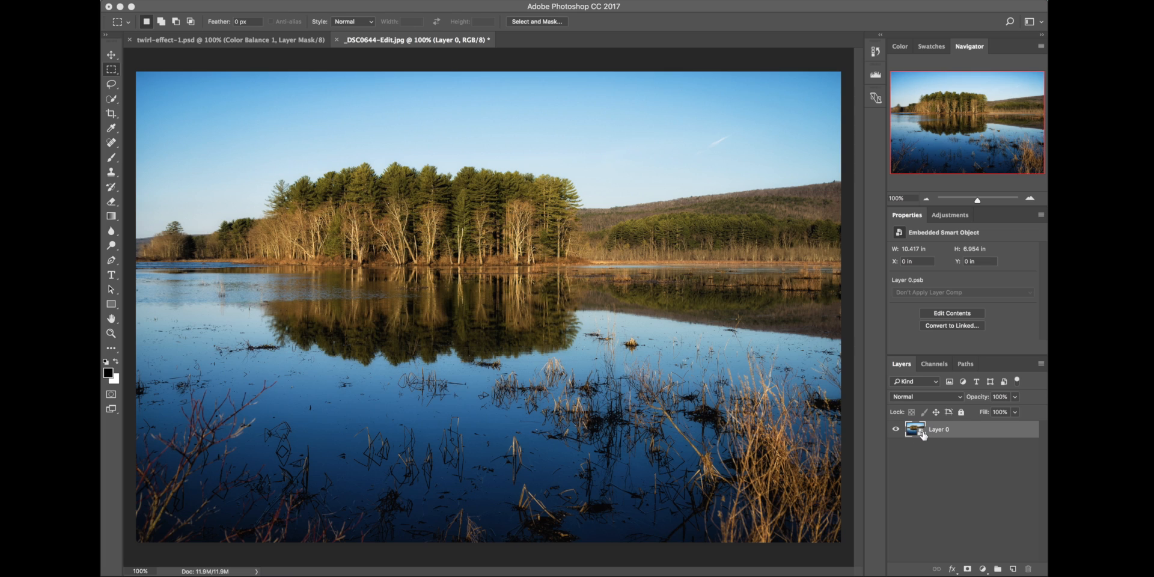
{"action": "mouse_move", "coordinate": [940, 430]}
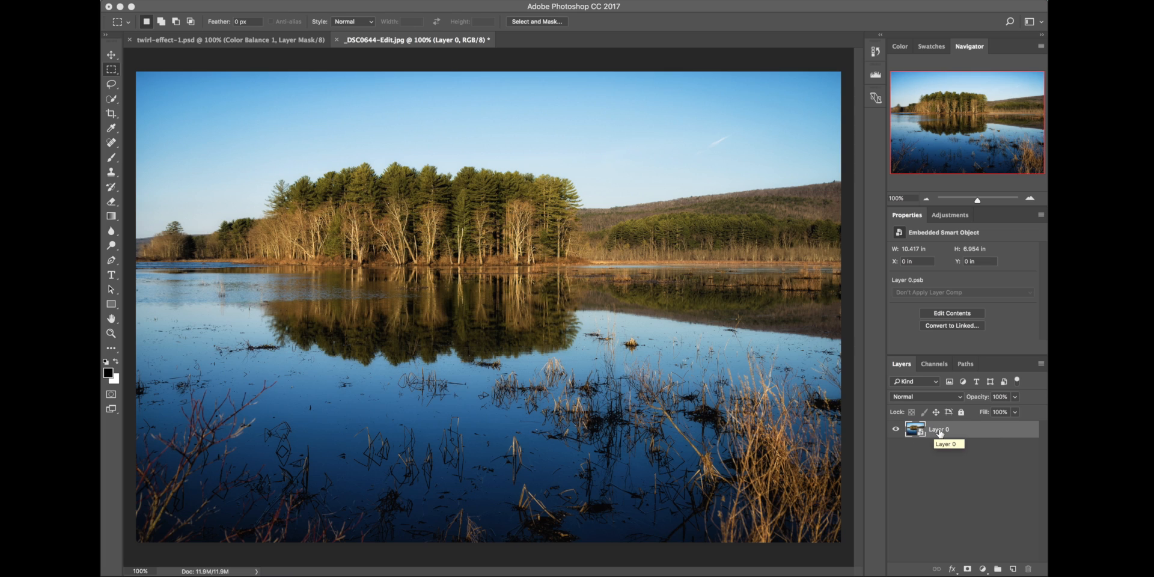
{"action": "mouse_move", "coordinate": [915, 429]}
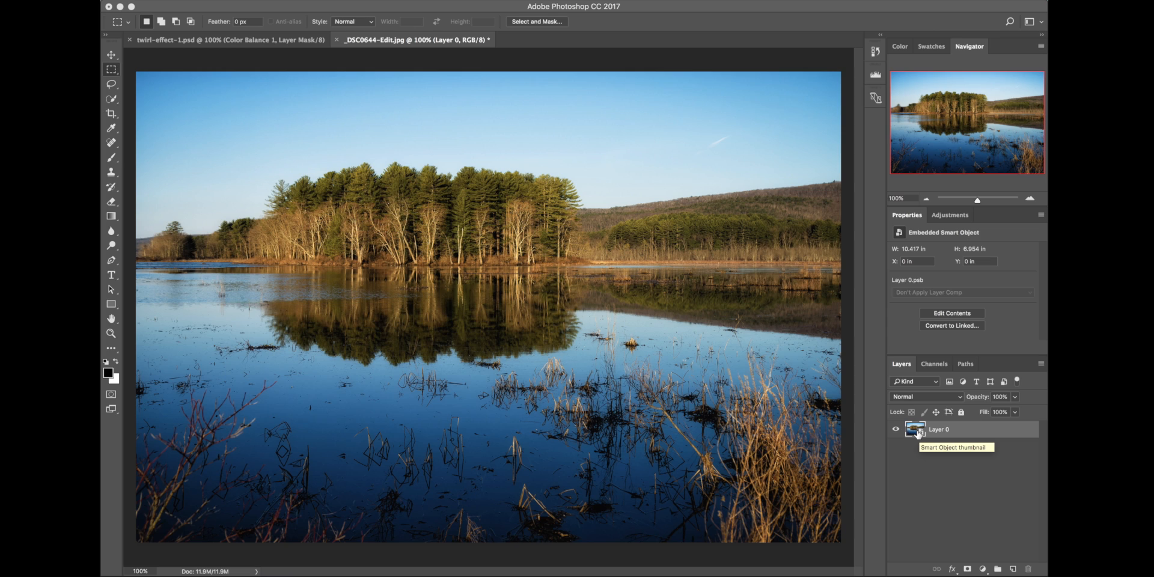
{"action": "mouse_move", "coordinate": [820, 401]}
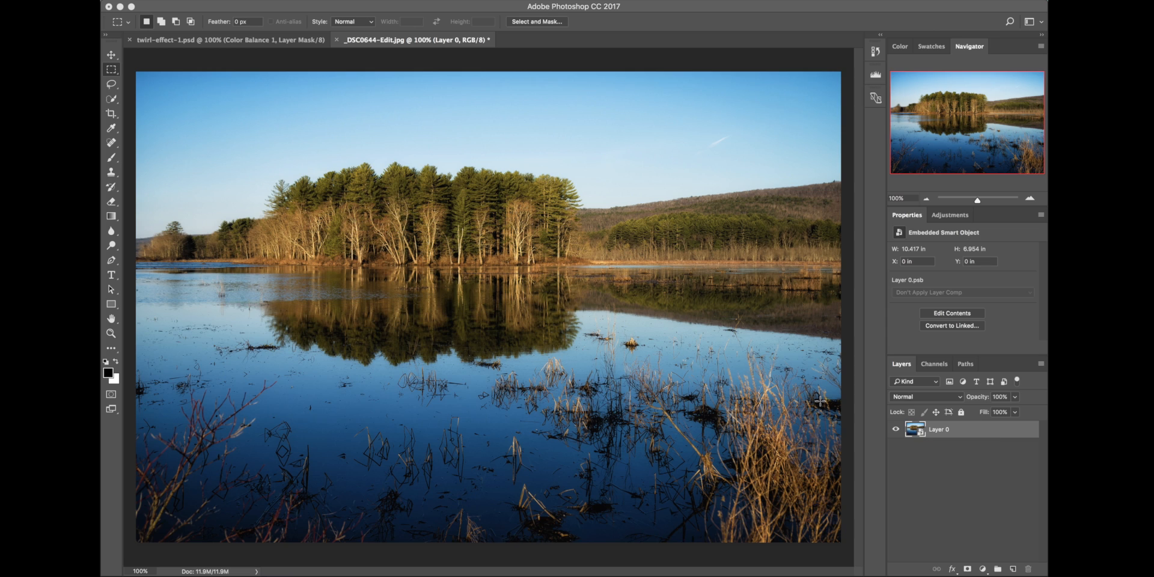
{"action": "mouse_move", "coordinate": [925, 435]}
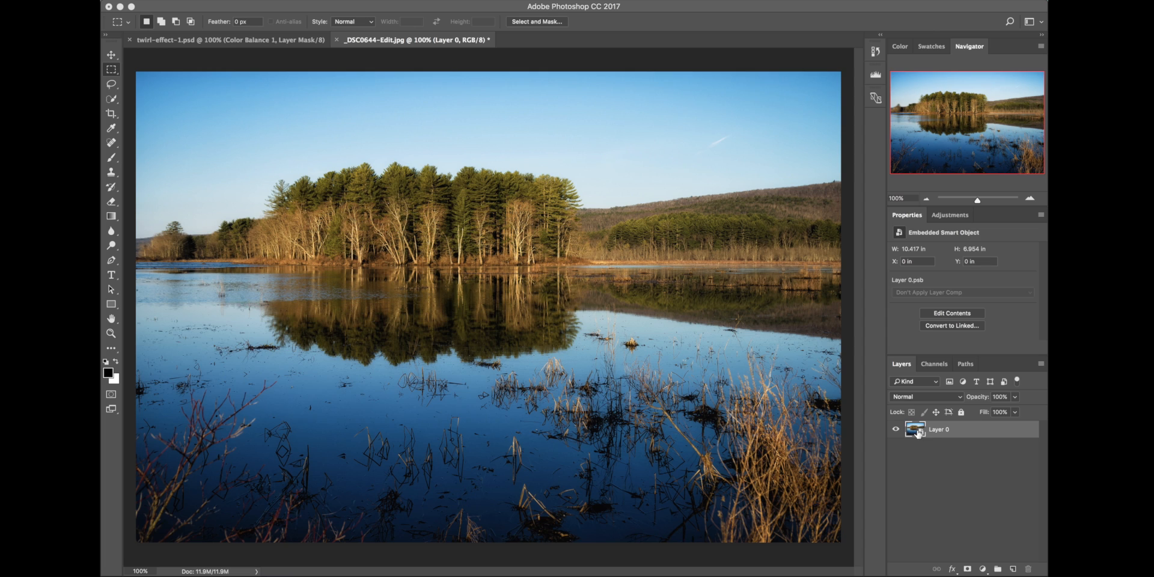
{"action": "mouse_move", "coordinate": [915, 431]}
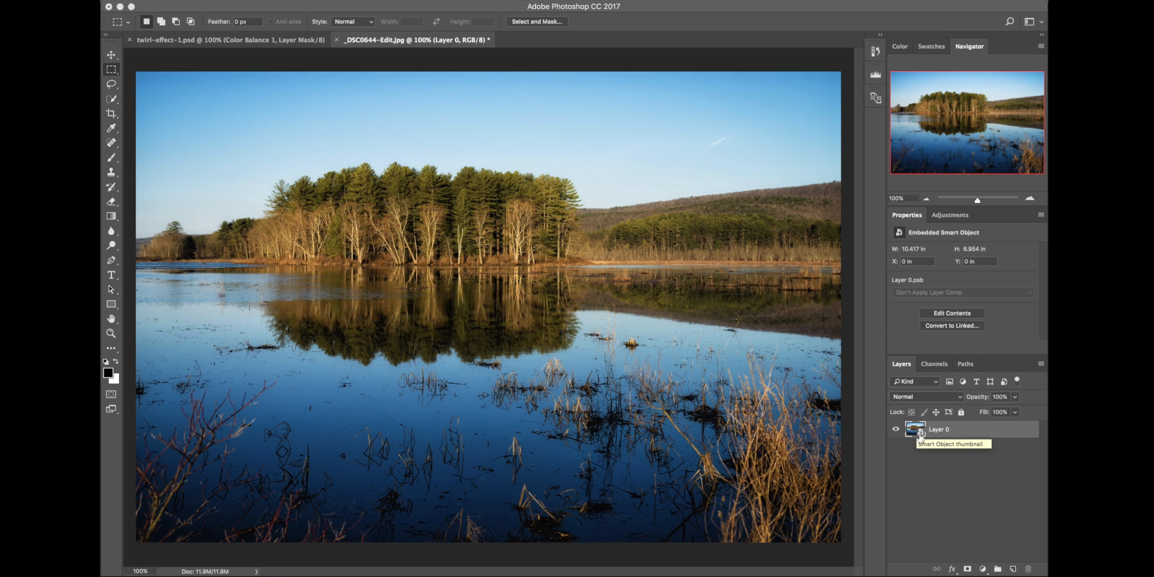
{"action": "mouse_move", "coordinate": [926, 463]}
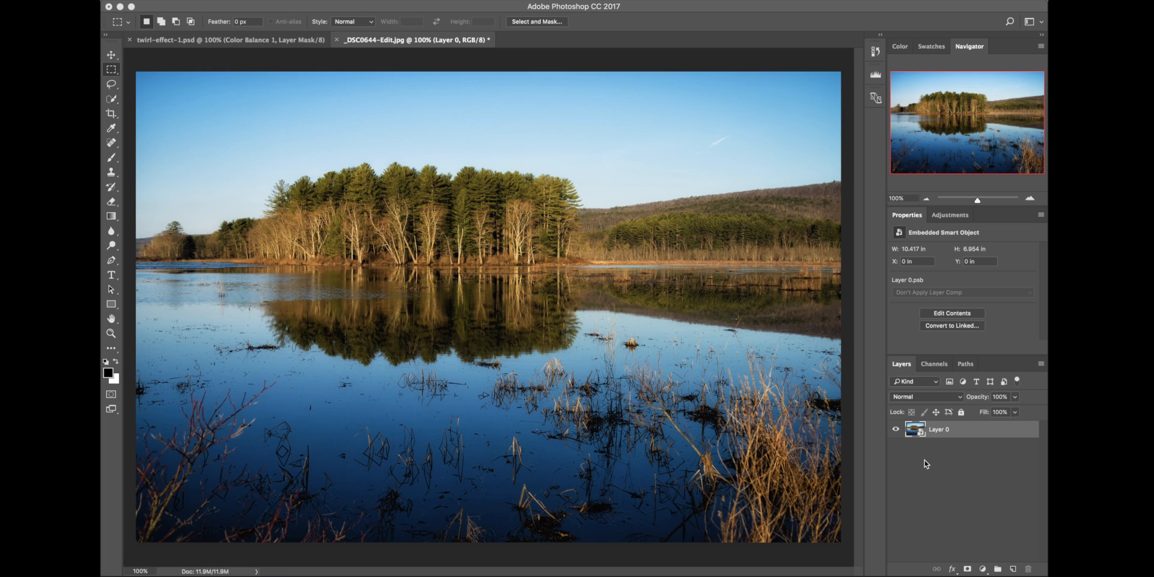
{"action": "mouse_move", "coordinate": [324, 201]}
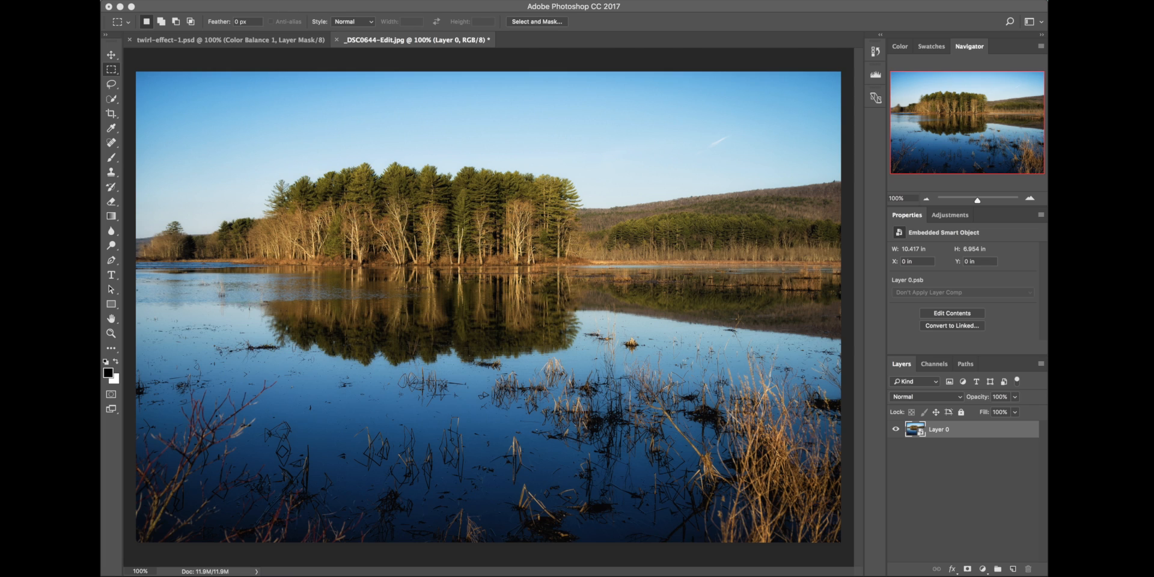
{"action": "left_click", "coordinate": [281, 6]}
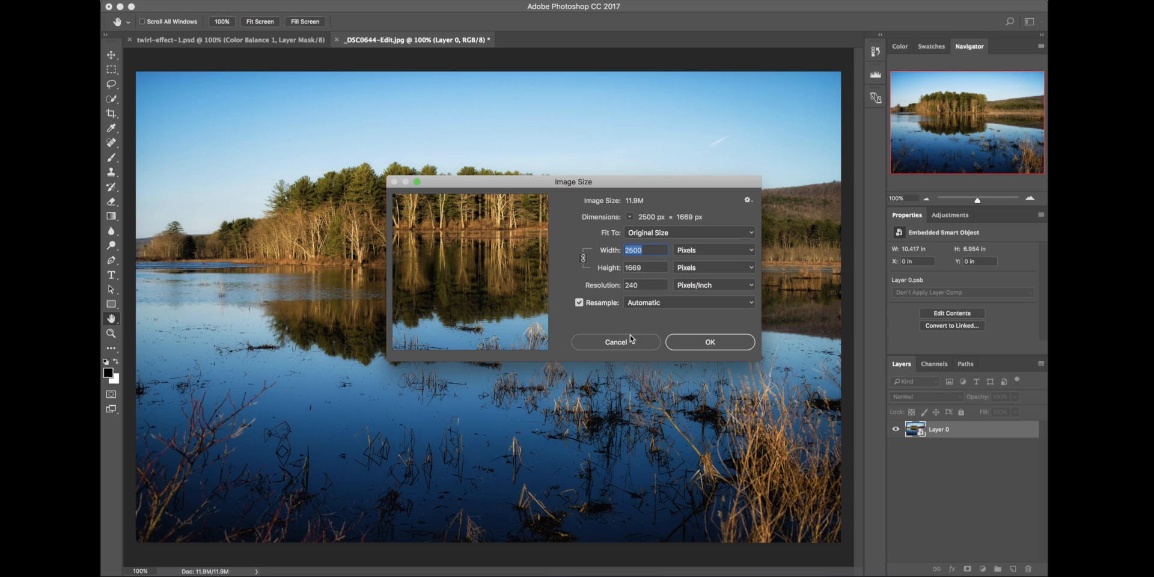
{"action": "mouse_move", "coordinate": [619, 344]}
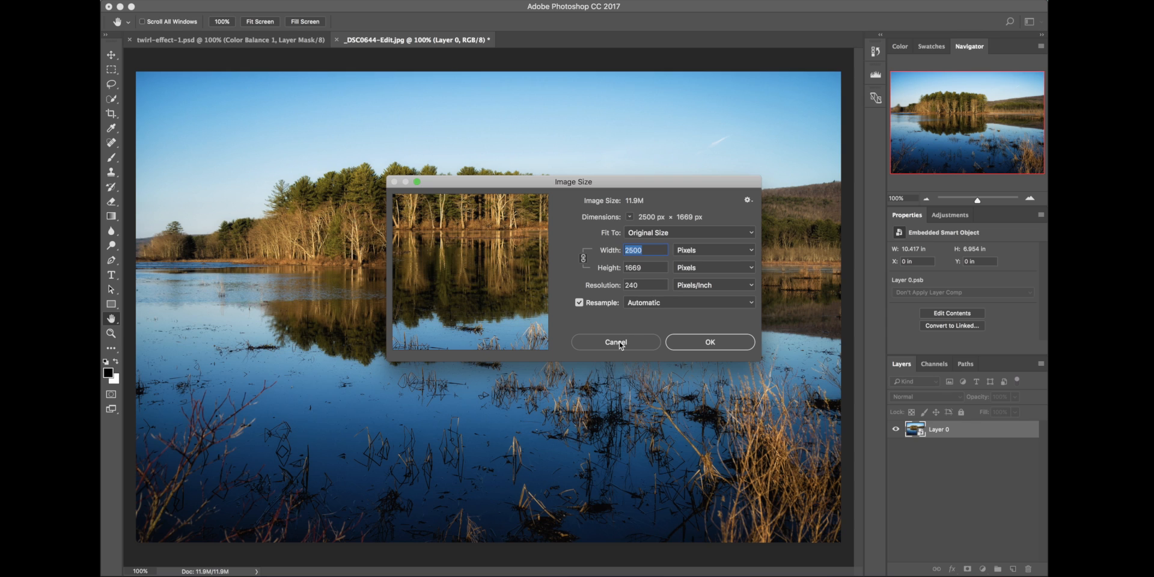
{"action": "left_click", "coordinate": [616, 342]}
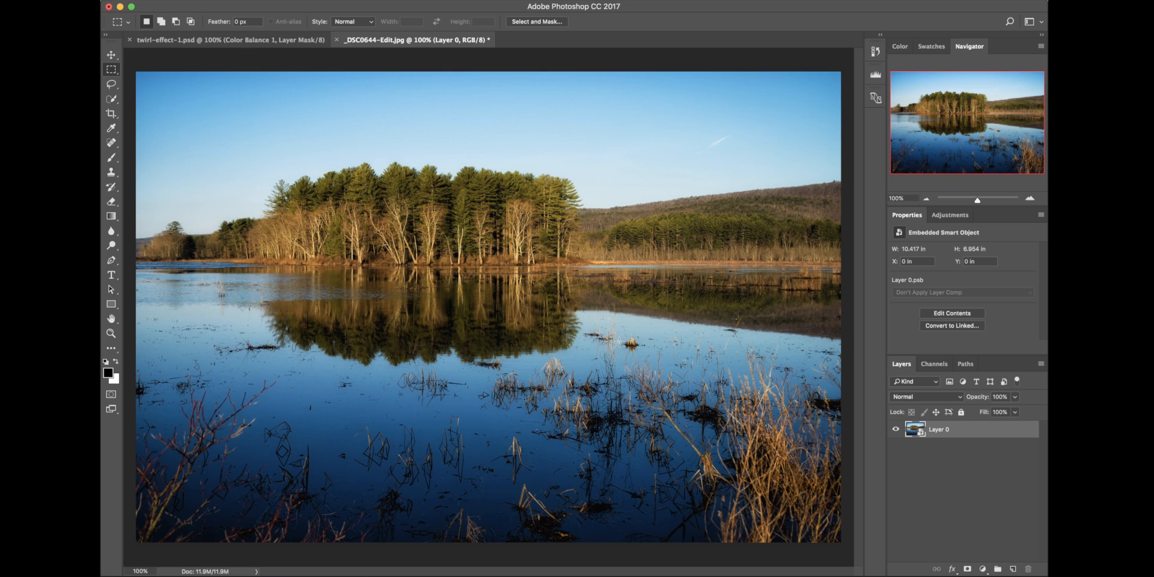
{"action": "mouse_move", "coordinate": [402, 39]}
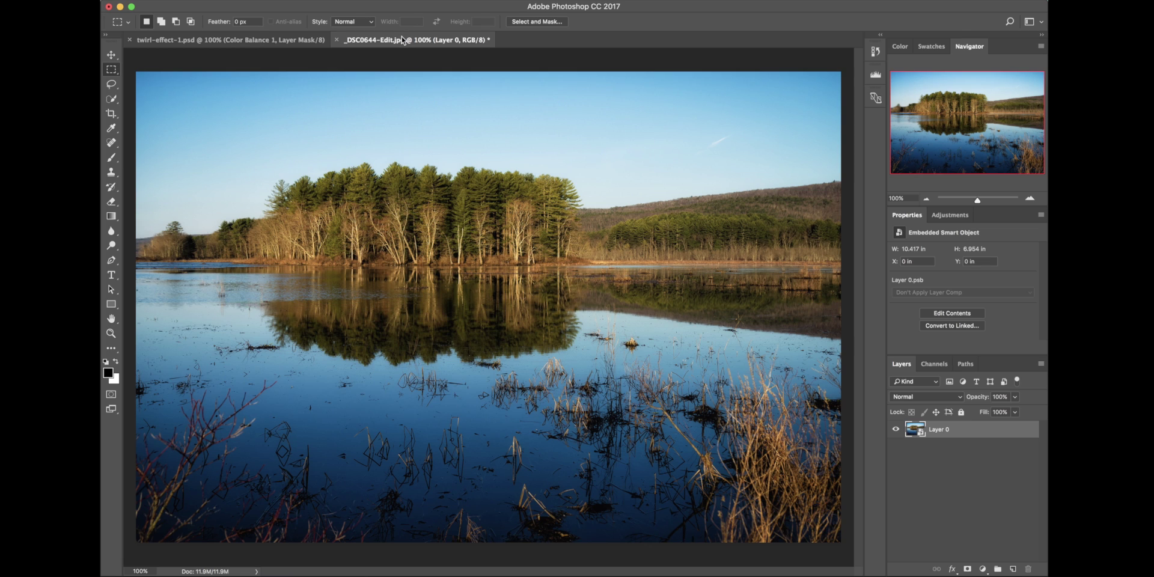
{"action": "mouse_move", "coordinate": [357, 52]}
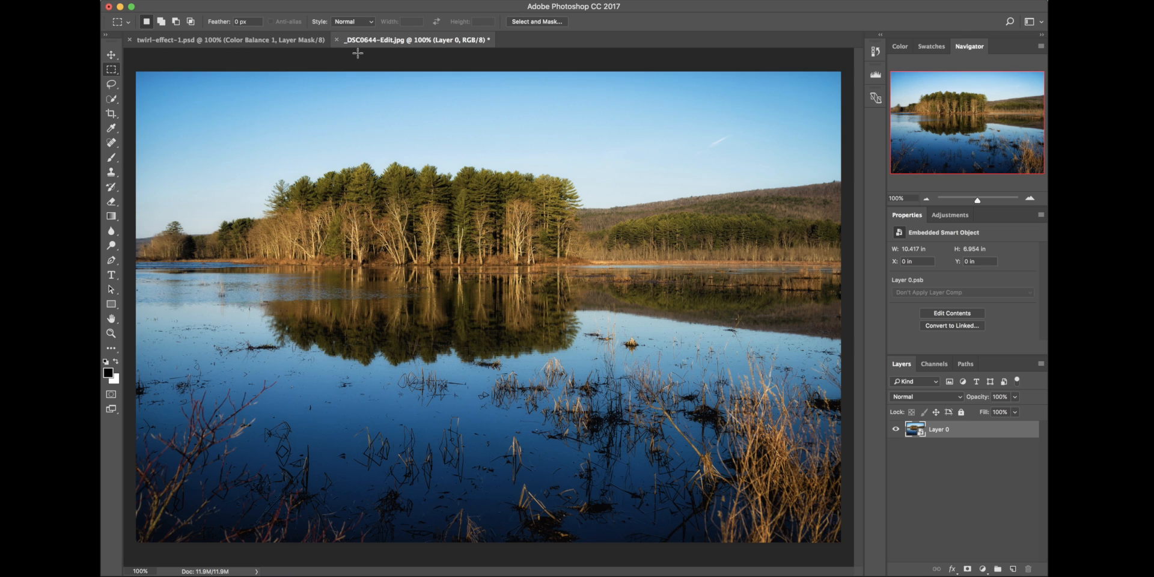
{"action": "mouse_move", "coordinate": [353, 6]}
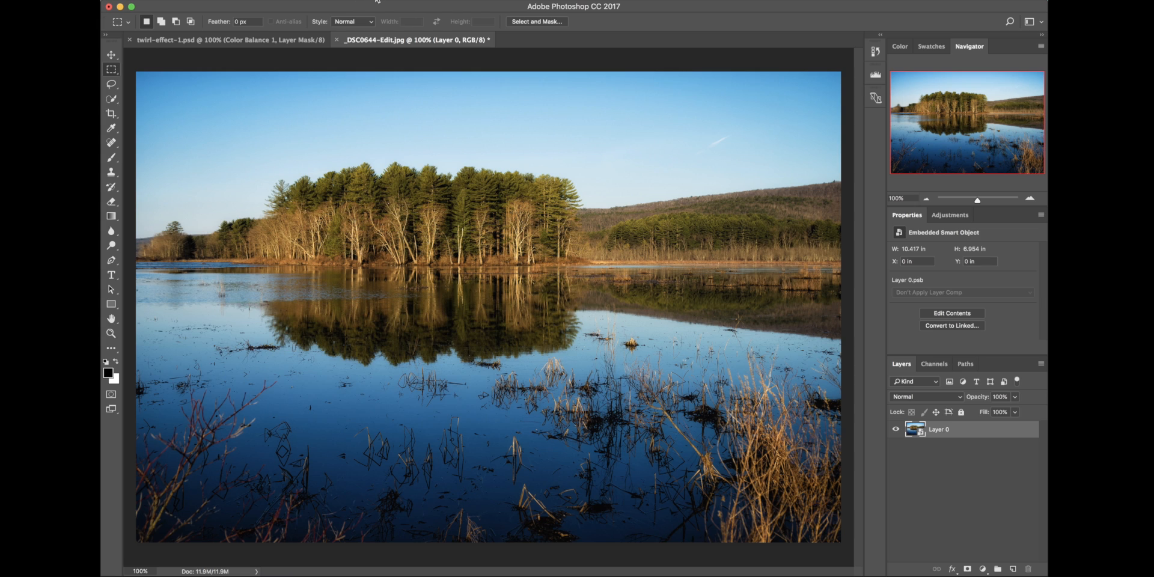
{"action": "mouse_move", "coordinate": [397, 137]}
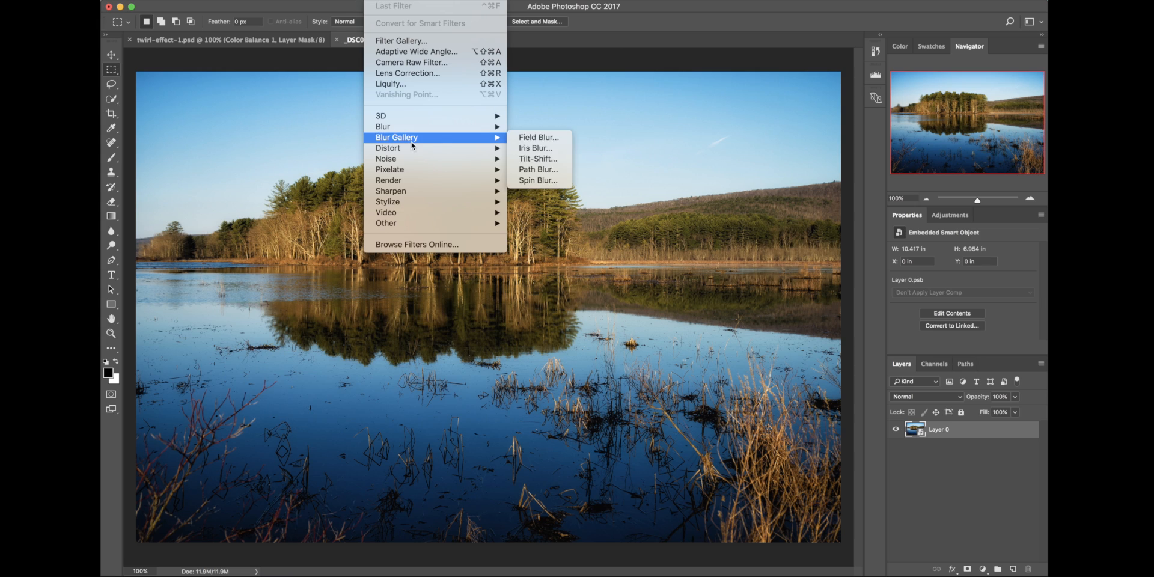
{"action": "mouse_move", "coordinate": [390, 169]}
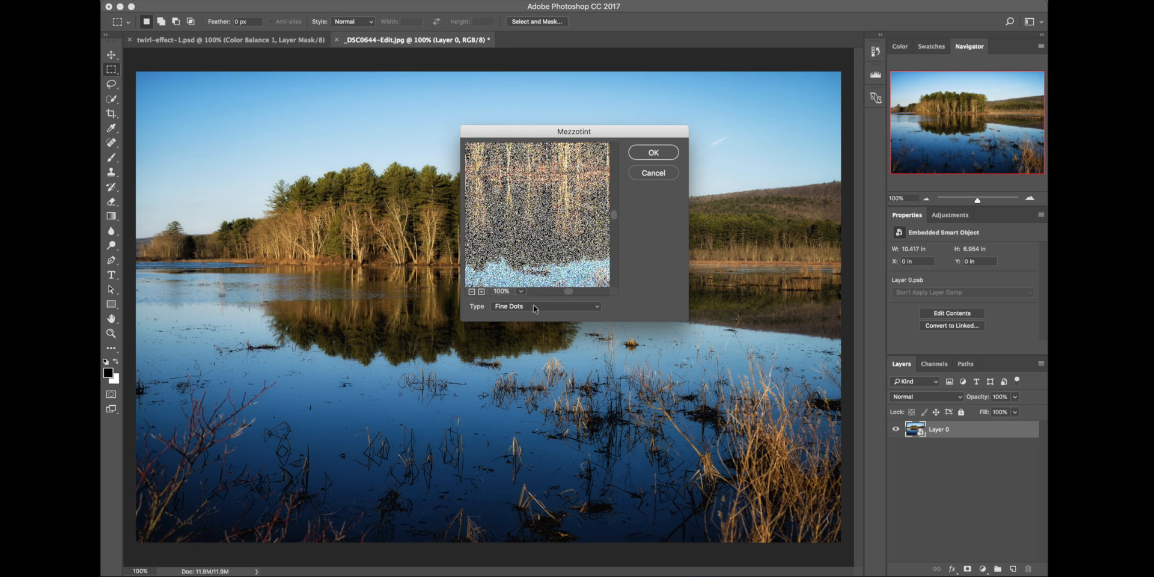
Apply Mezzotint with the Medium Strokes type, then glance at the twirl example
{"action": "left_click", "coordinate": [545, 305]}
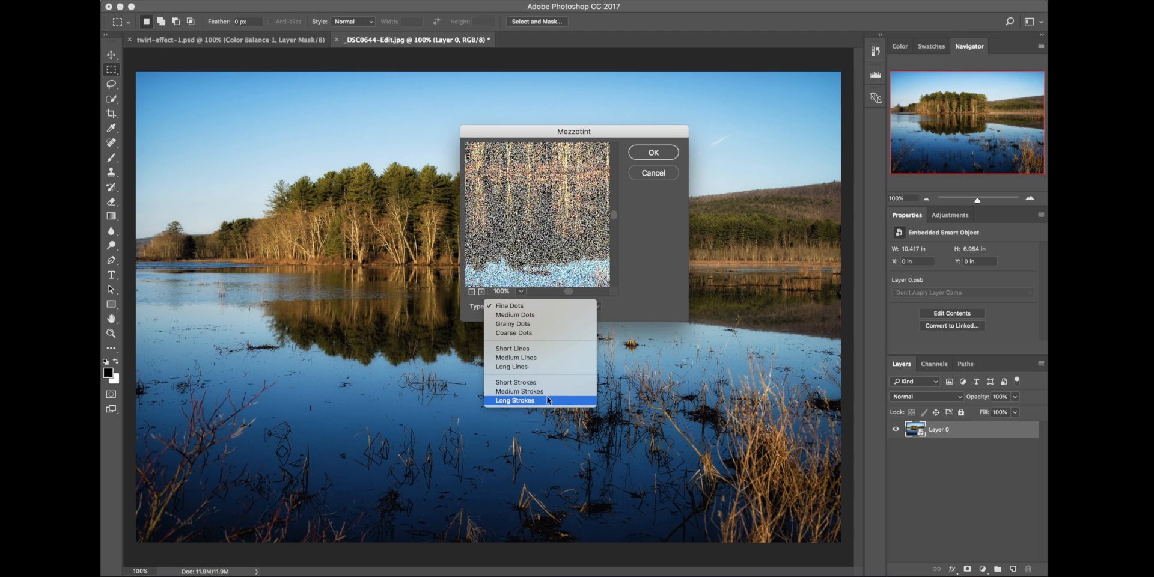
{"action": "mouse_move", "coordinate": [550, 391]}
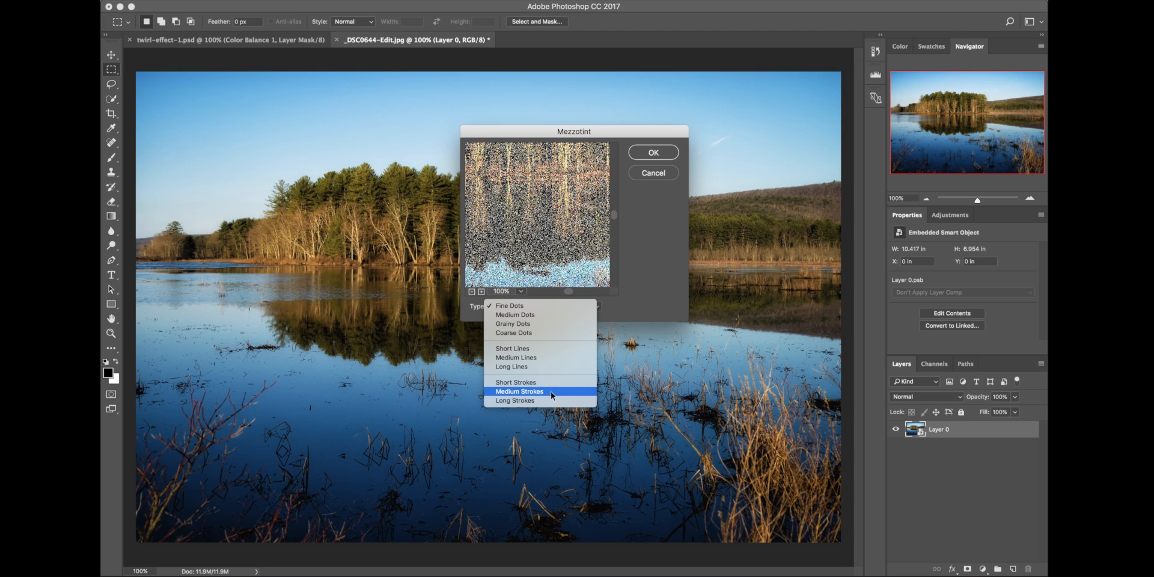
{"action": "mouse_move", "coordinate": [550, 396]}
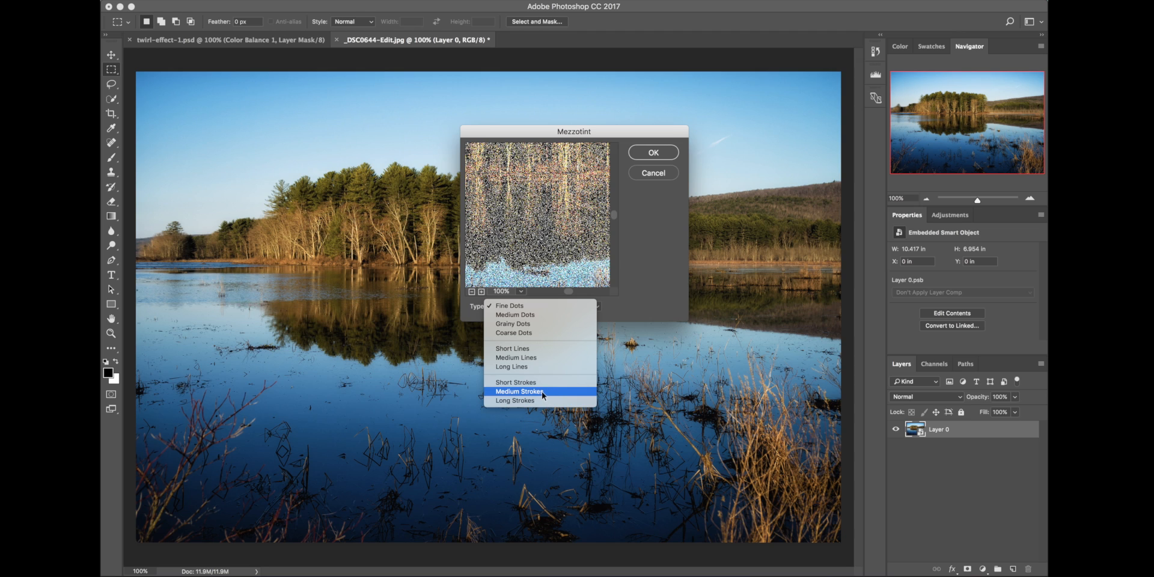
{"action": "left_click", "coordinate": [519, 391]}
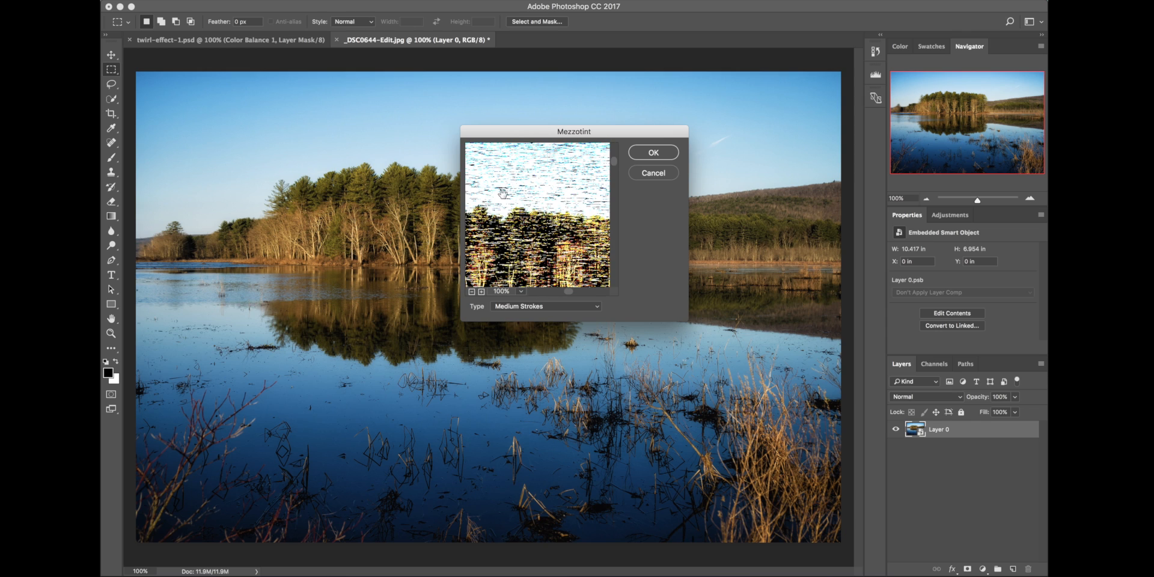
{"action": "mouse_move", "coordinate": [565, 264]}
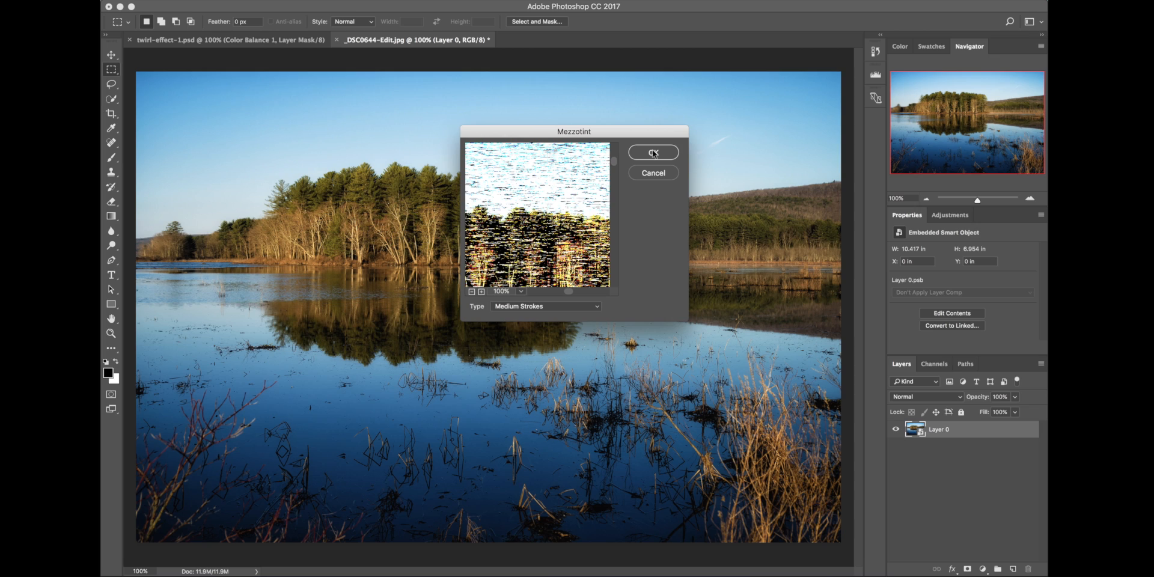
{"action": "left_click", "coordinate": [652, 152]}
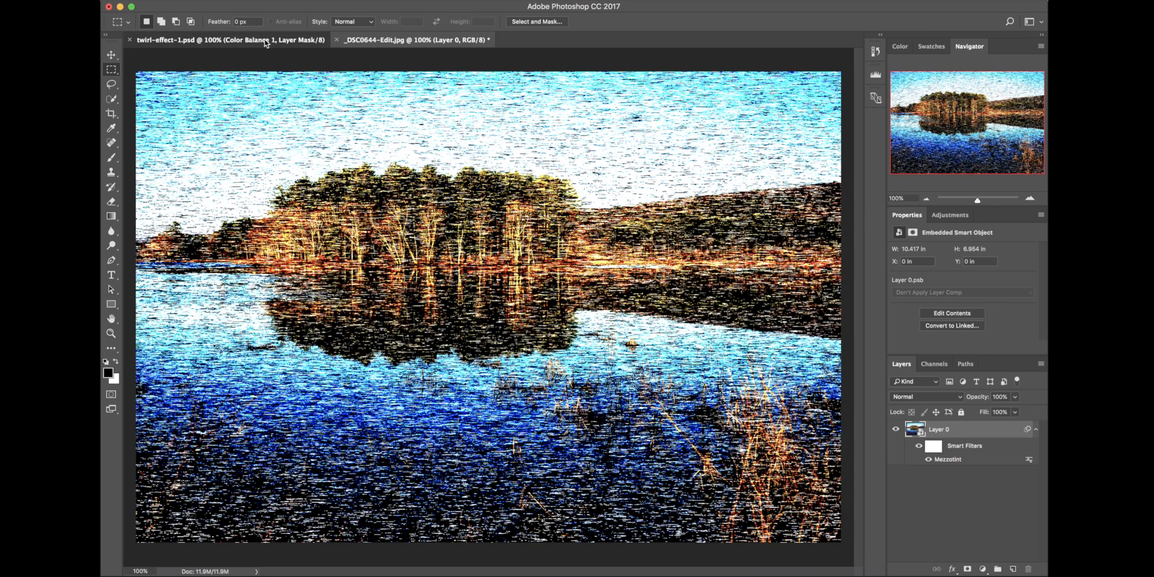
{"action": "left_click", "coordinate": [229, 39]}
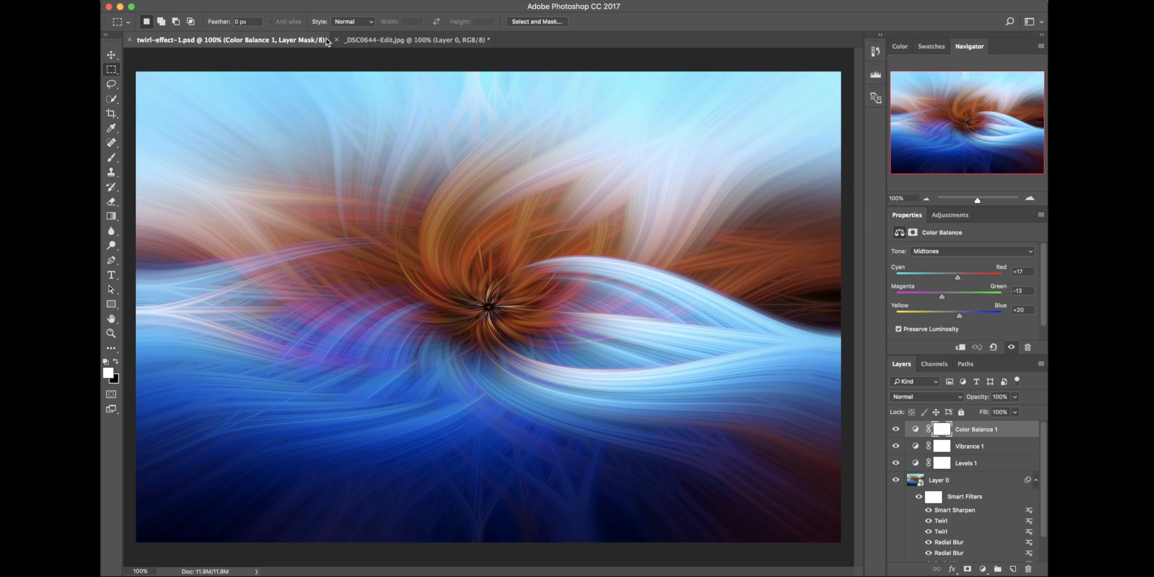
{"action": "left_click", "coordinate": [414, 39]}
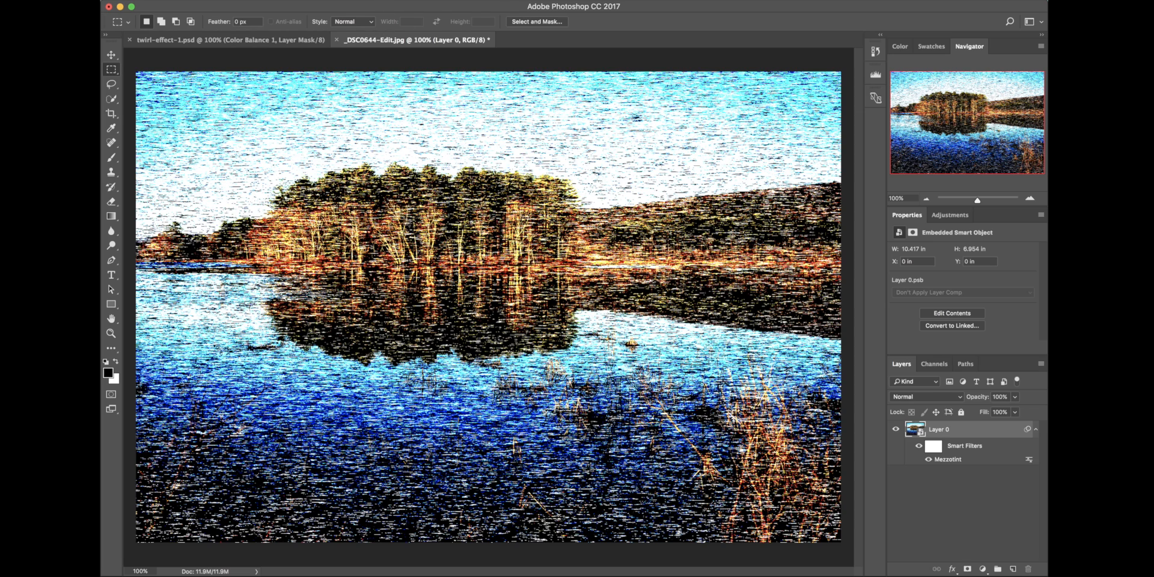
Apply a Radial Blur smart filter with Amount 100 and the Zoom method
{"action": "left_click", "coordinate": [383, 6]}
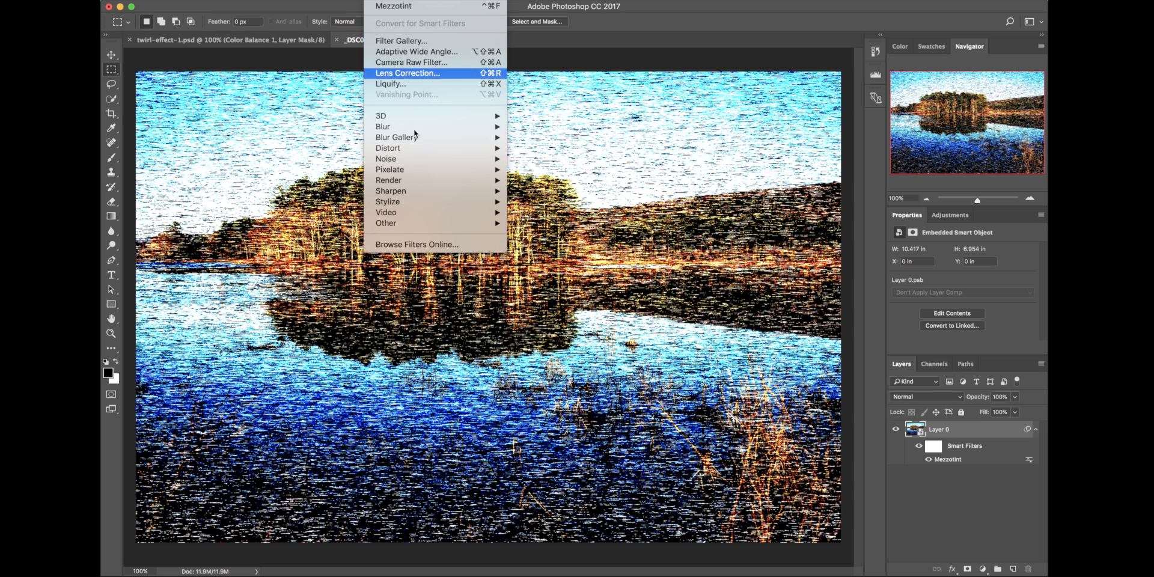
{"action": "mouse_move", "coordinate": [383, 125]}
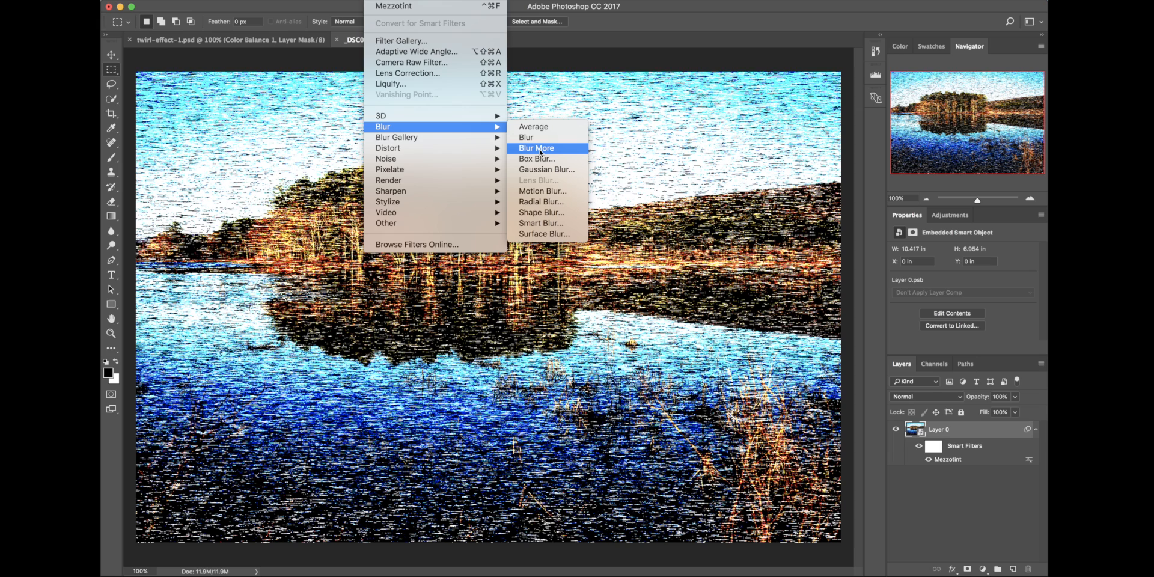
{"action": "mouse_move", "coordinate": [560, 206]}
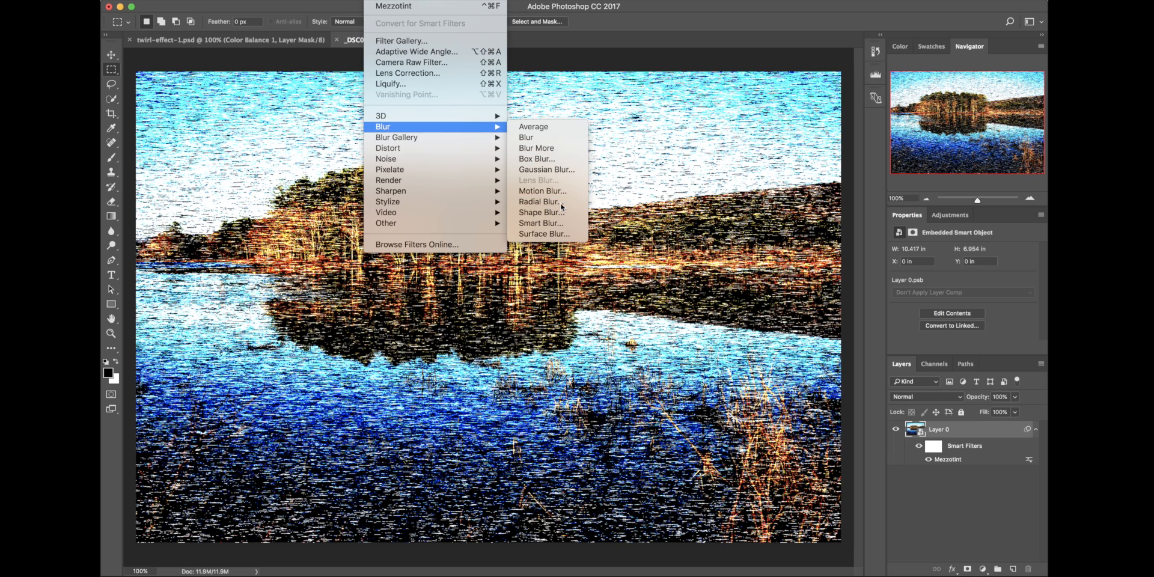
{"action": "left_click", "coordinate": [540, 202]}
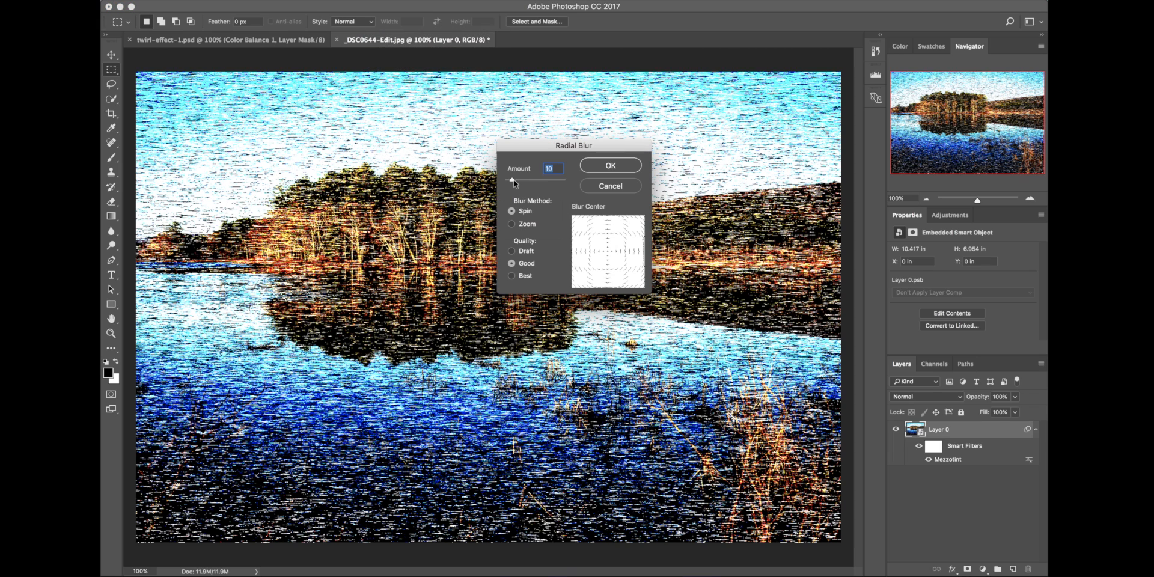
{"action": "left_click_drag", "start_coordinate": [515, 181], "coordinate": [563, 181]}
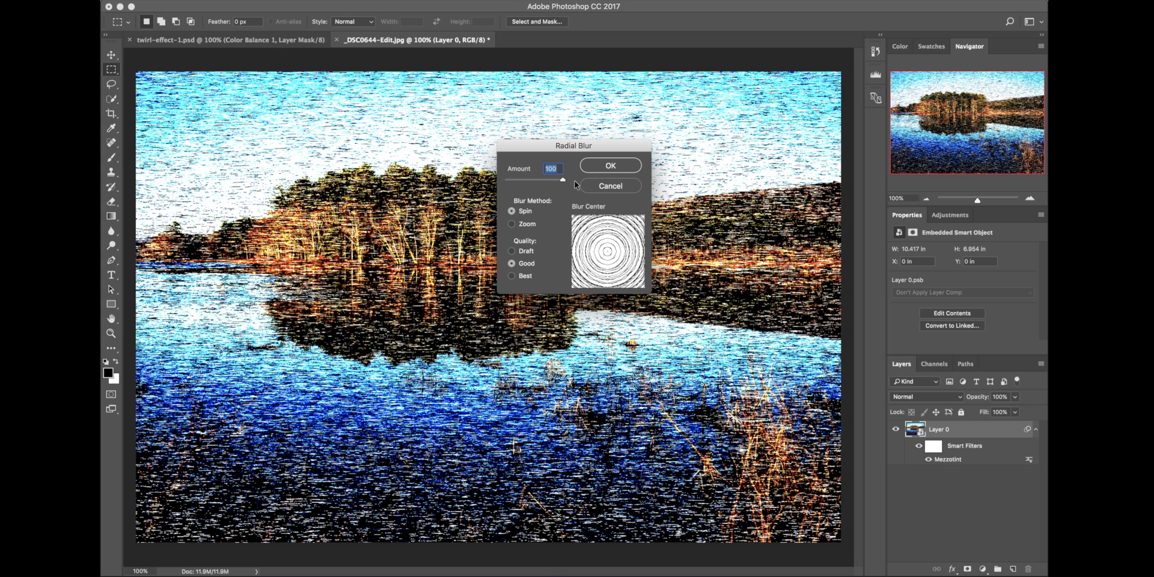
{"action": "left_click", "coordinate": [511, 224]}
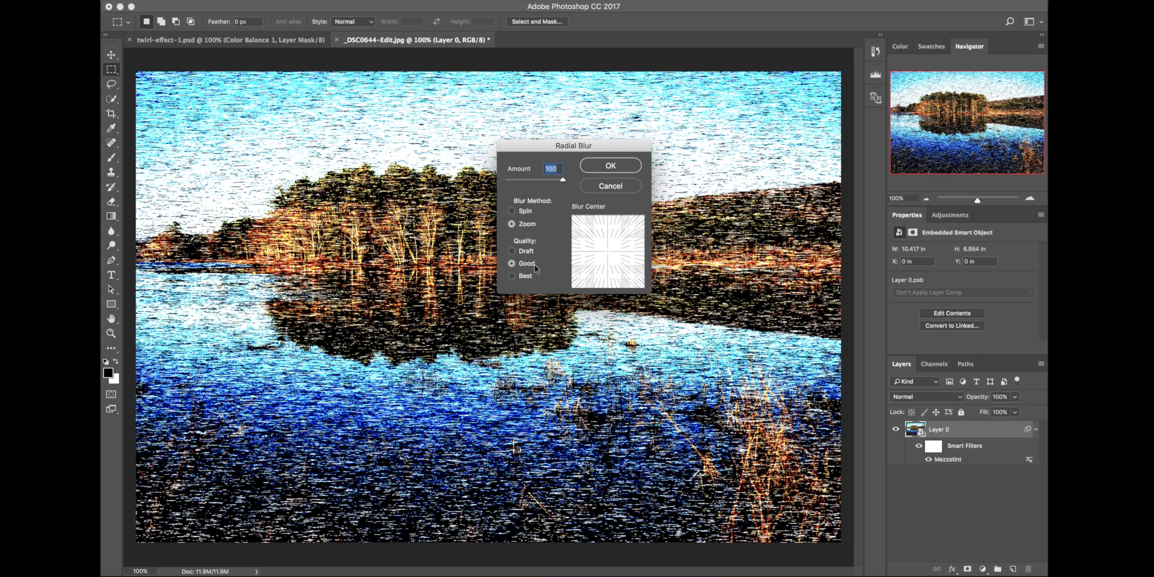
{"action": "mouse_move", "coordinate": [620, 165]}
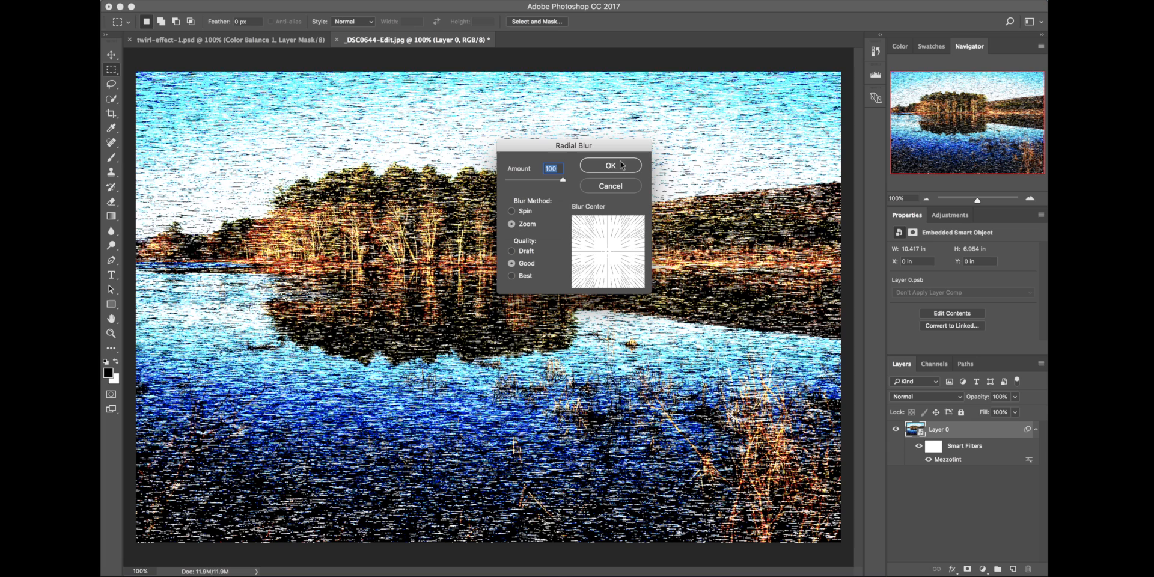
{"action": "left_click", "coordinate": [610, 165]}
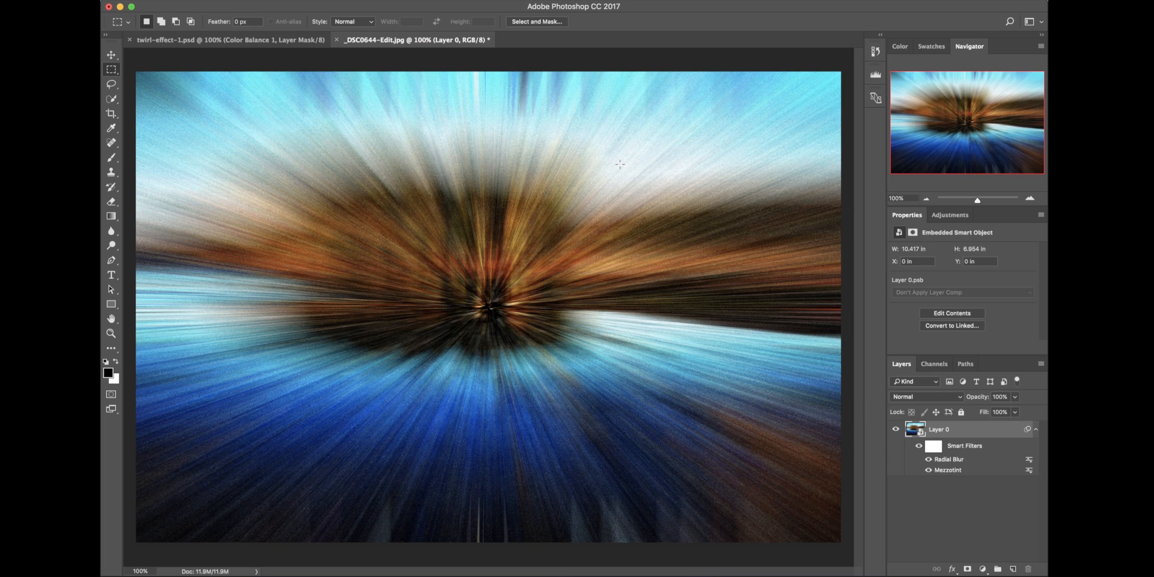
{"action": "mouse_move", "coordinate": [570, 266]}
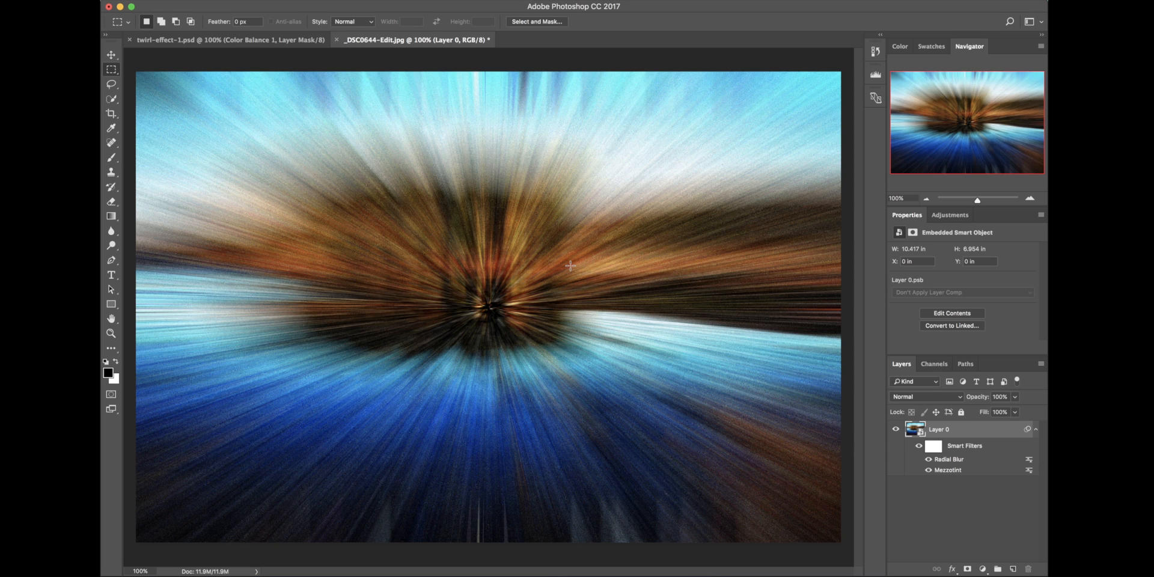
{"action": "mouse_move", "coordinate": [534, 326]}
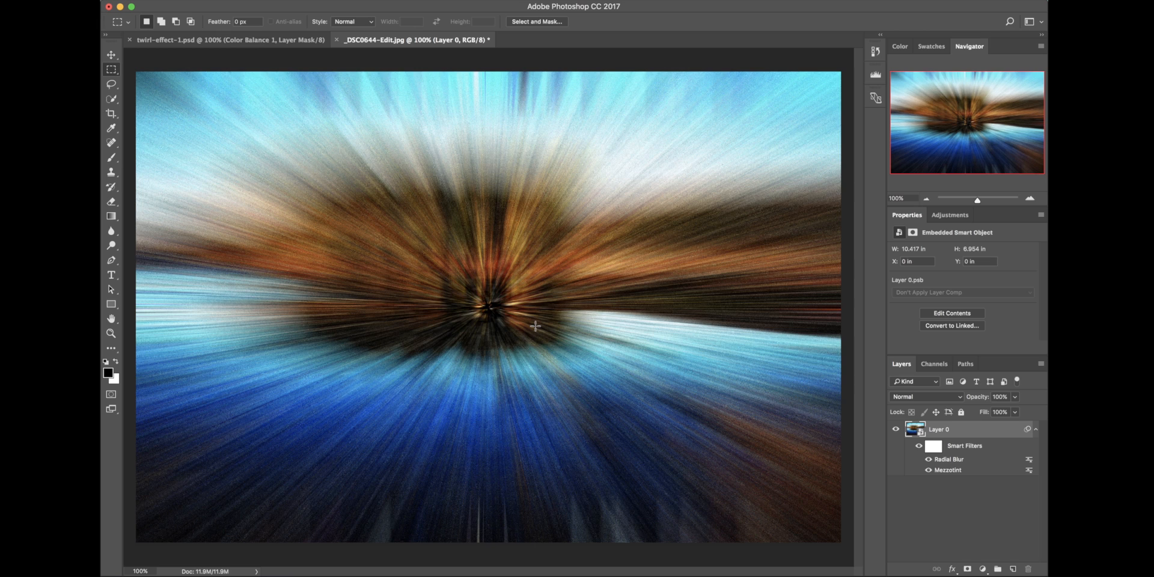
{"action": "mouse_move", "coordinate": [518, 329]}
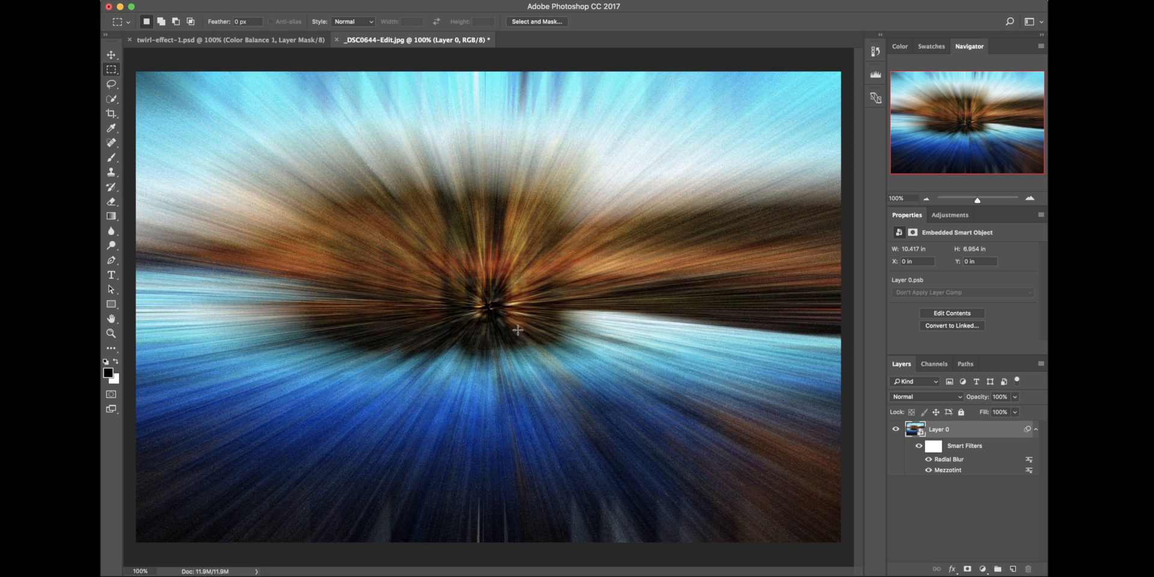
{"action": "mouse_move", "coordinate": [518, 330]}
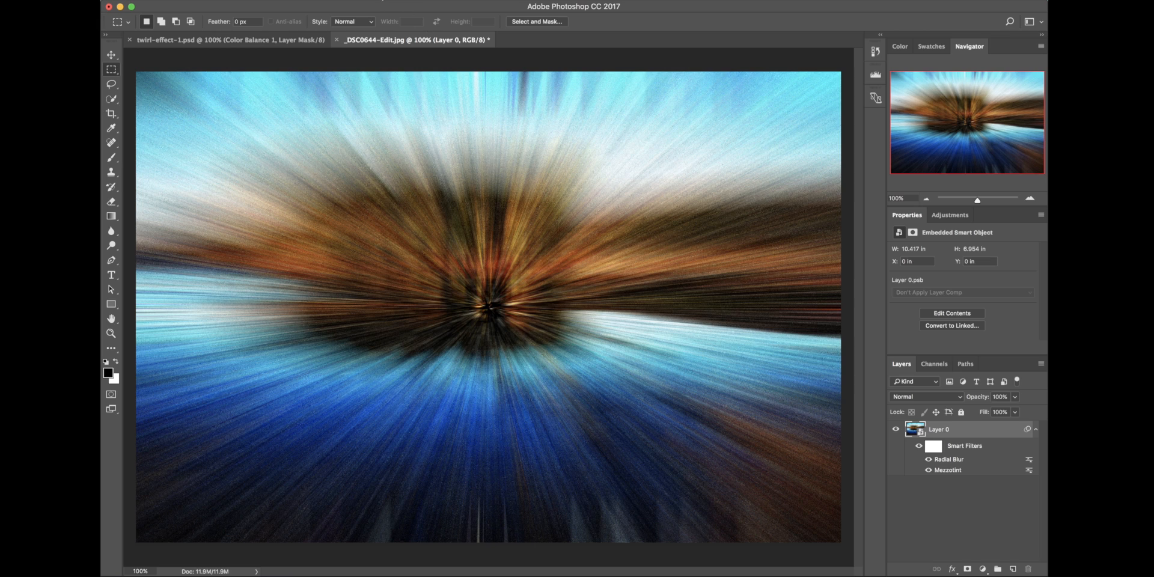
Reapply the Zoom Radial Blur at Amount 100 twice more
{"action": "left_click", "coordinate": [397, 6]}
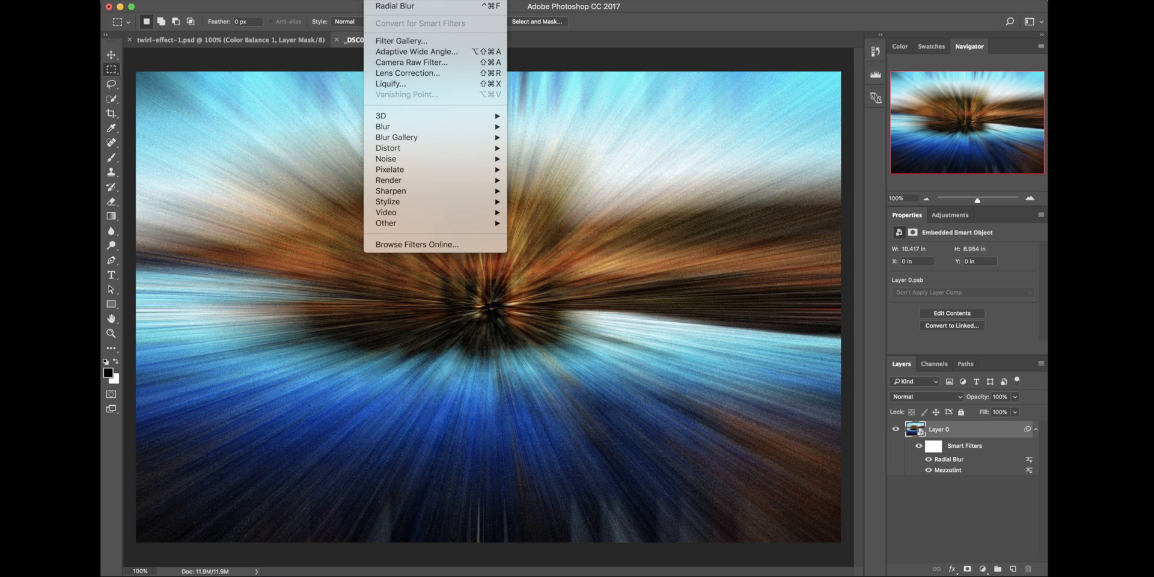
{"action": "mouse_move", "coordinate": [395, 6]}
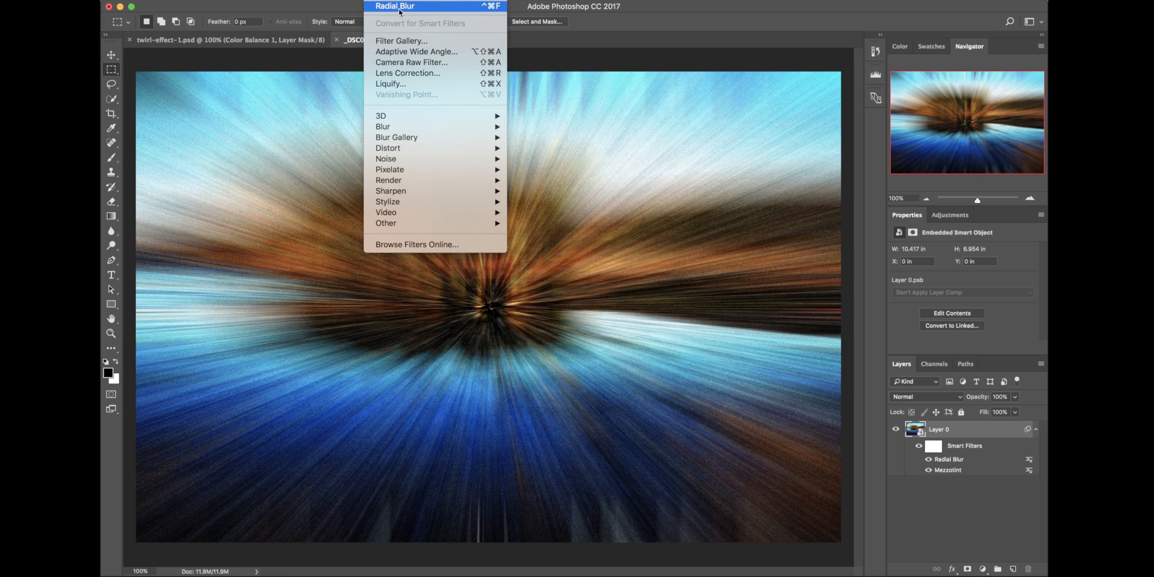
{"action": "mouse_move", "coordinate": [432, 10]}
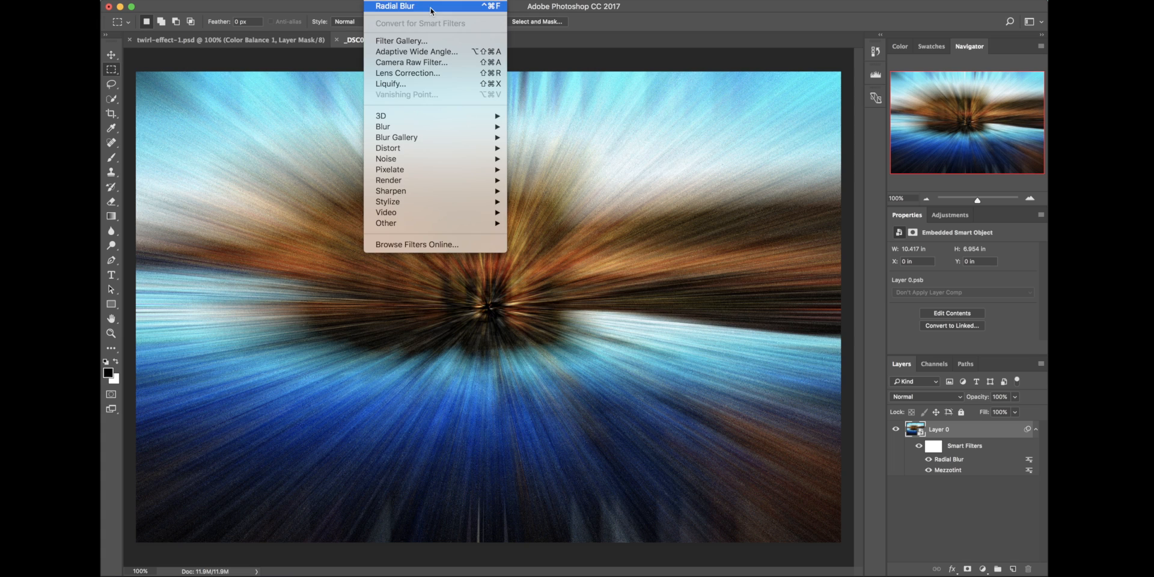
{"action": "left_click", "coordinate": [395, 6]}
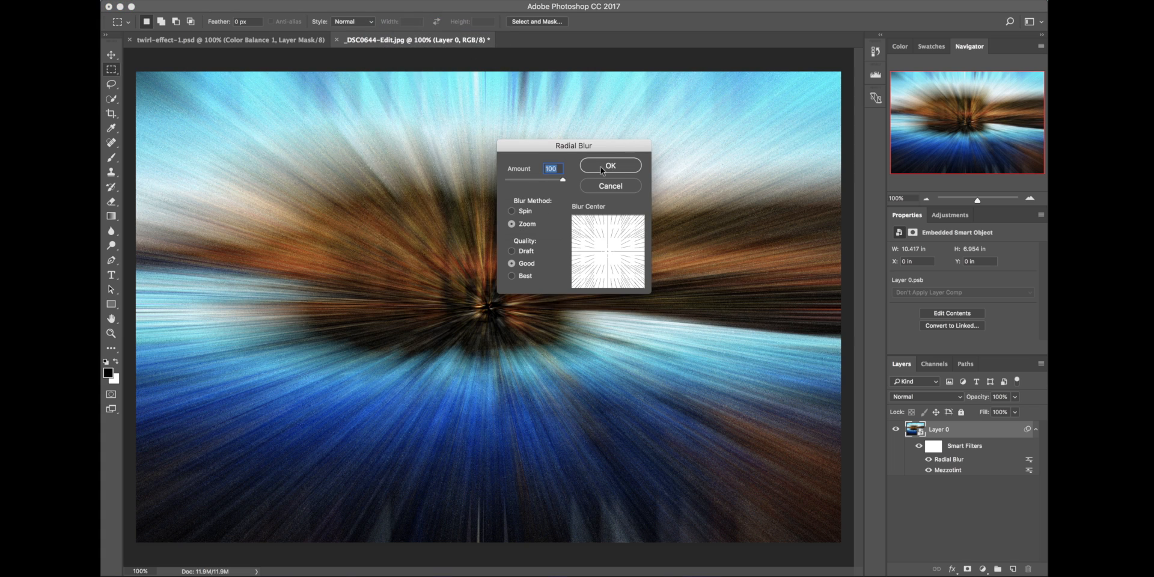
{"action": "left_click", "coordinate": [610, 165]}
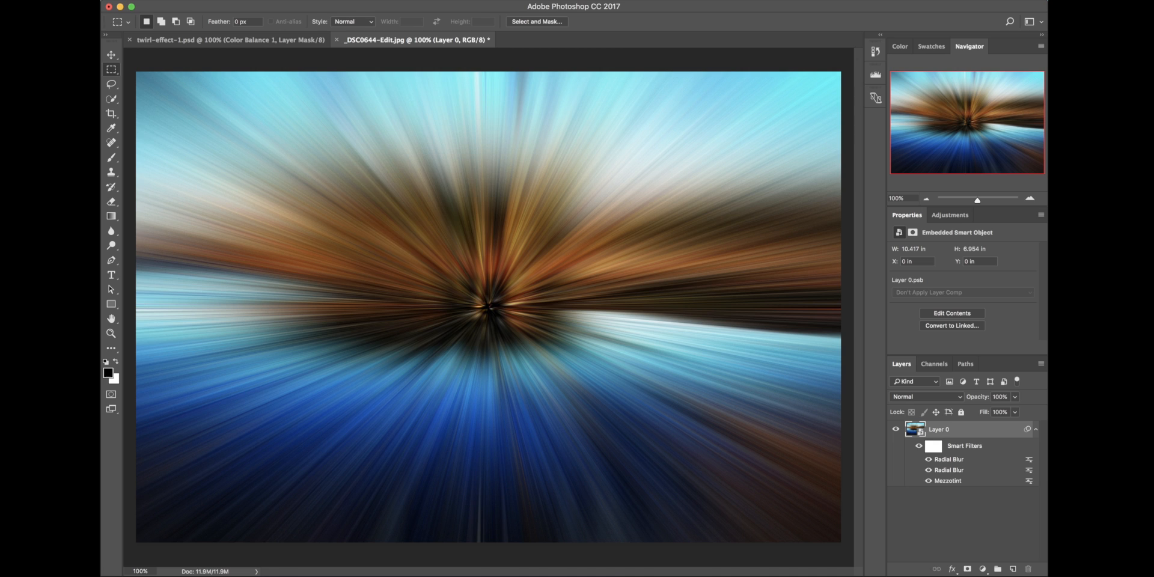
{"action": "left_click", "coordinate": [412, 6]}
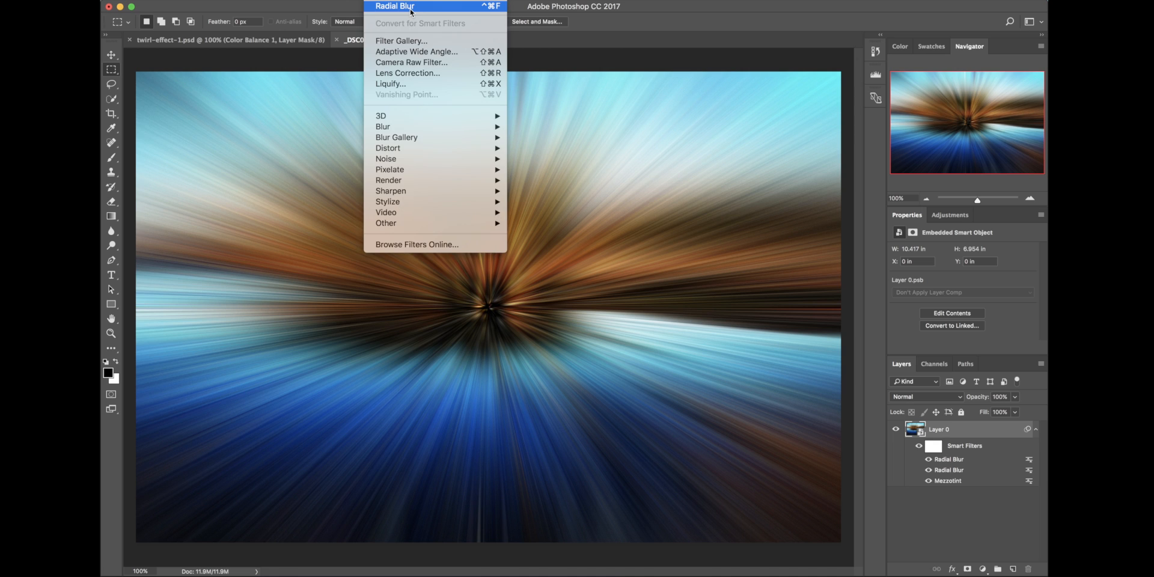
{"action": "left_click", "coordinate": [395, 6]}
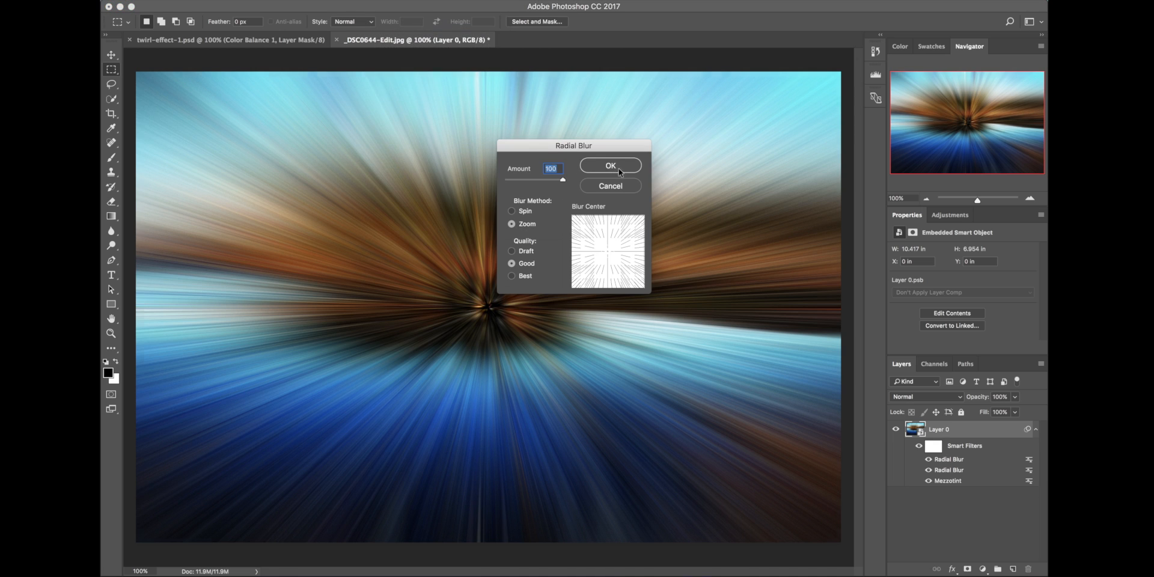
{"action": "left_click", "coordinate": [610, 165]}
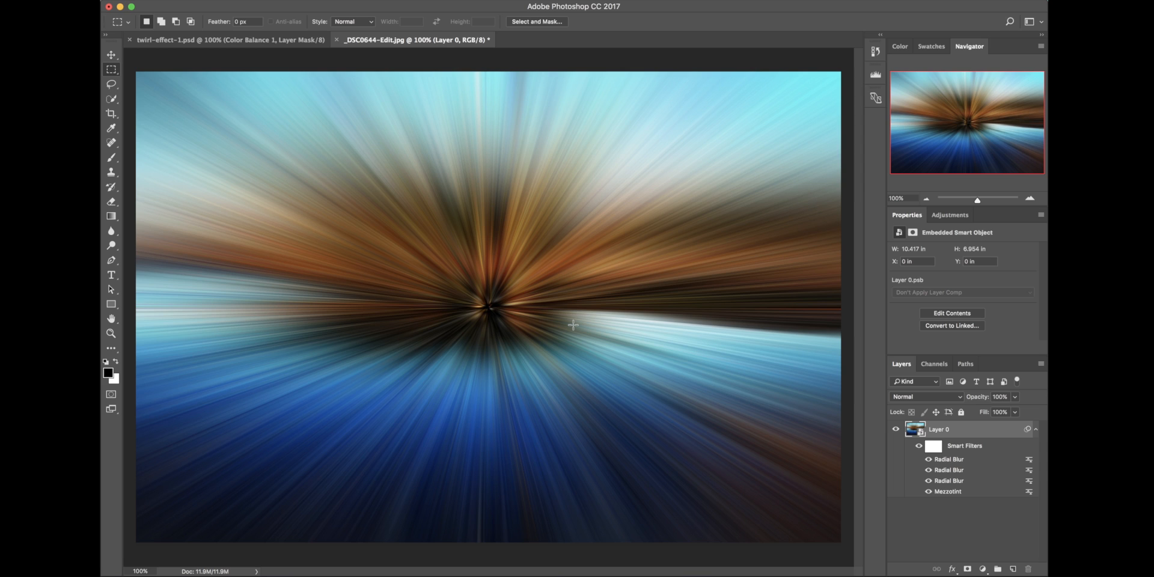
{"action": "mouse_move", "coordinate": [468, 120]}
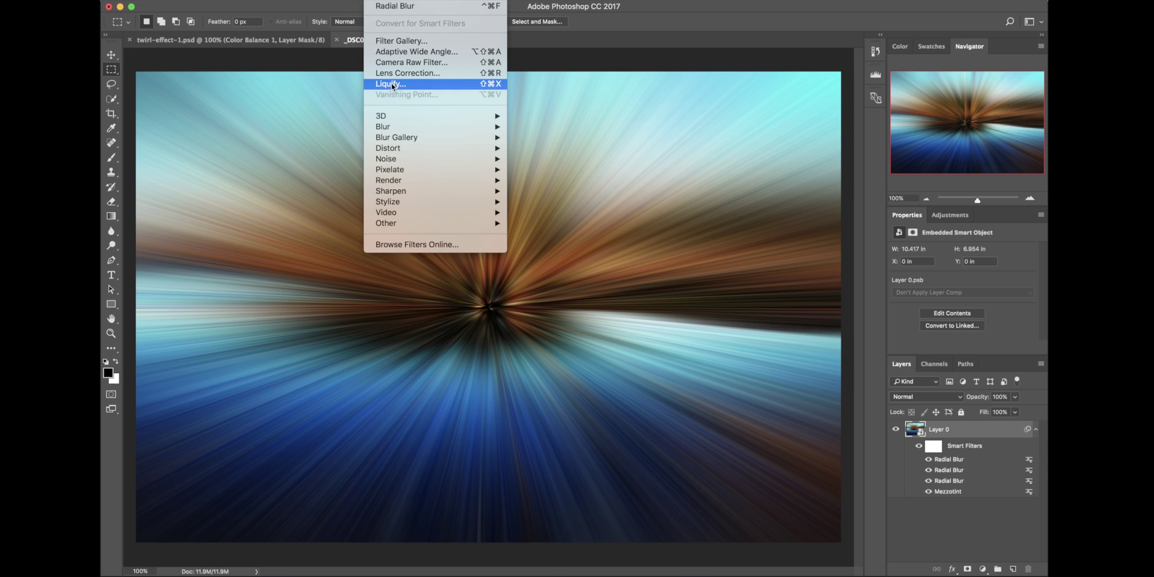
{"action": "mouse_move", "coordinate": [388, 147]}
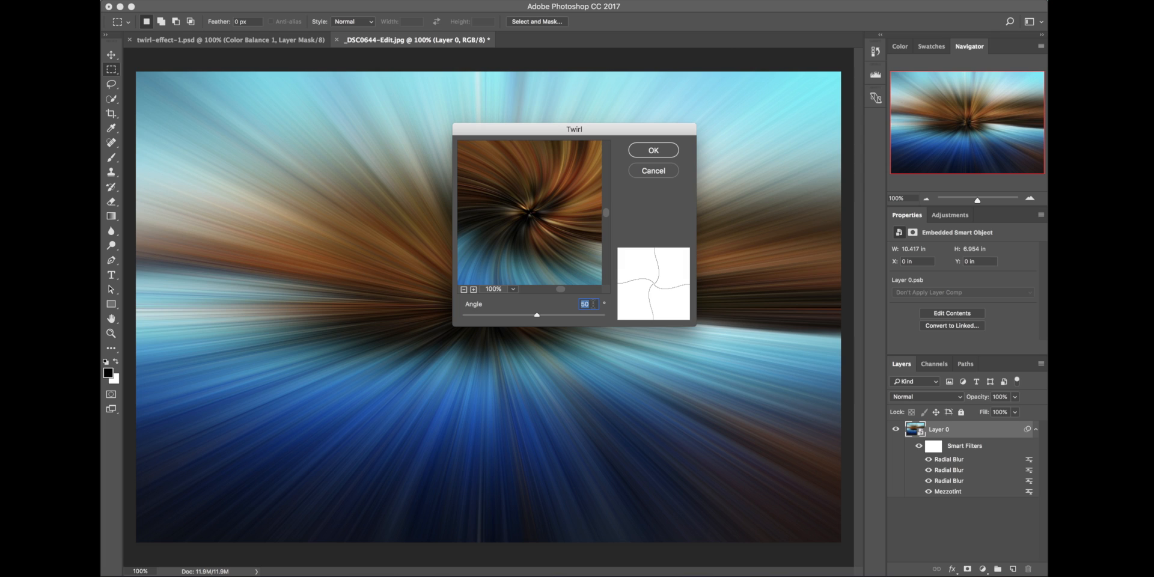
{"action": "mouse_move", "coordinate": [554, 305]}
{"action": "type", "text": "-100"}
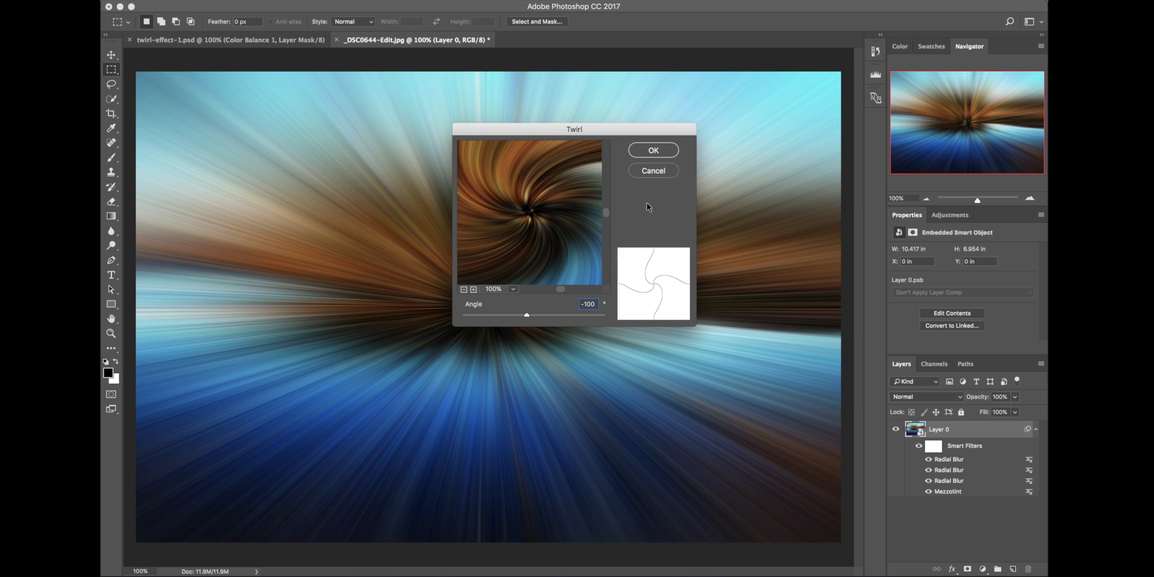
Confirm the Twirl filter with an angle of -100 degrees
{"action": "left_click", "coordinate": [652, 149]}
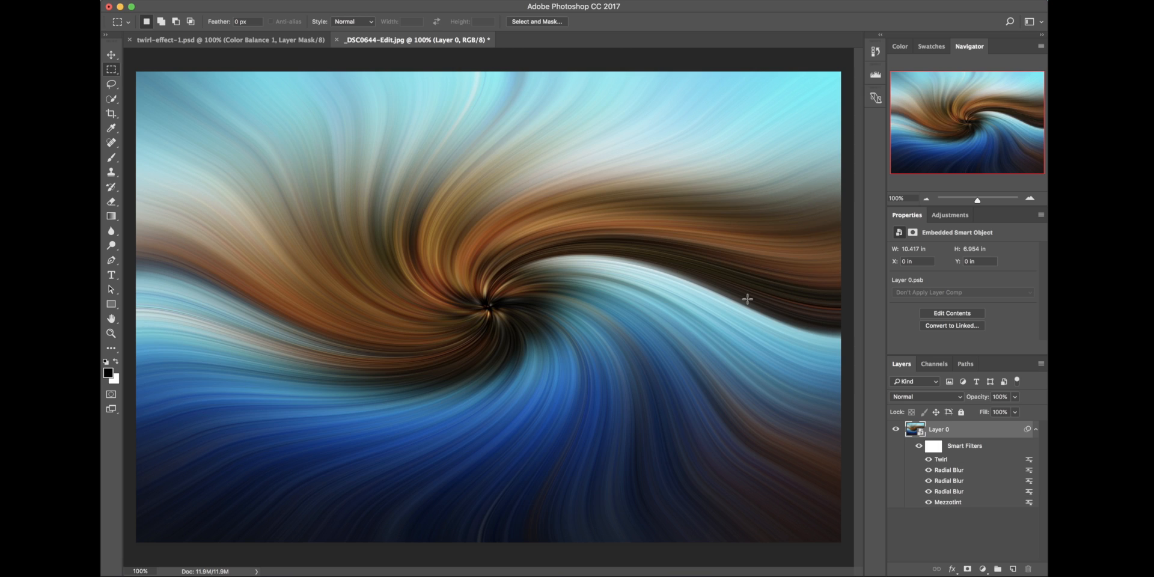
{"action": "mouse_move", "coordinate": [1003, 462]}
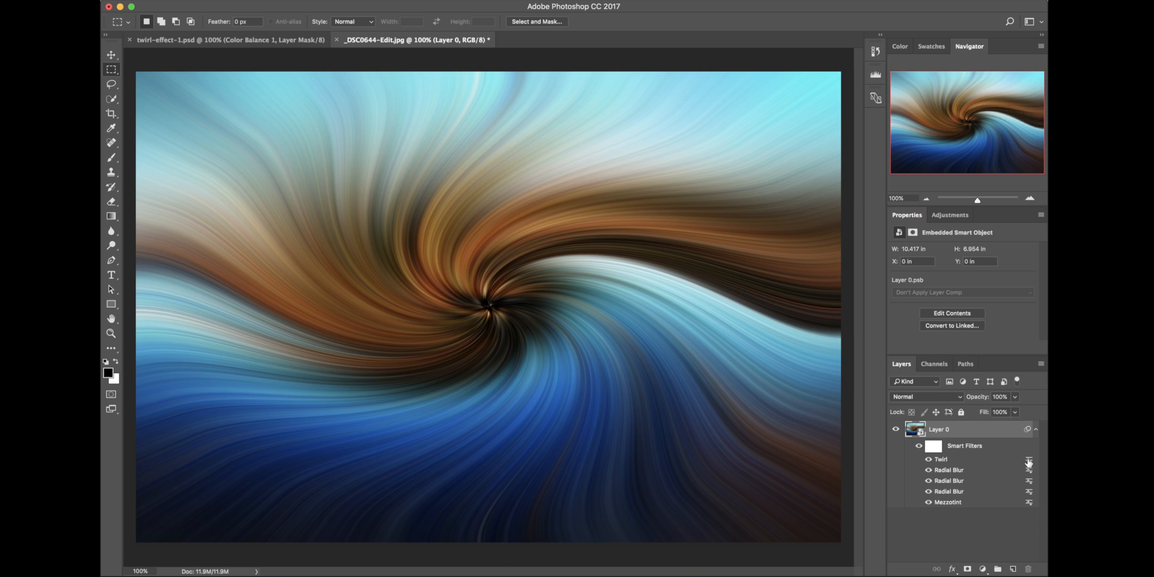
{"action": "mouse_move", "coordinate": [1029, 460]}
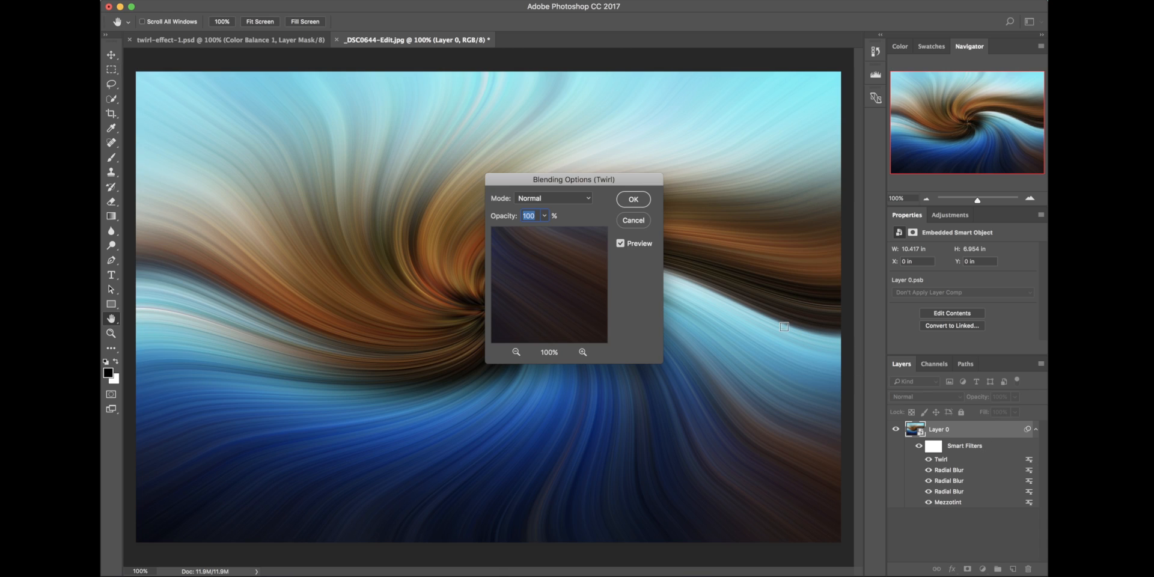
Set the Twirl filter's blending mode to Lighten
{"action": "left_click", "coordinate": [551, 197]}
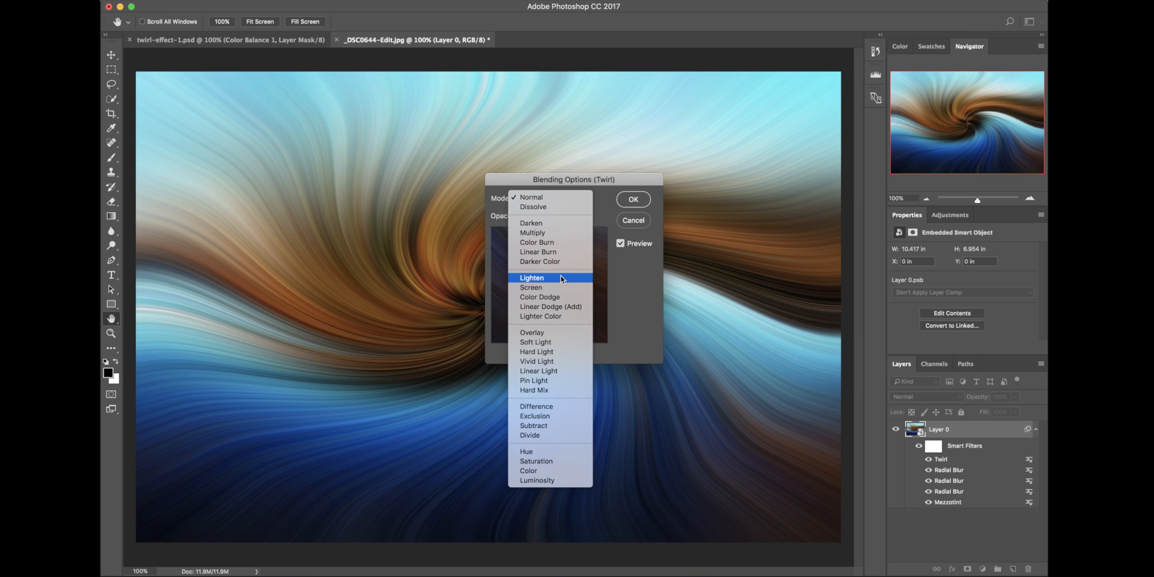
{"action": "left_click", "coordinate": [632, 199]}
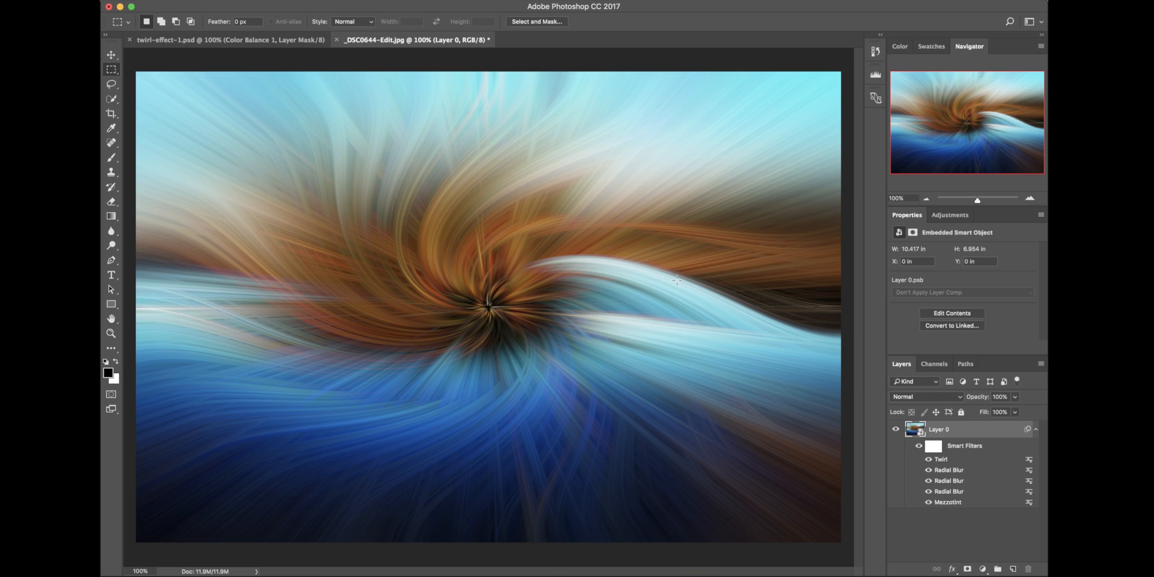
{"action": "mouse_move", "coordinate": [771, 401]}
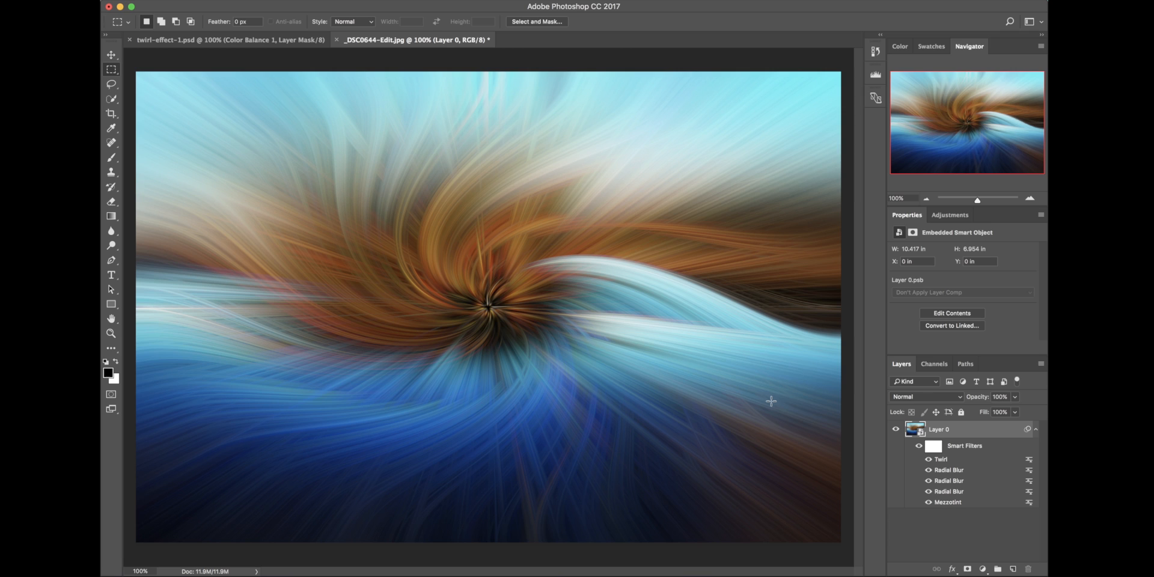
Apply another Twirl at 100 degrees and return to the photo document
{"action": "left_click", "coordinate": [427, 0]}
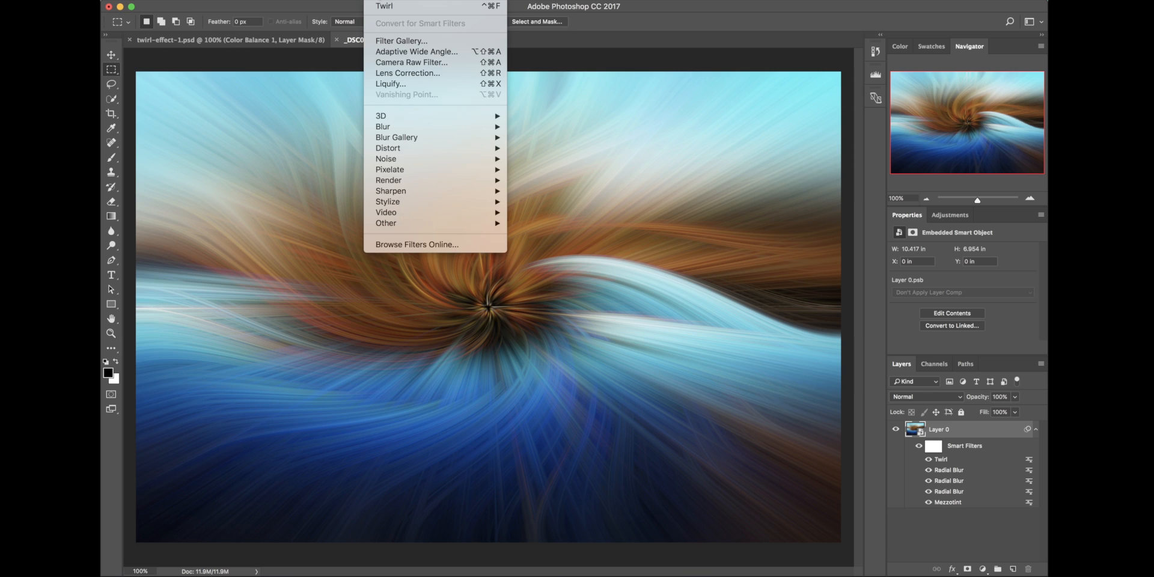
{"action": "mouse_move", "coordinate": [383, 6]}
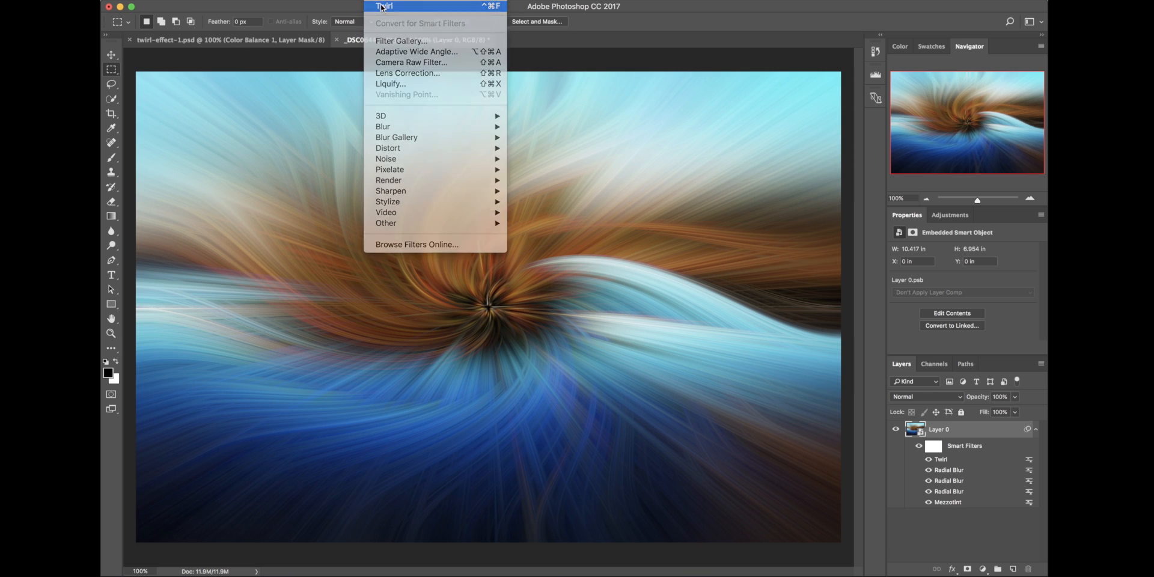
{"action": "left_click", "coordinate": [384, 6]}
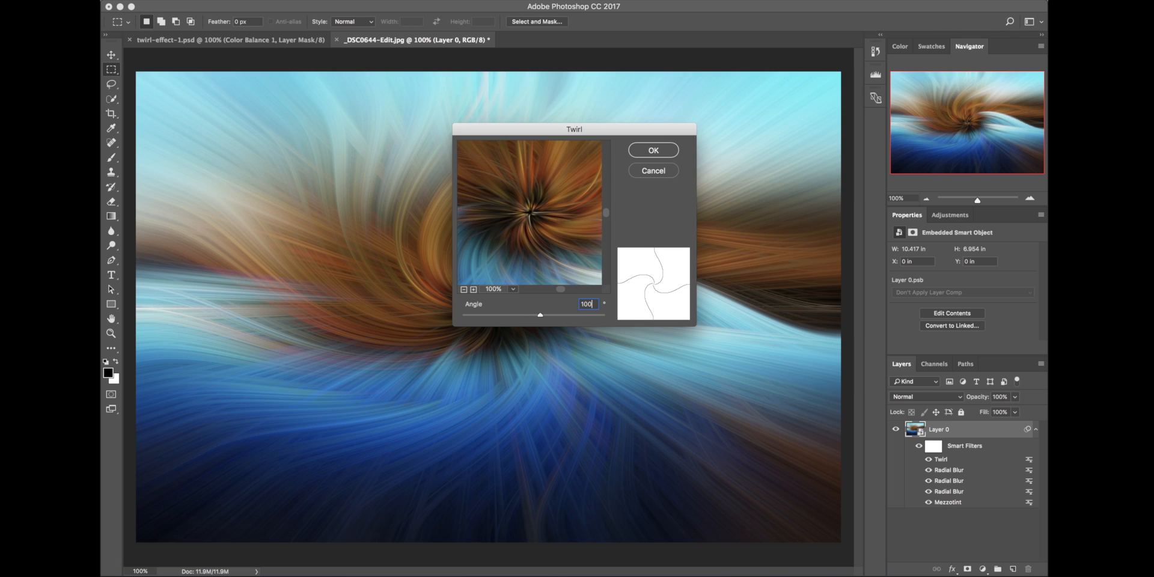
{"action": "mouse_move", "coordinate": [650, 167]}
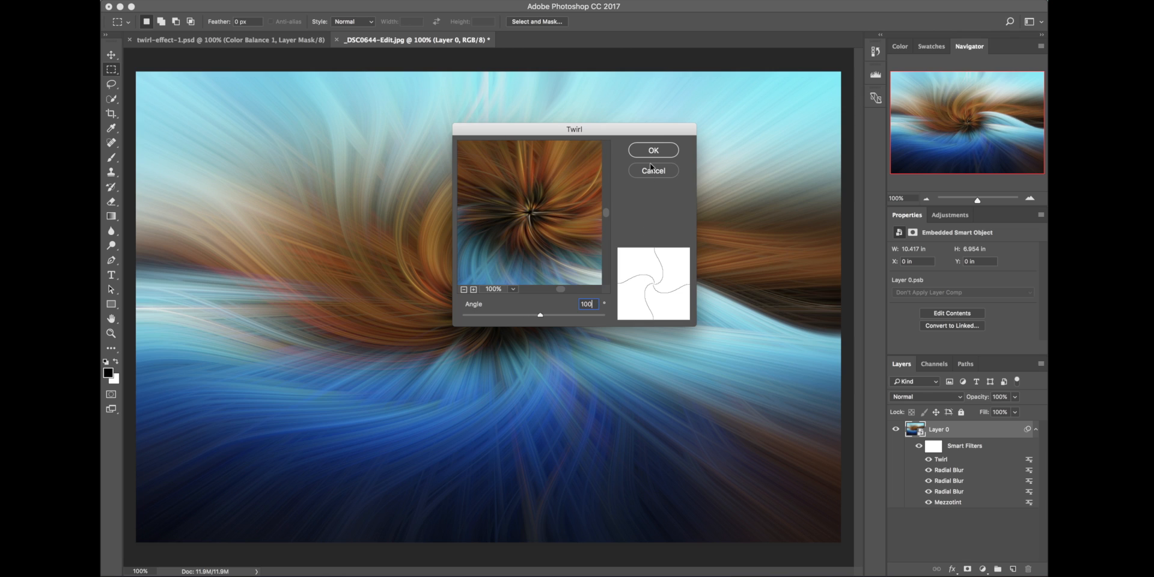
{"action": "left_click", "coordinate": [652, 150]}
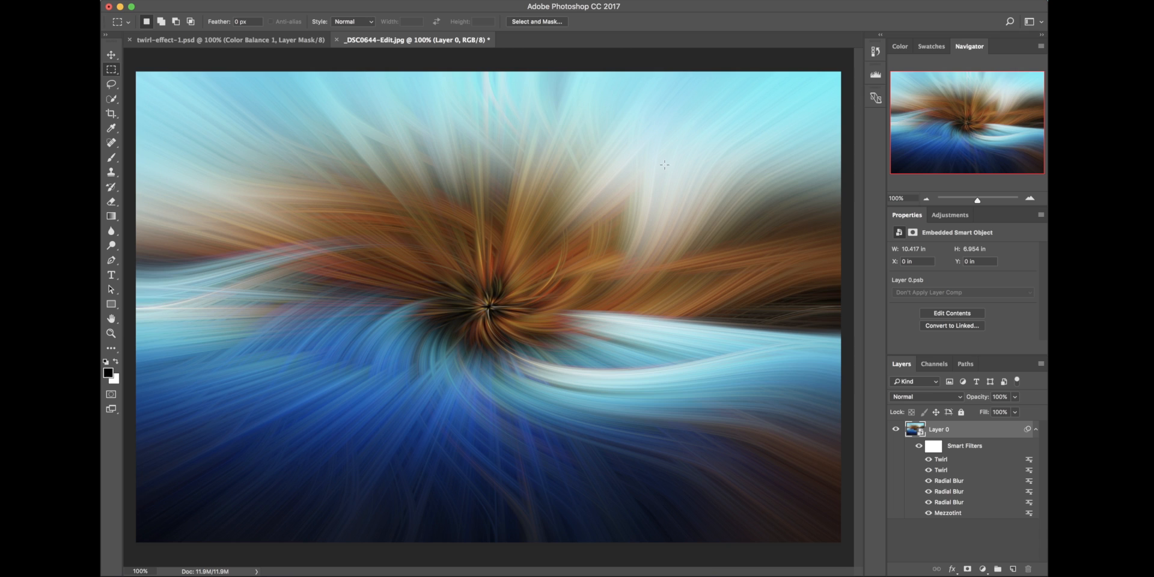
{"action": "mouse_move", "coordinate": [618, 336]}
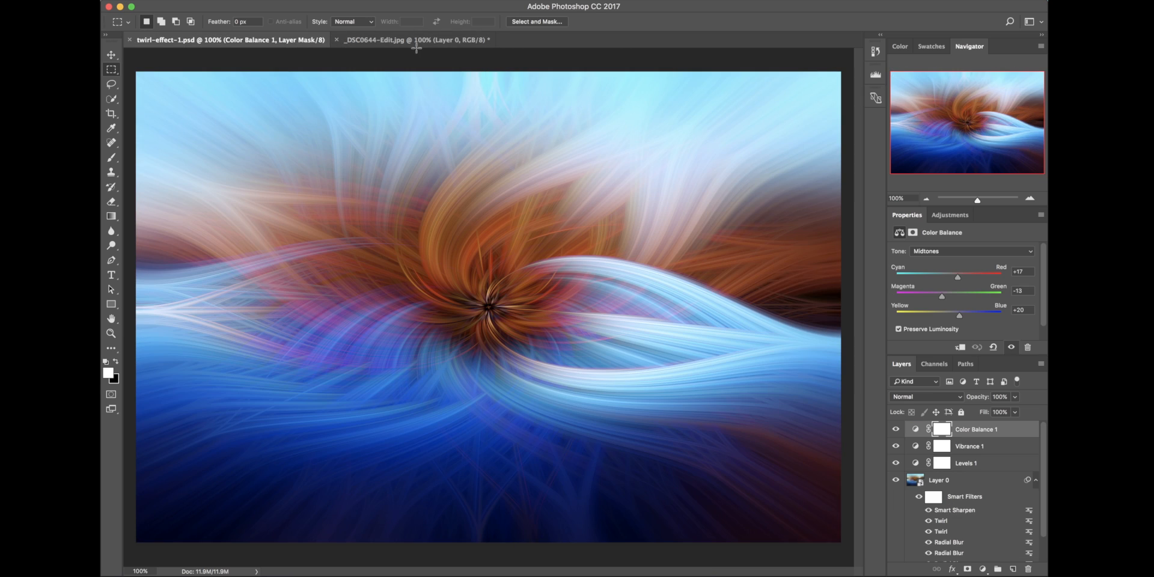
{"action": "mouse_move", "coordinate": [416, 40]}
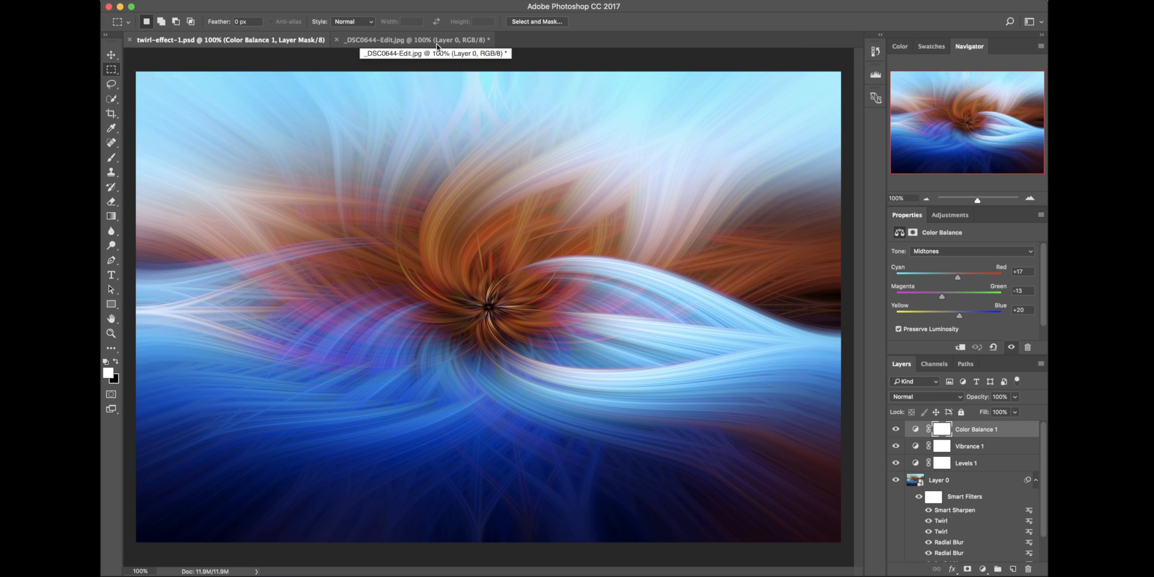
{"action": "left_click", "coordinate": [416, 40]}
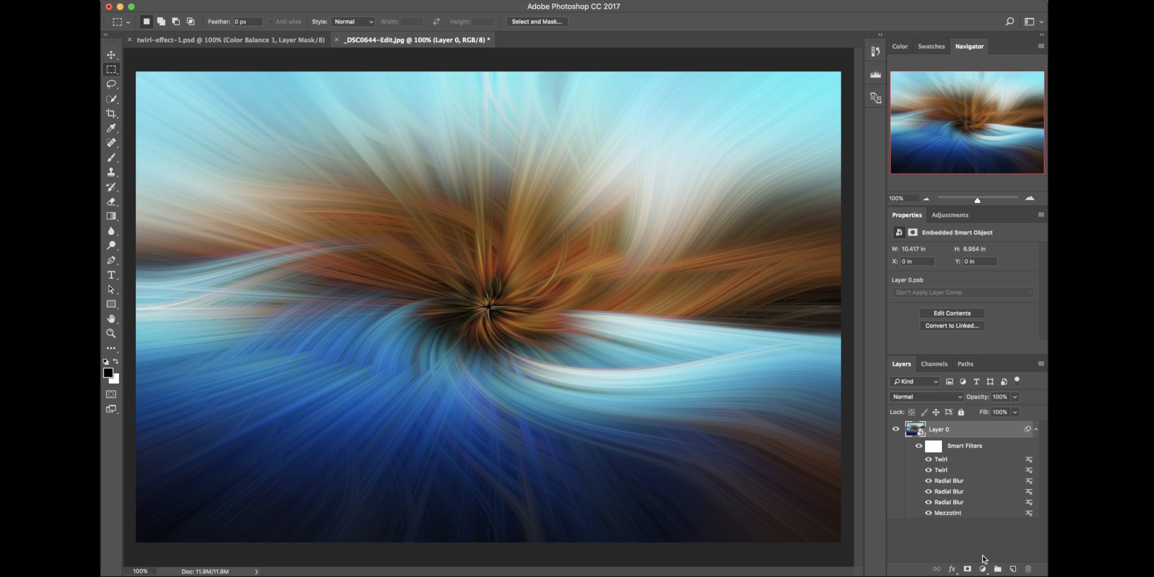
Add a Curves adjustment layer and lift the curve's upper point to brighten highlights
{"action": "left_click", "coordinate": [968, 568]}
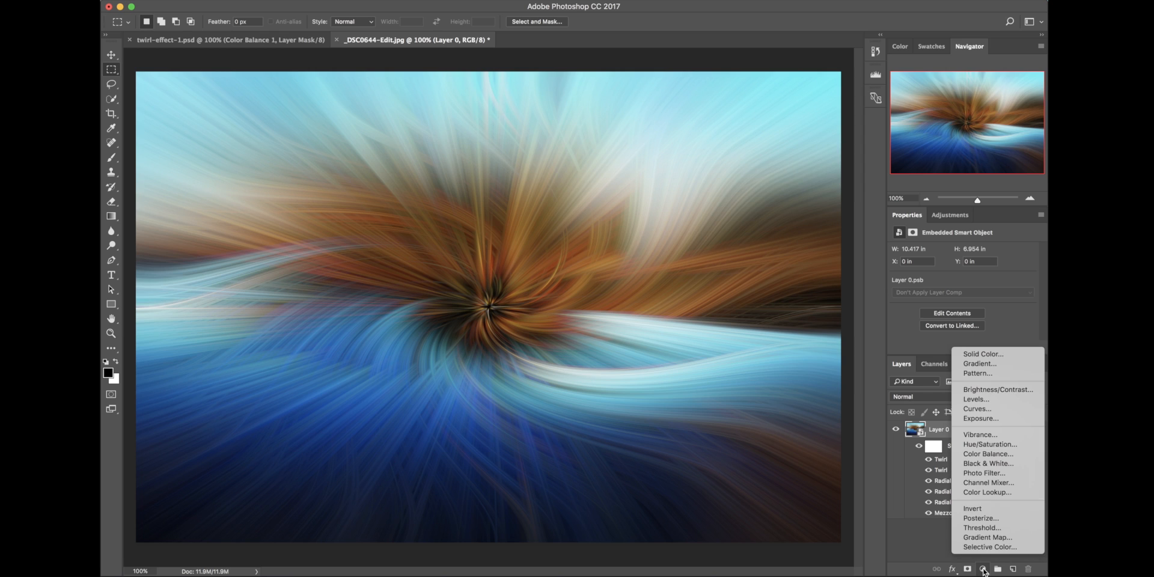
{"action": "mouse_move", "coordinate": [977, 408]}
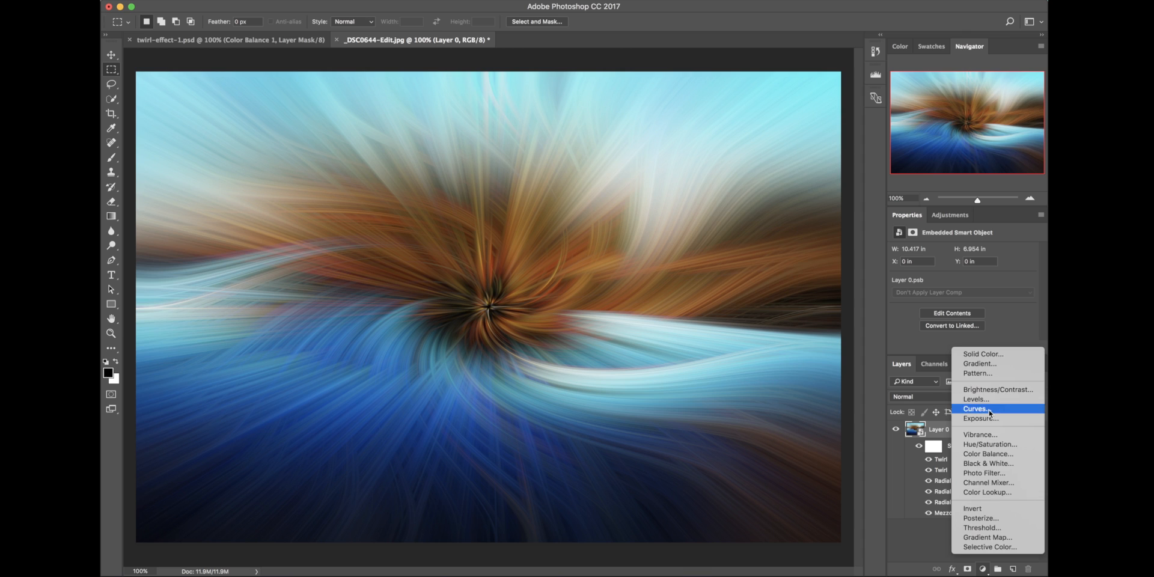
{"action": "left_click", "coordinate": [974, 408]}
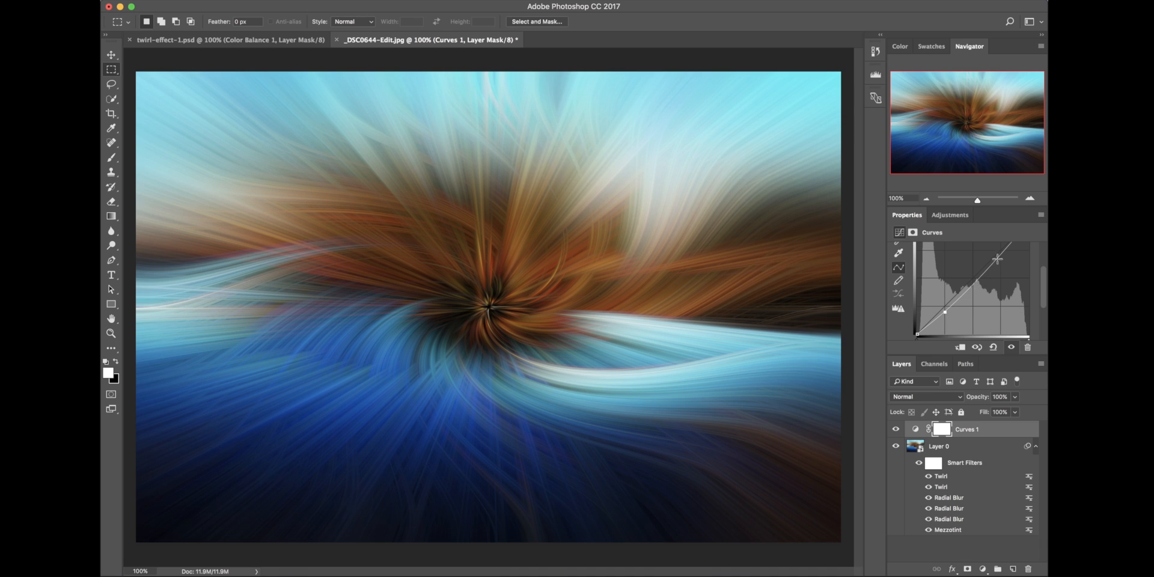
{"action": "left_click_drag", "start_coordinate": [997, 259], "coordinate": [990, 254]}
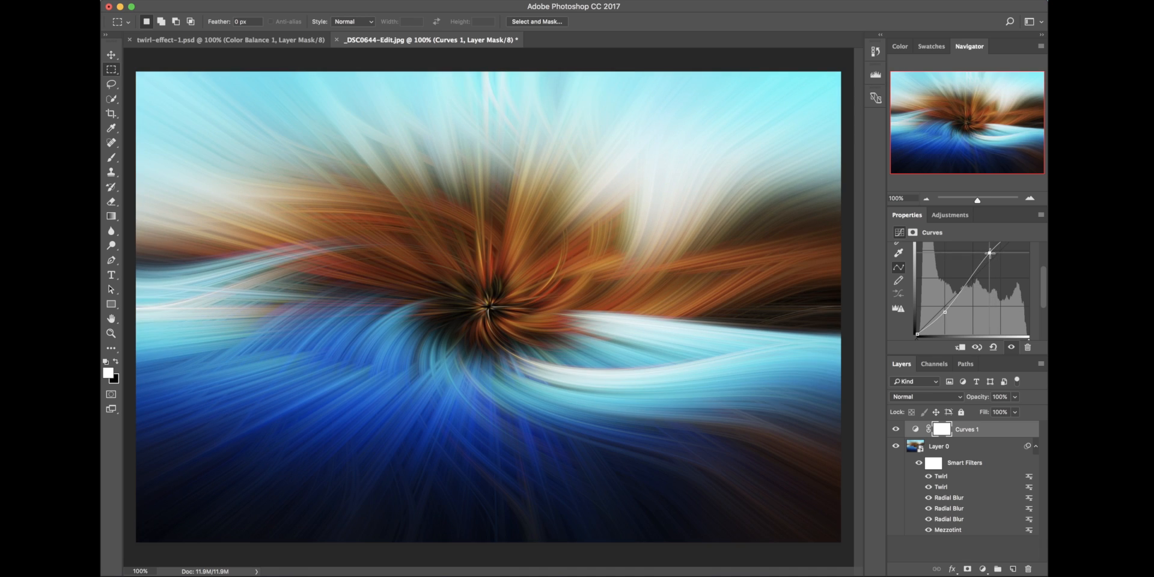
{"action": "left_click_drag", "start_coordinate": [990, 254], "coordinate": [990, 254]}
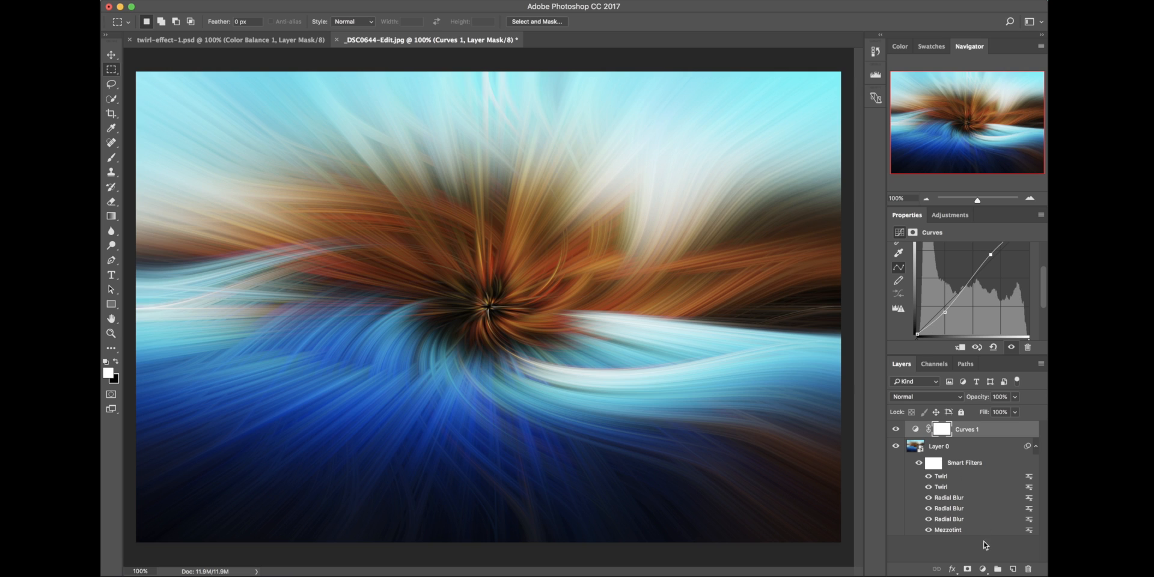
Add a Vibrance adjustment layer with vibrance raised to +34
{"action": "left_click", "coordinate": [982, 569]}
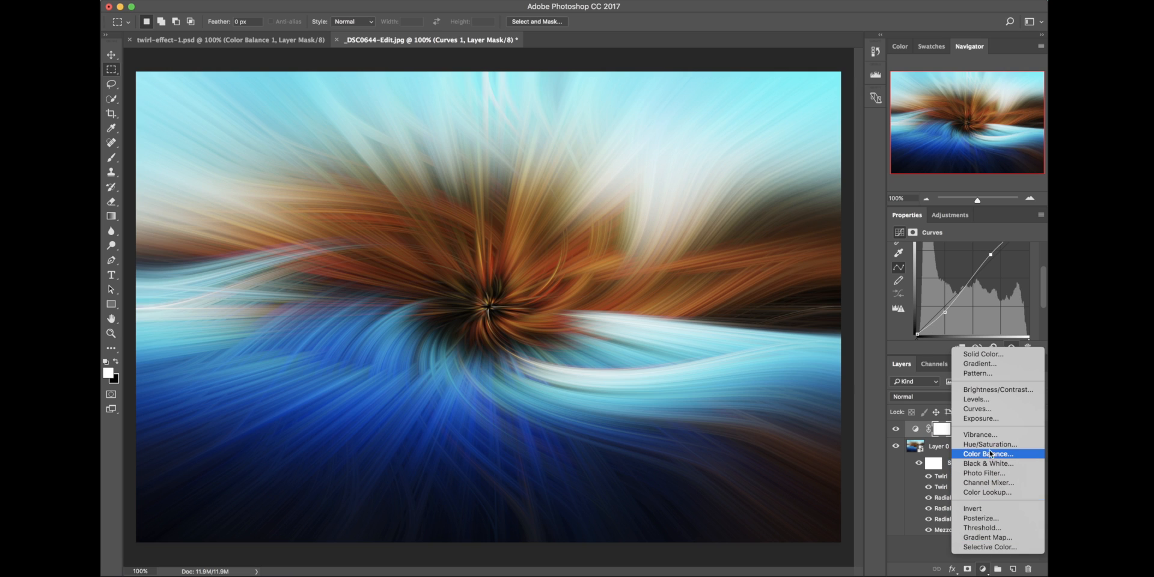
{"action": "left_click", "coordinate": [980, 433]}
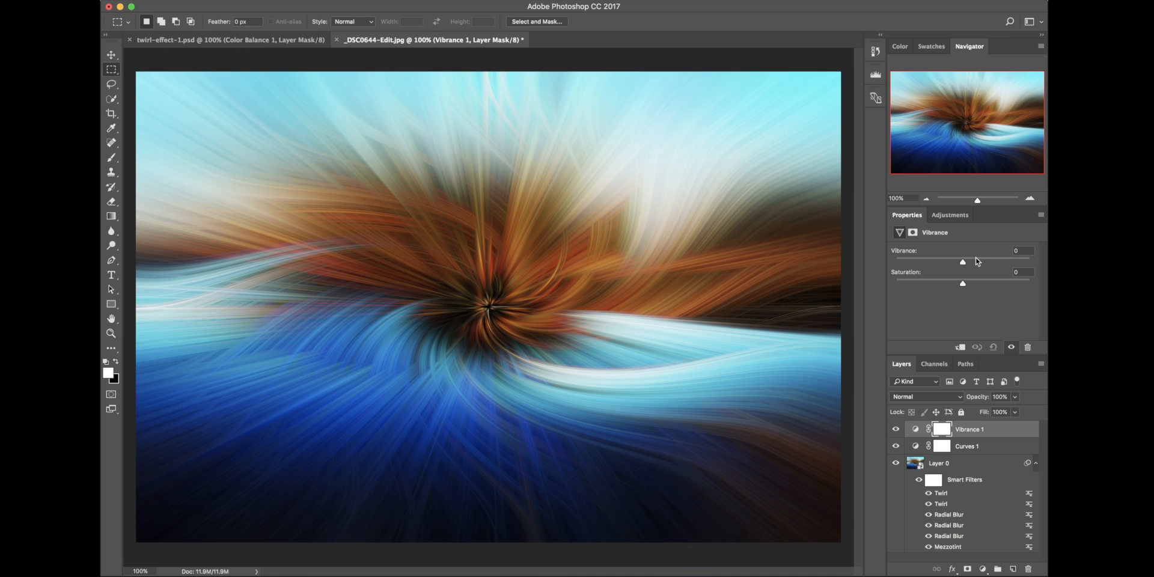
{"action": "left_click_drag", "start_coordinate": [961, 261], "coordinate": [979, 262]}
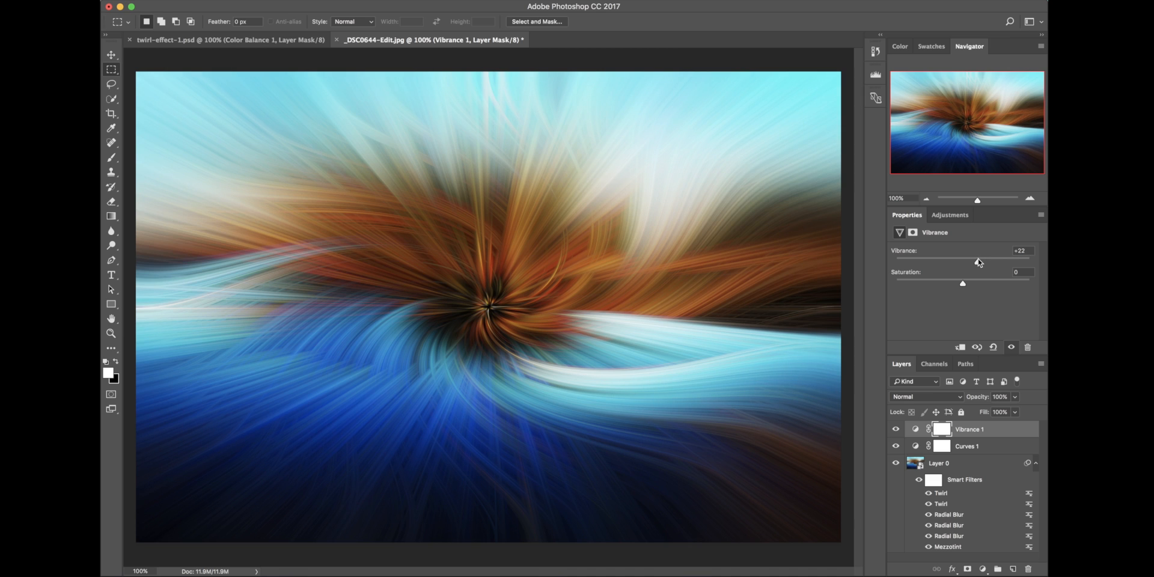
{"action": "left_click_drag", "start_coordinate": [977, 263], "coordinate": [988, 263]}
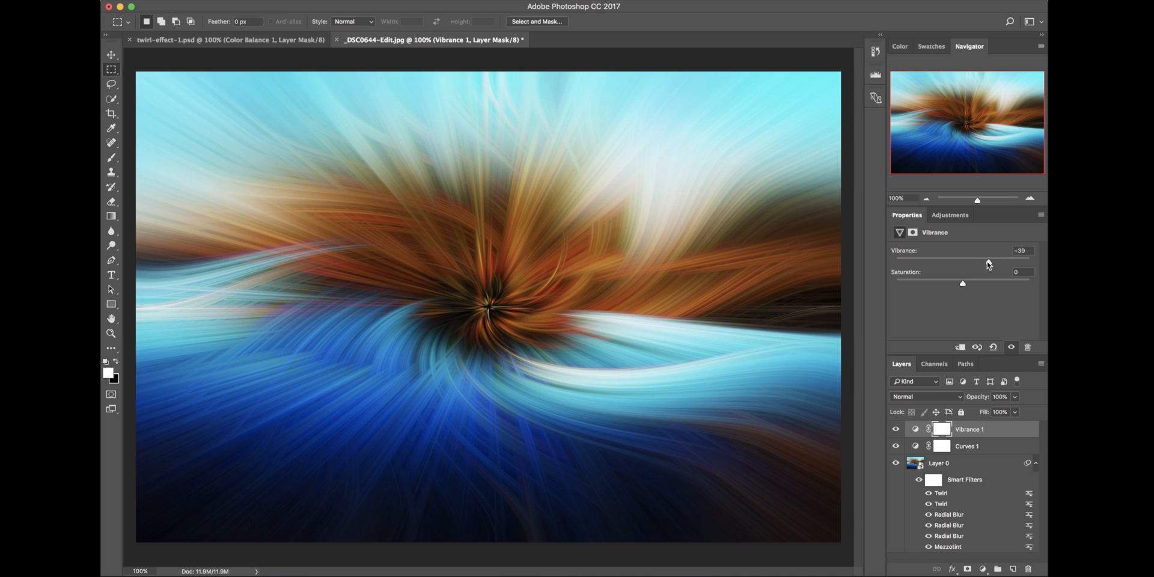
{"action": "left_click", "coordinate": [984, 569]}
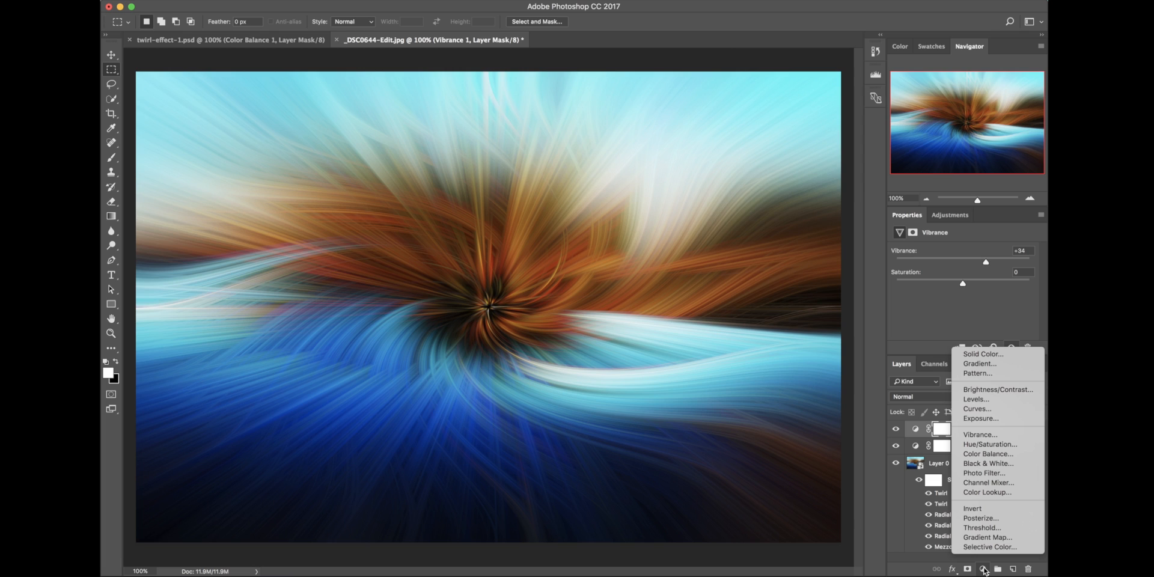
{"action": "mouse_move", "coordinate": [977, 409]}
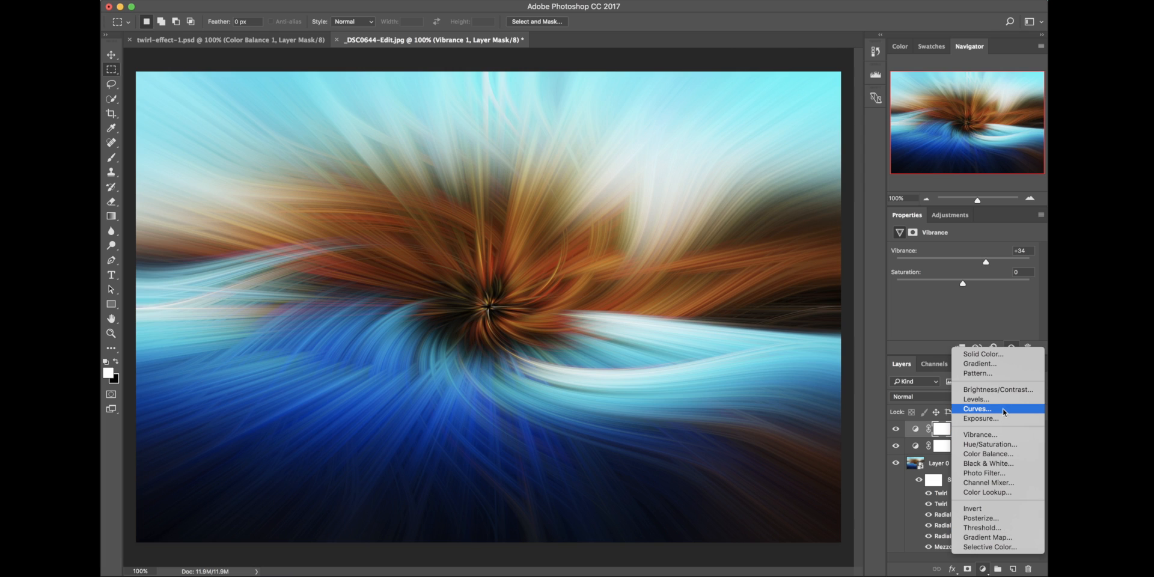
{"action": "mouse_move", "coordinate": [1001, 453]}
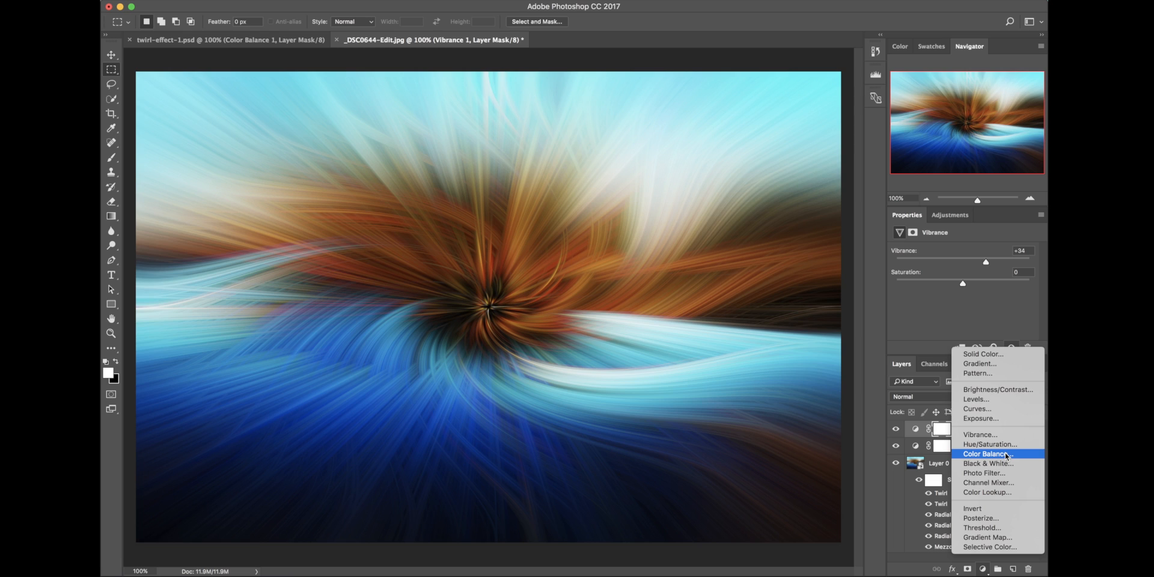
Add a Color Balance layer with midtones at Red +29, Magenta −11, Blue +24
{"action": "left_click", "coordinate": [988, 454]}
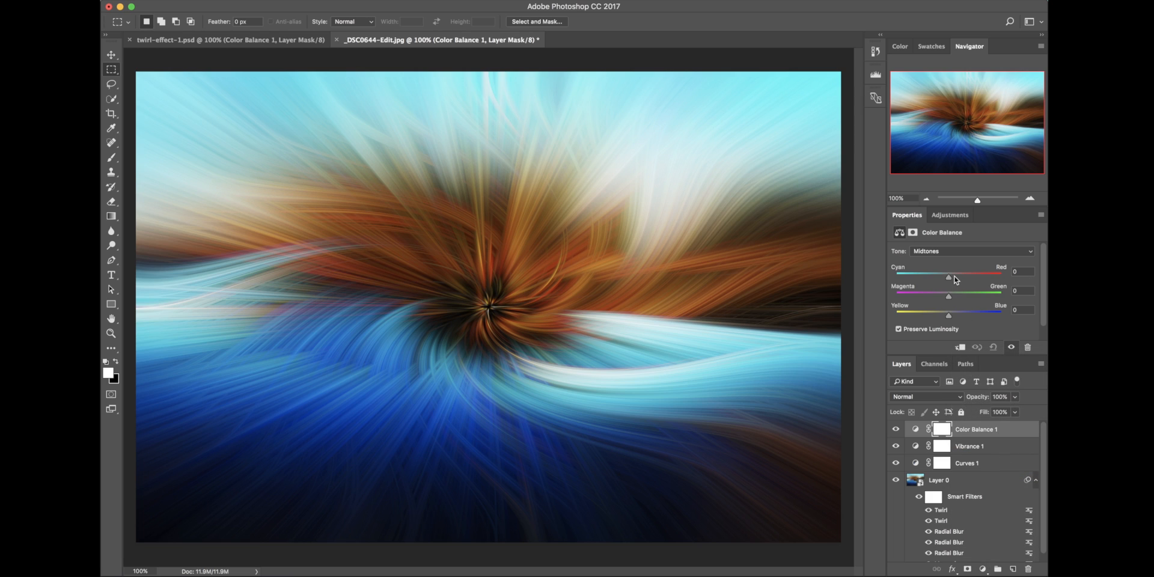
{"action": "mouse_move", "coordinate": [953, 280]}
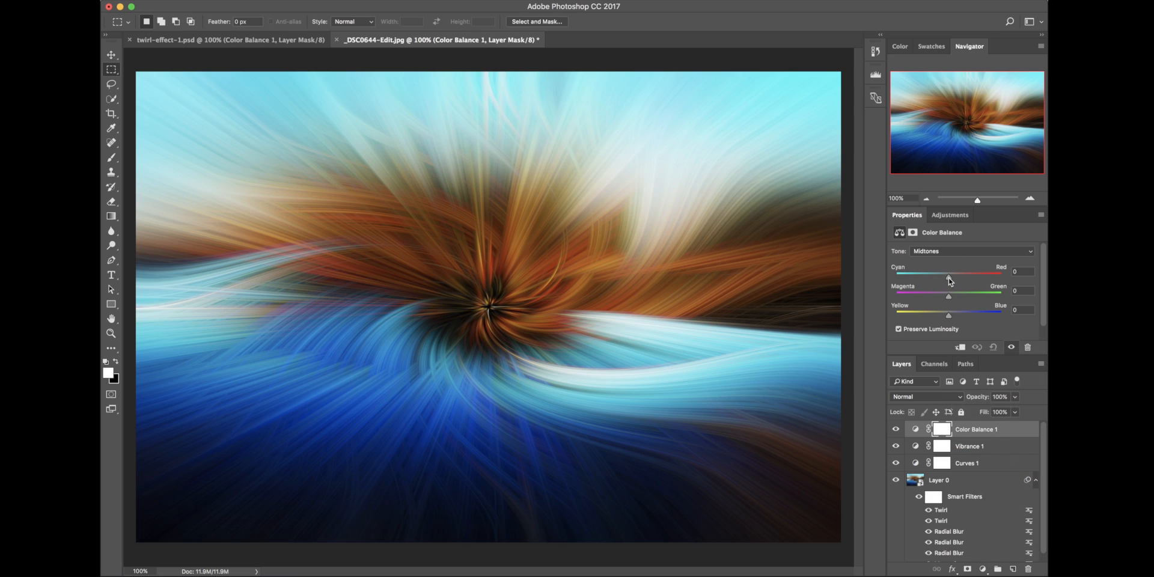
{"action": "left_click_drag", "start_coordinate": [948, 274], "coordinate": [947, 274]}
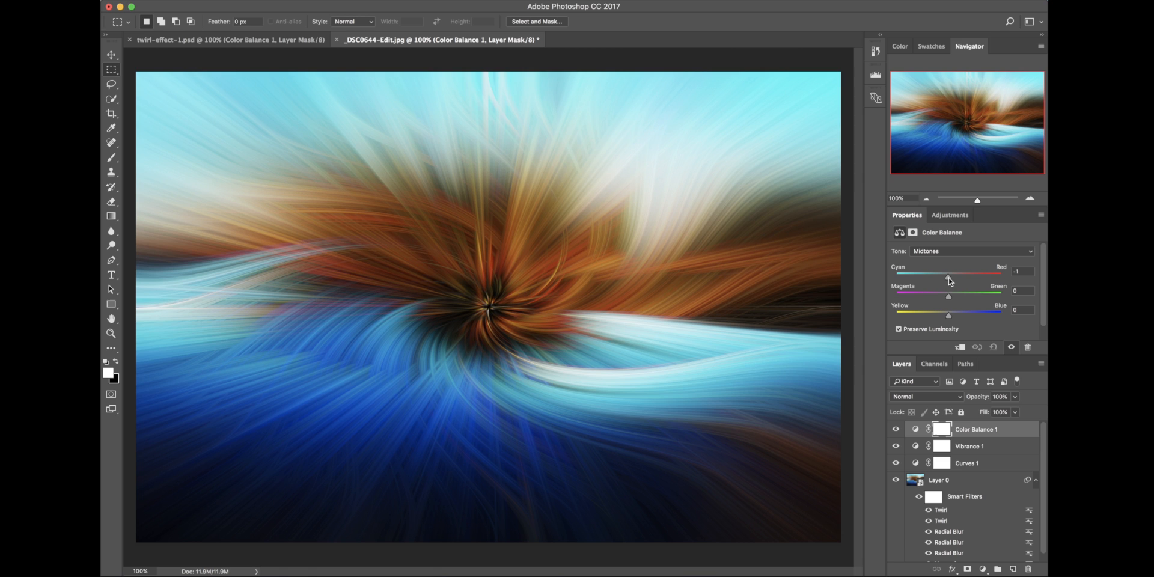
{"action": "left_click_drag", "start_coordinate": [948, 273], "coordinate": [967, 272]}
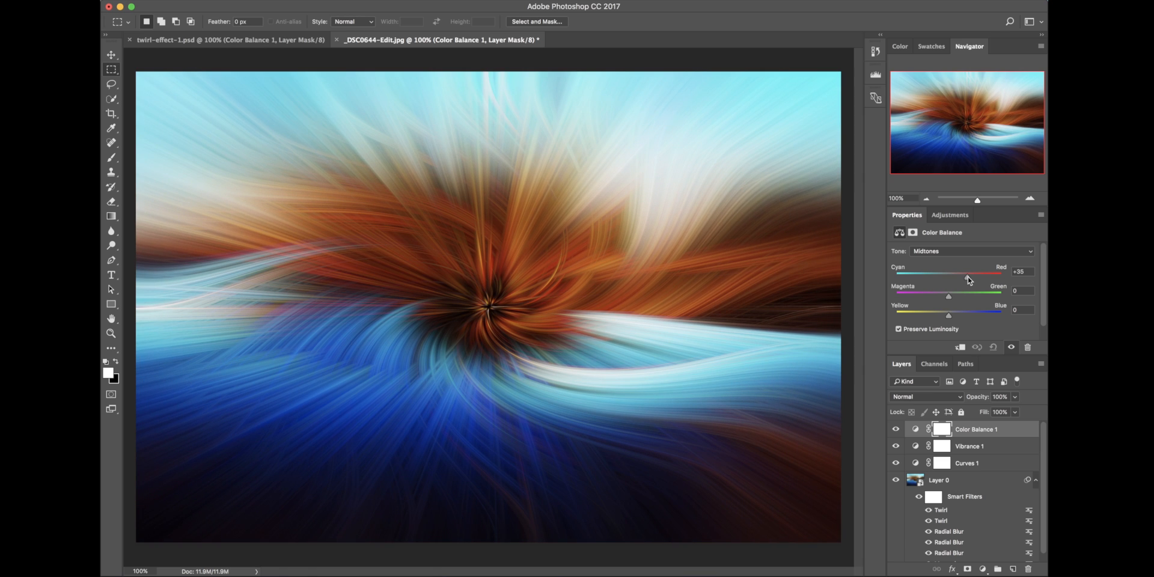
{"action": "left_click_drag", "start_coordinate": [967, 273], "coordinate": [960, 273]}
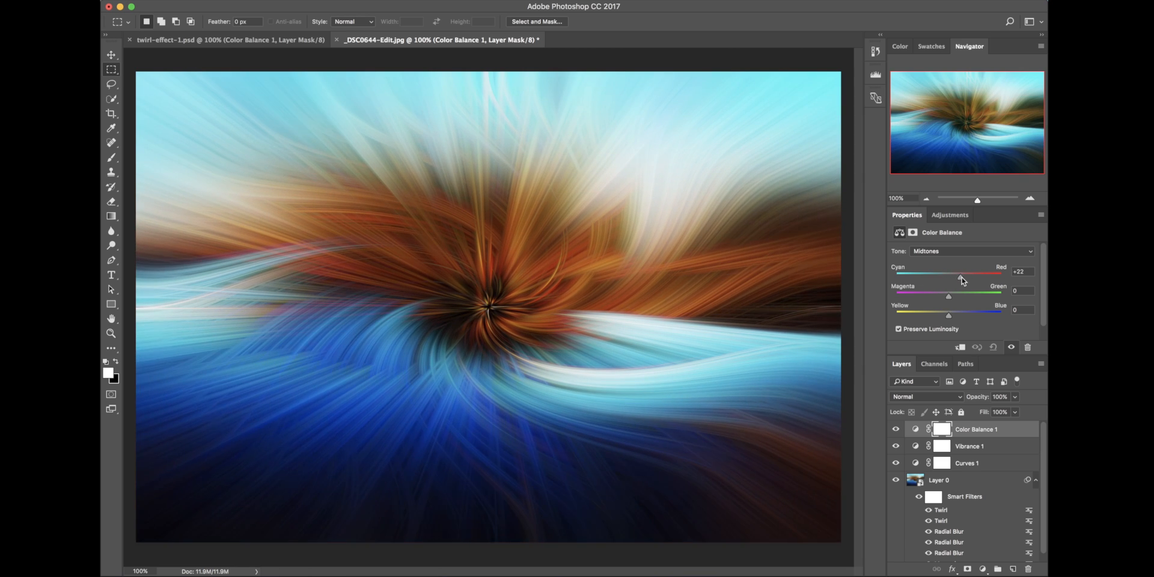
{"action": "left_click_drag", "start_coordinate": [961, 273], "coordinate": [966, 273]}
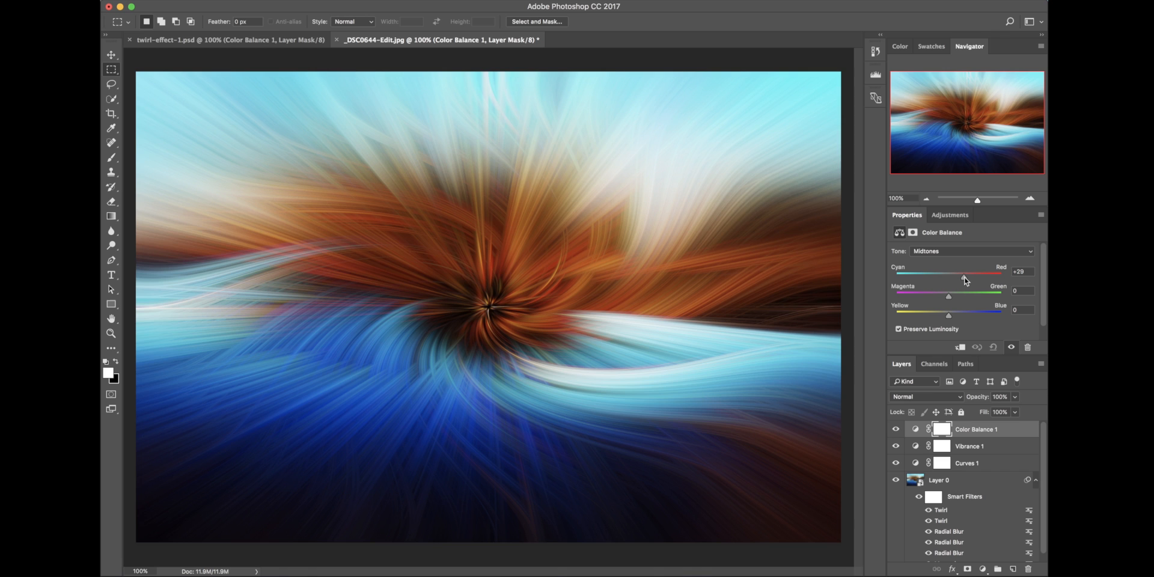
{"action": "left_click_drag", "start_coordinate": [948, 295], "coordinate": [965, 295]}
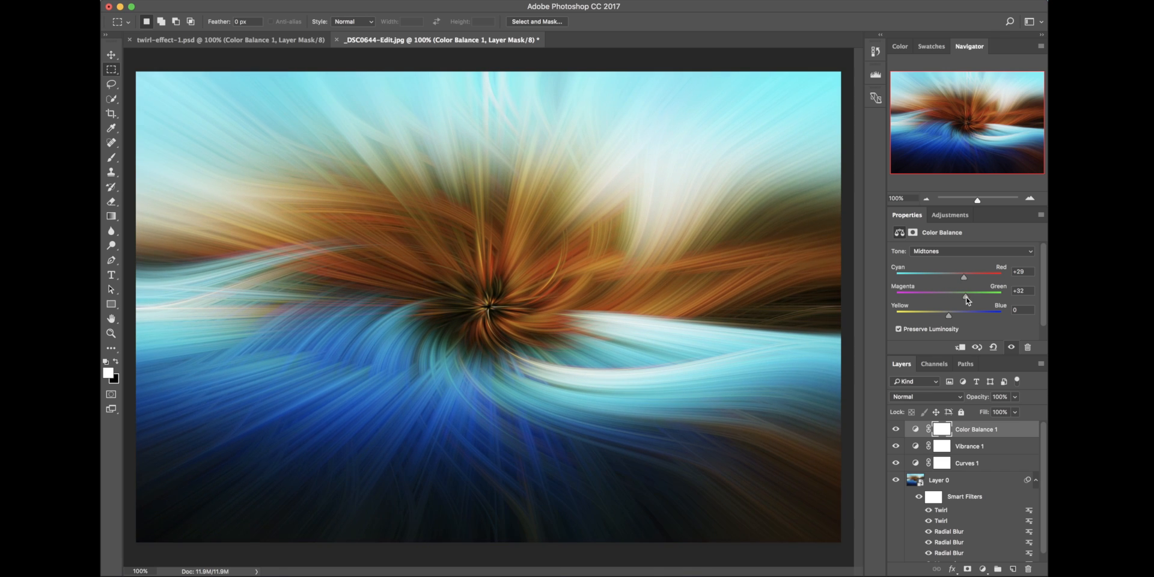
{"action": "left_click_drag", "start_coordinate": [982, 292], "coordinate": [934, 292]}
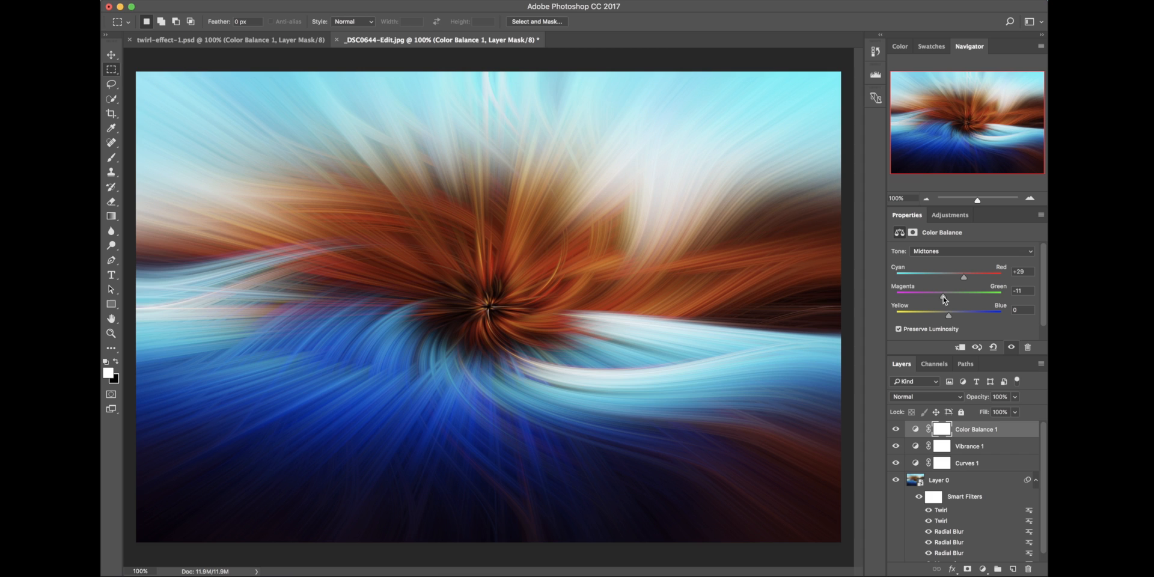
{"action": "left_click_drag", "start_coordinate": [948, 315], "coordinate": [951, 314]}
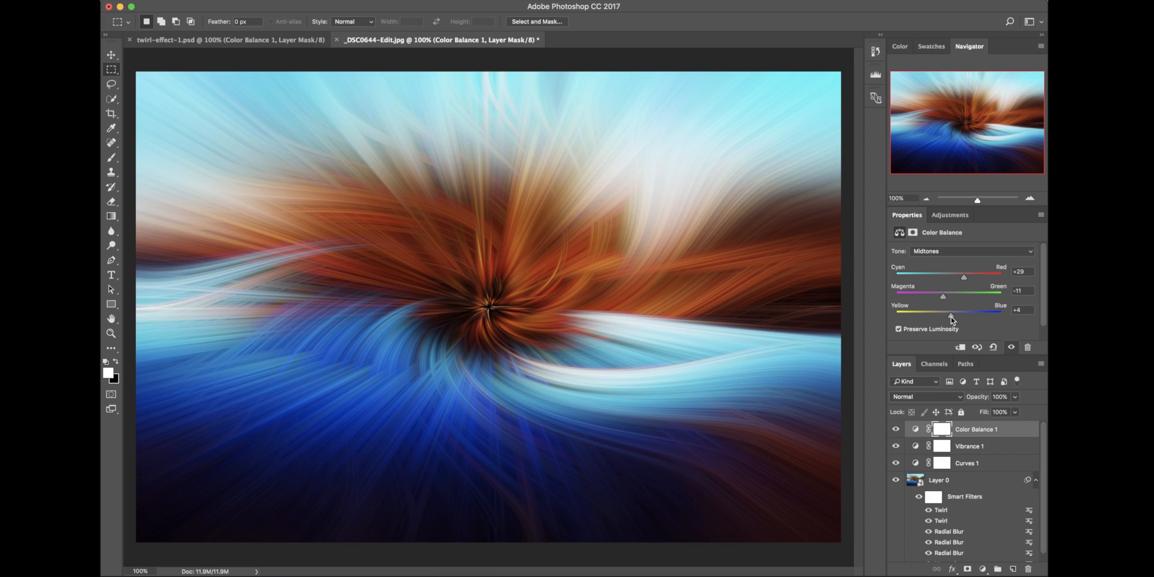
{"action": "left_click_drag", "start_coordinate": [949, 311], "coordinate": [931, 311]}
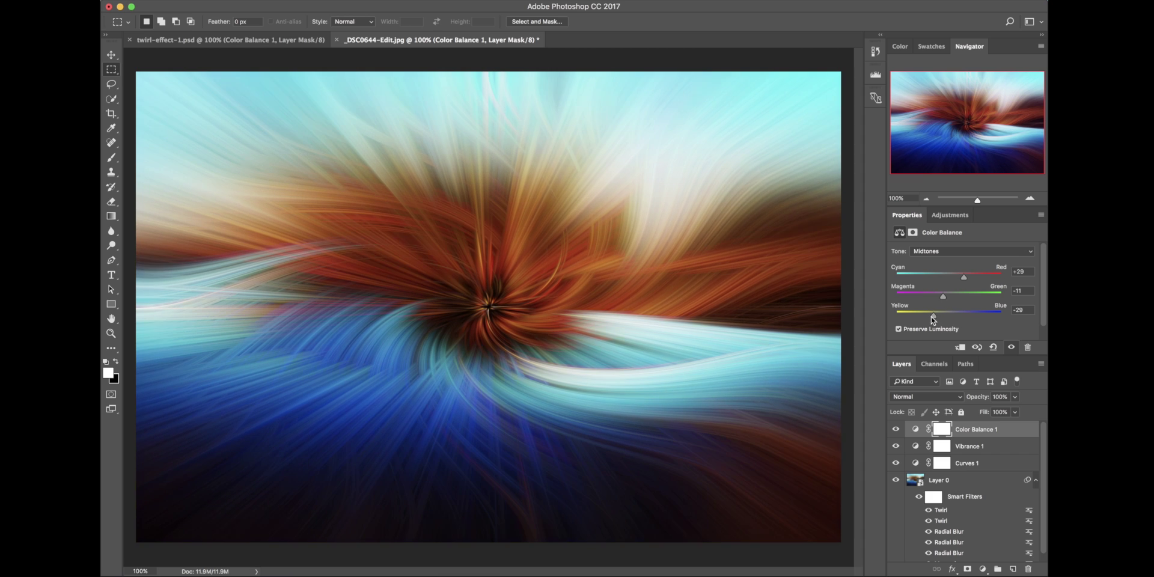
{"action": "left_click_drag", "start_coordinate": [944, 311], "coordinate": [931, 311]}
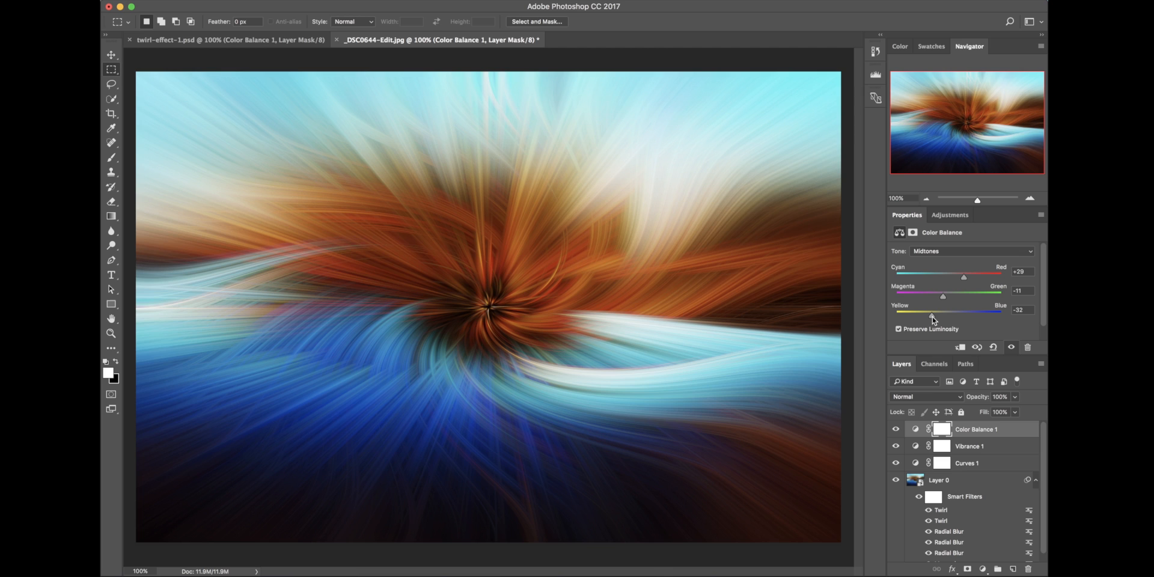
{"action": "left_click_drag", "start_coordinate": [938, 311], "coordinate": [968, 311]}
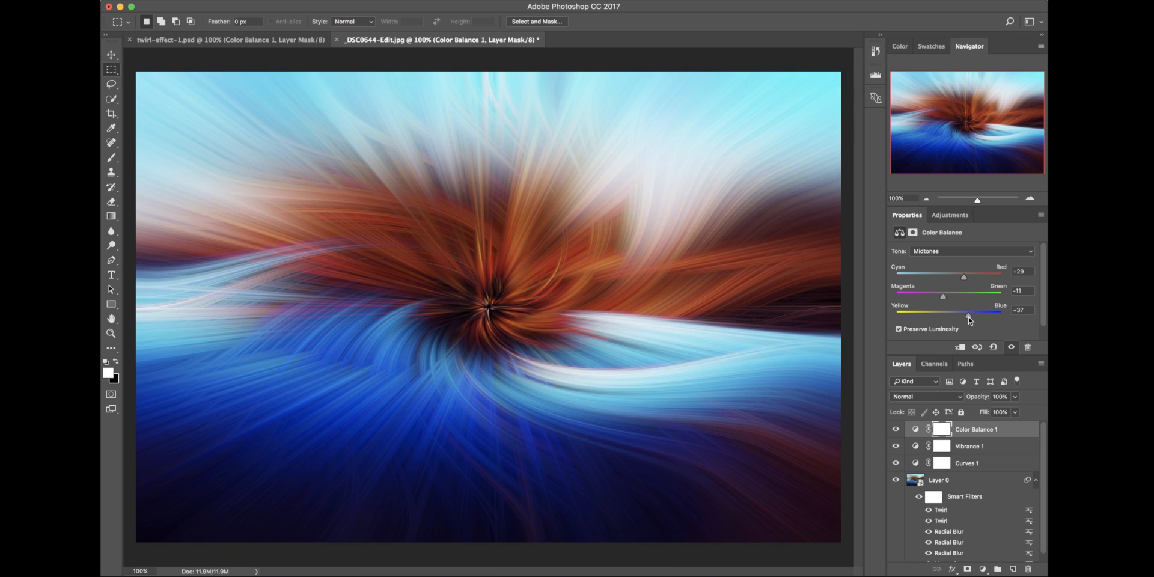
{"action": "left_click_drag", "start_coordinate": [964, 310], "coordinate": [947, 310]}
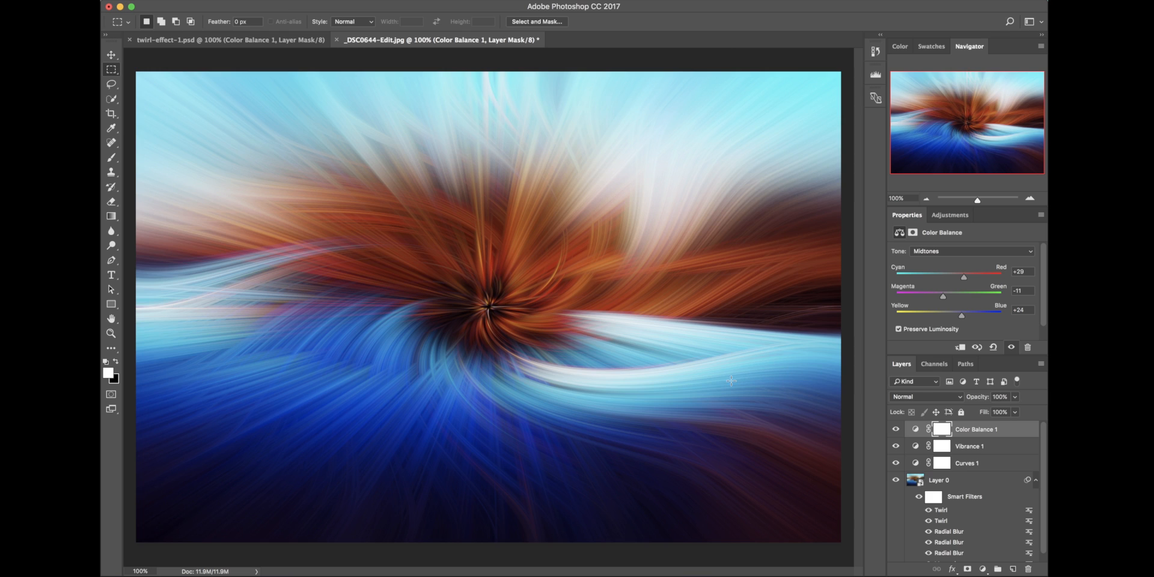
{"action": "mouse_move", "coordinate": [697, 435]}
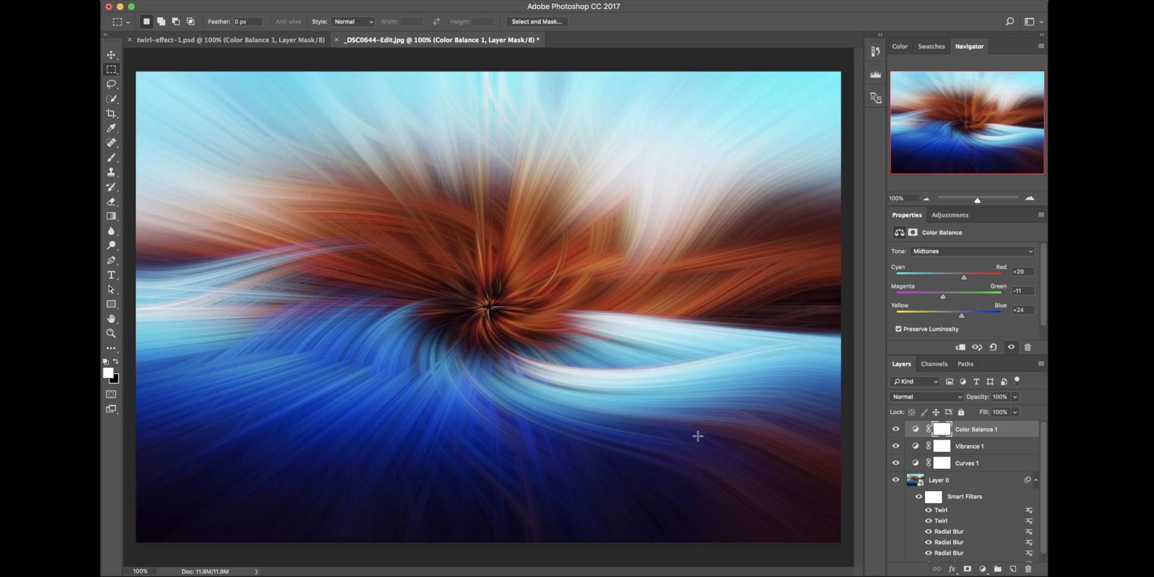
{"action": "mouse_move", "coordinate": [436, 403]}
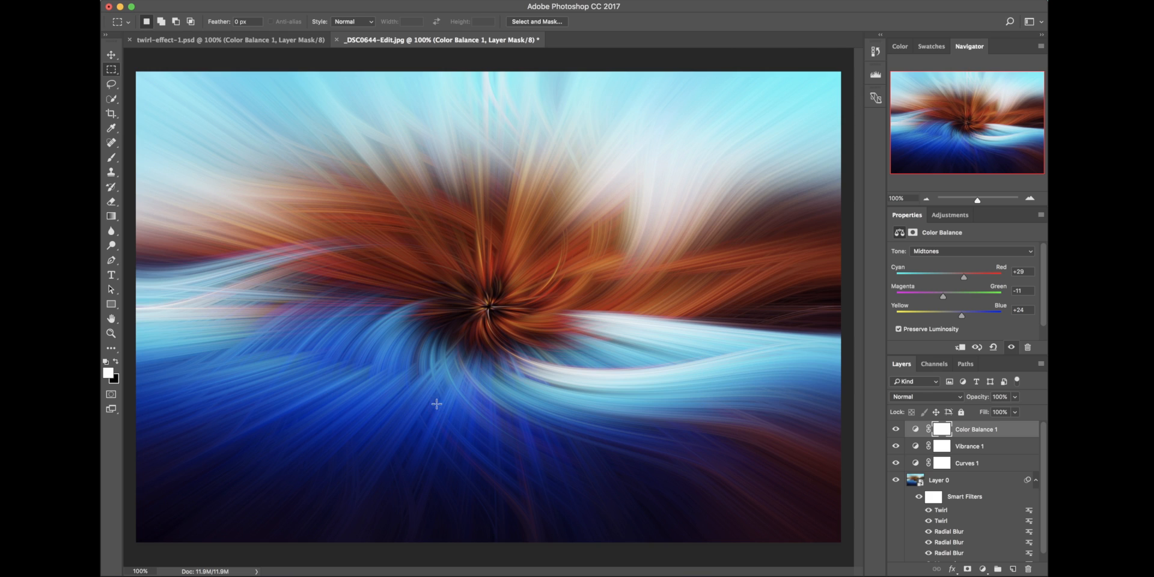
Set the Color Balance highlights to Red +18, Green +9 and Blue +18
{"action": "left_click", "coordinate": [970, 251]}
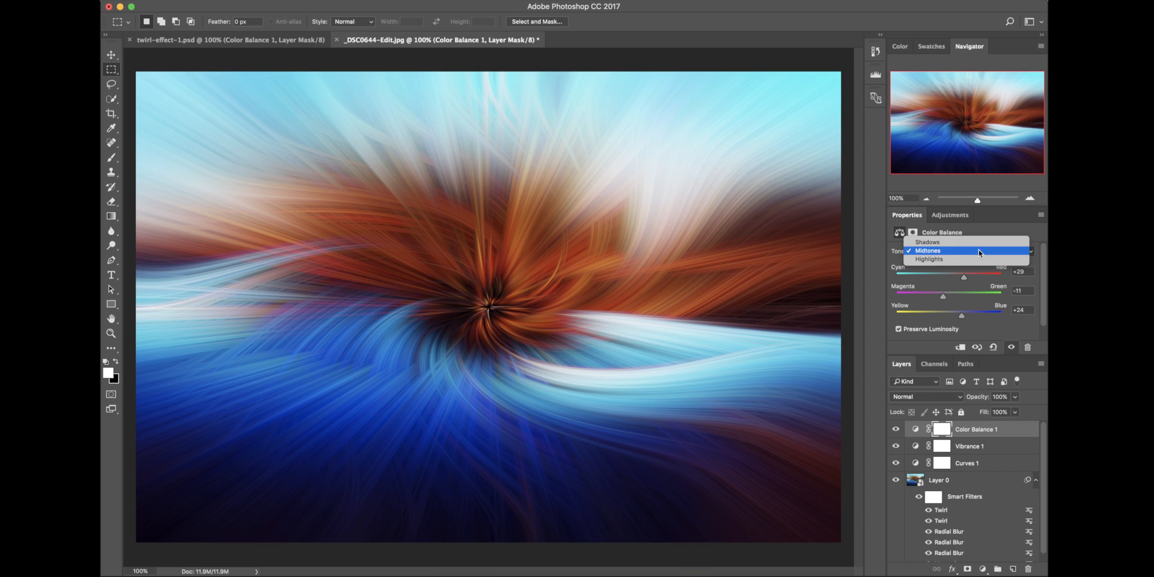
{"action": "left_click", "coordinate": [930, 258]}
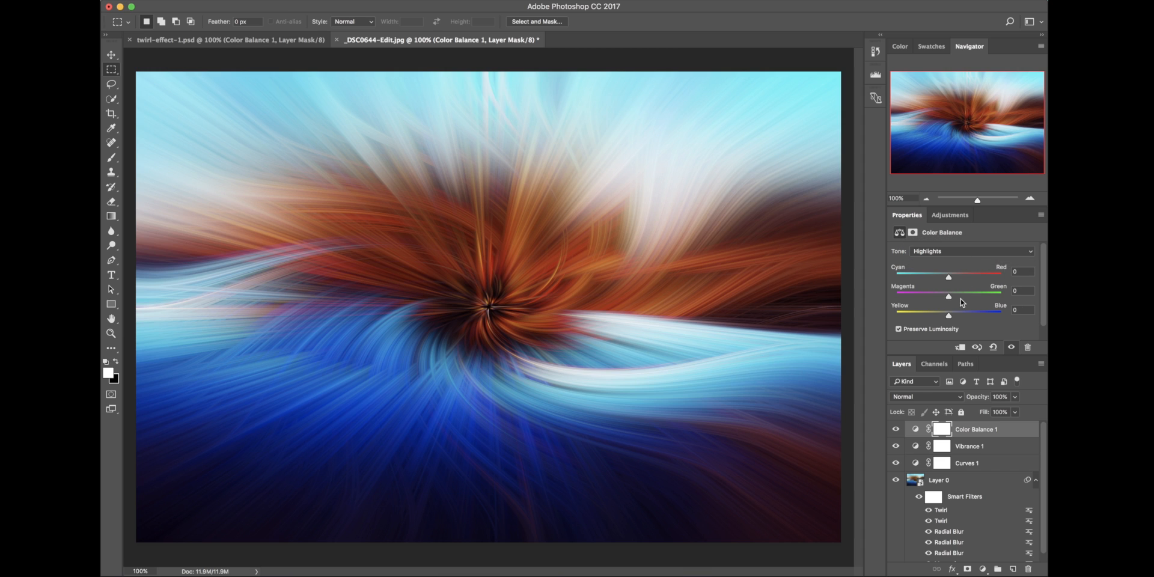
{"action": "left_click_drag", "start_coordinate": [949, 276], "coordinate": [960, 276]}
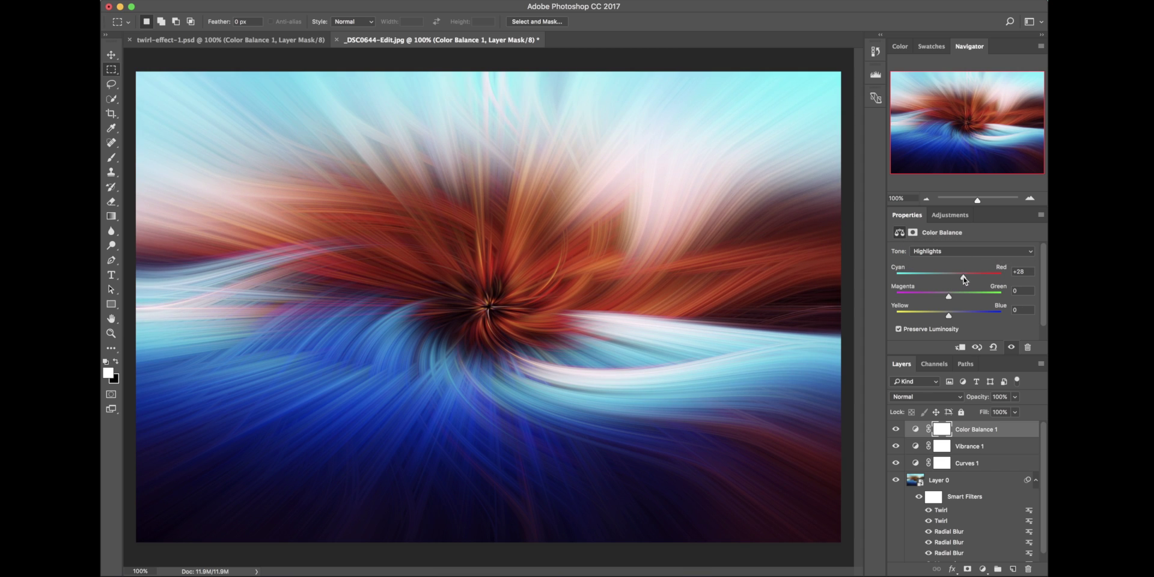
{"action": "left_click_drag", "start_coordinate": [948, 295], "coordinate": [936, 295]}
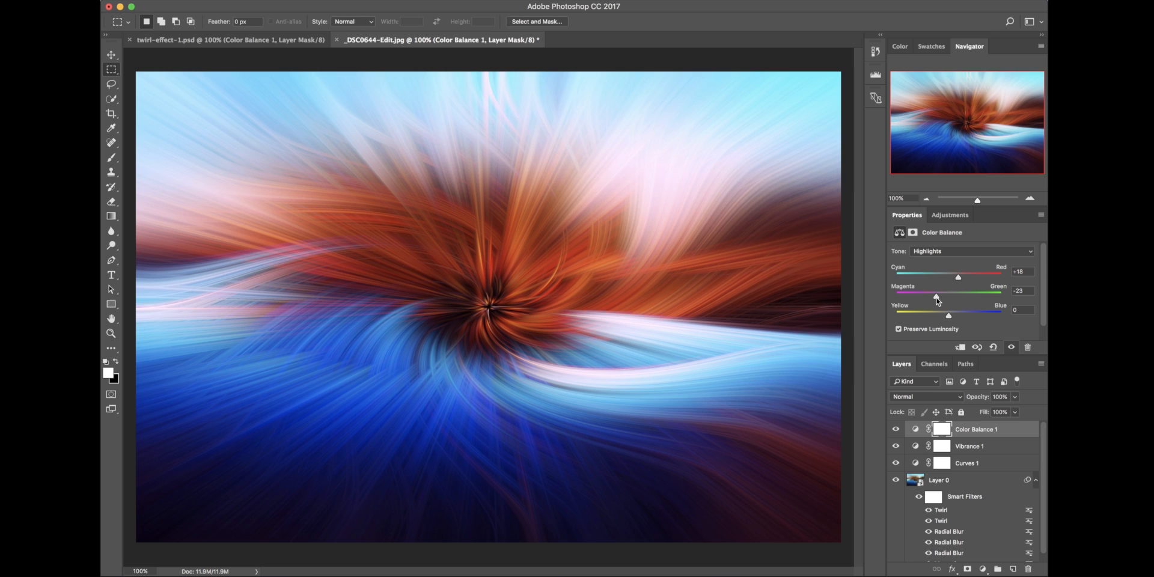
{"action": "left_click_drag", "start_coordinate": [935, 295], "coordinate": [955, 296]}
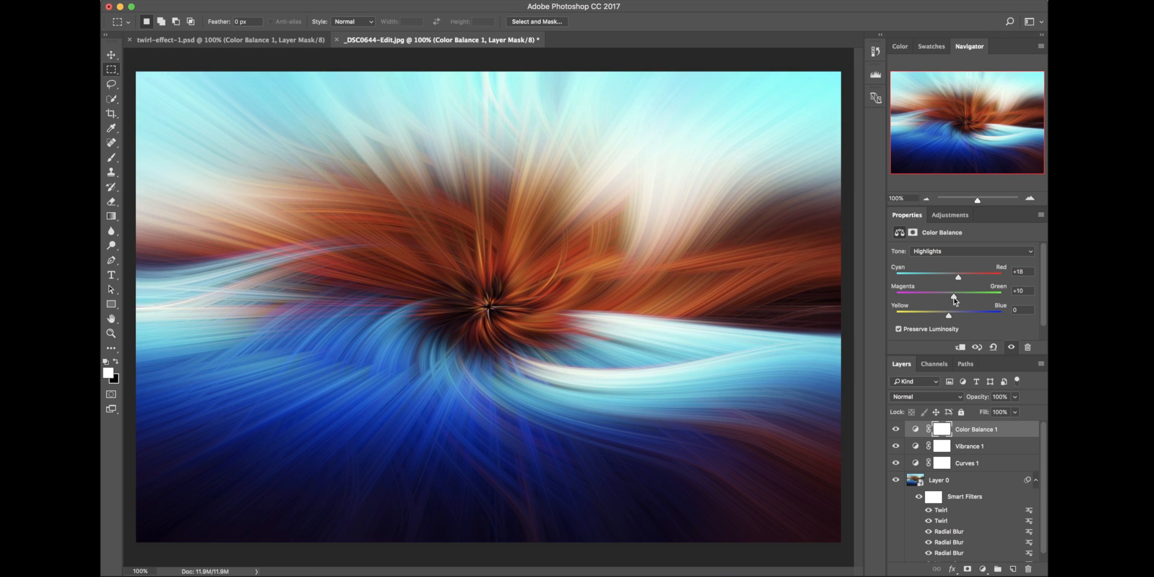
{"action": "left_click_drag", "start_coordinate": [948, 313], "coordinate": [938, 312]}
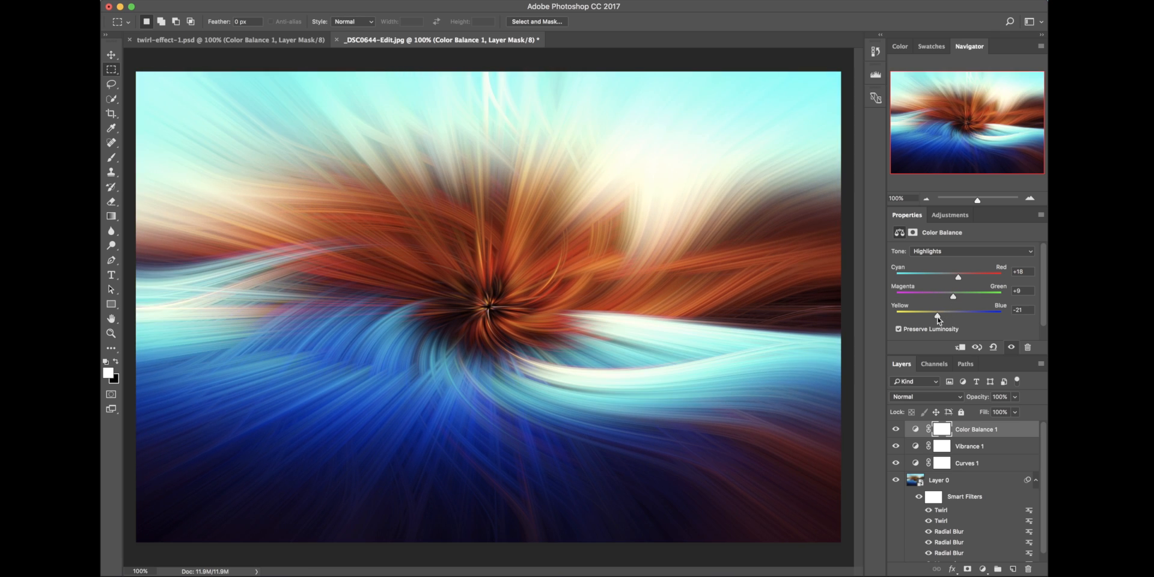
{"action": "left_click_drag", "start_coordinate": [935, 312], "coordinate": [957, 311]}
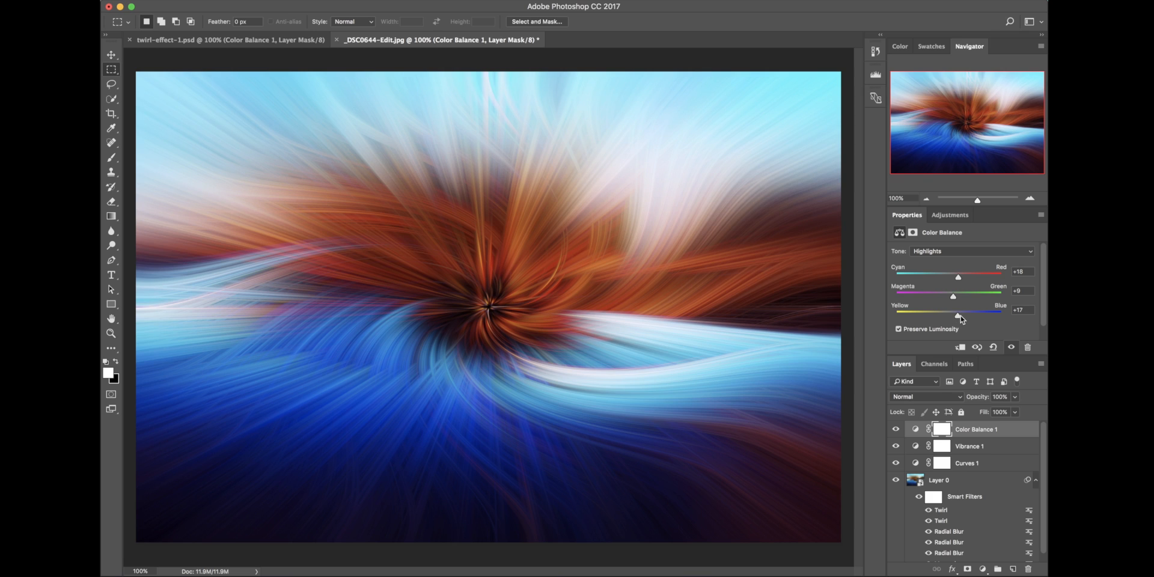
{"action": "left_click_drag", "start_coordinate": [957, 314], "coordinate": [959, 314]}
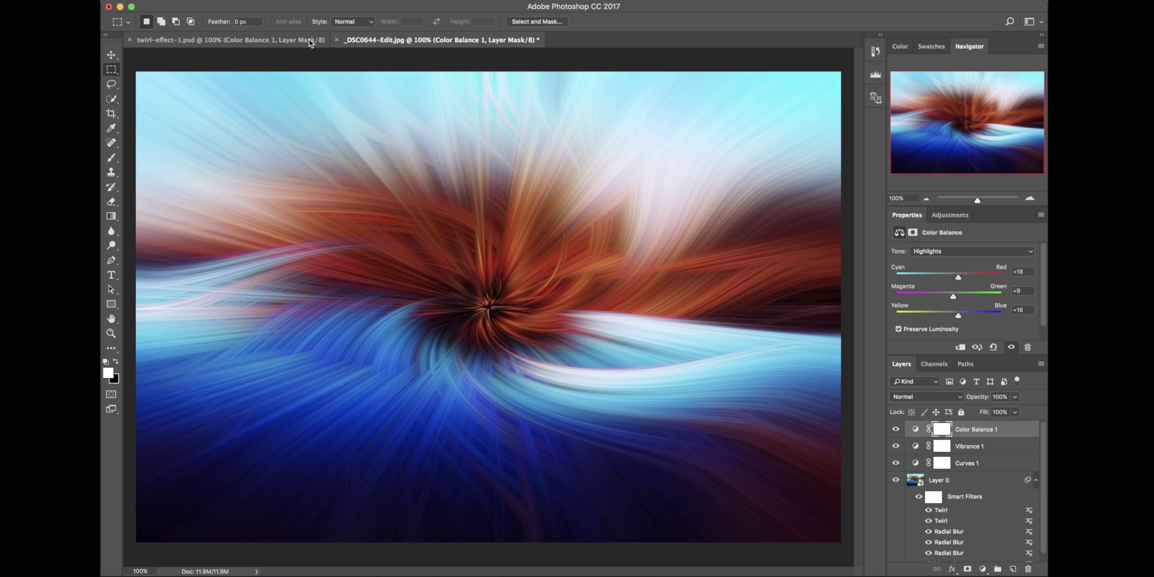
{"action": "left_click", "coordinate": [438, 39]}
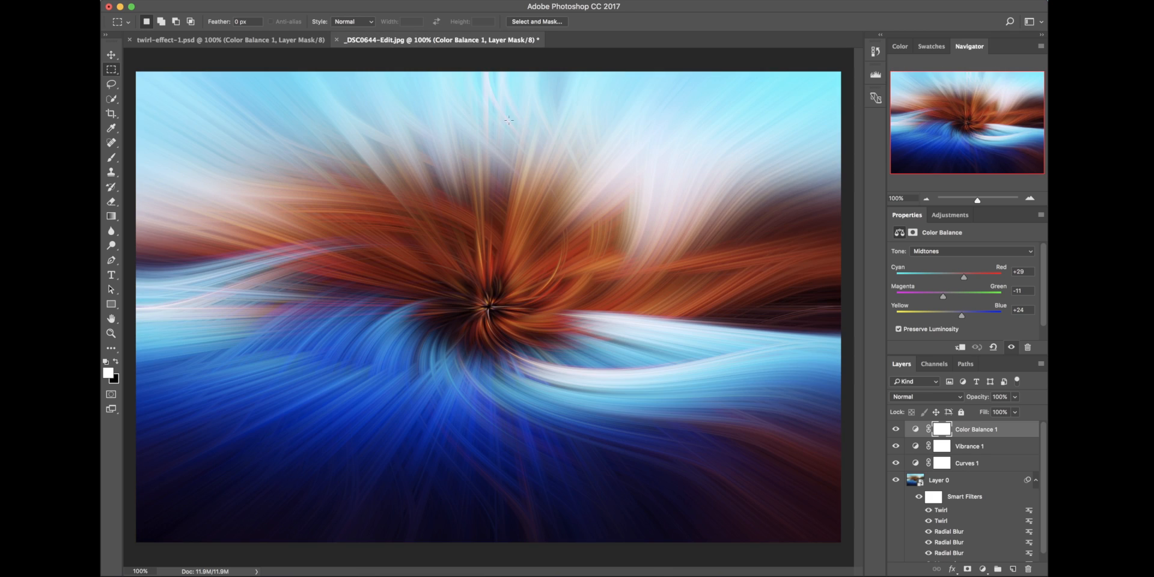
{"action": "mouse_move", "coordinate": [815, 444]}
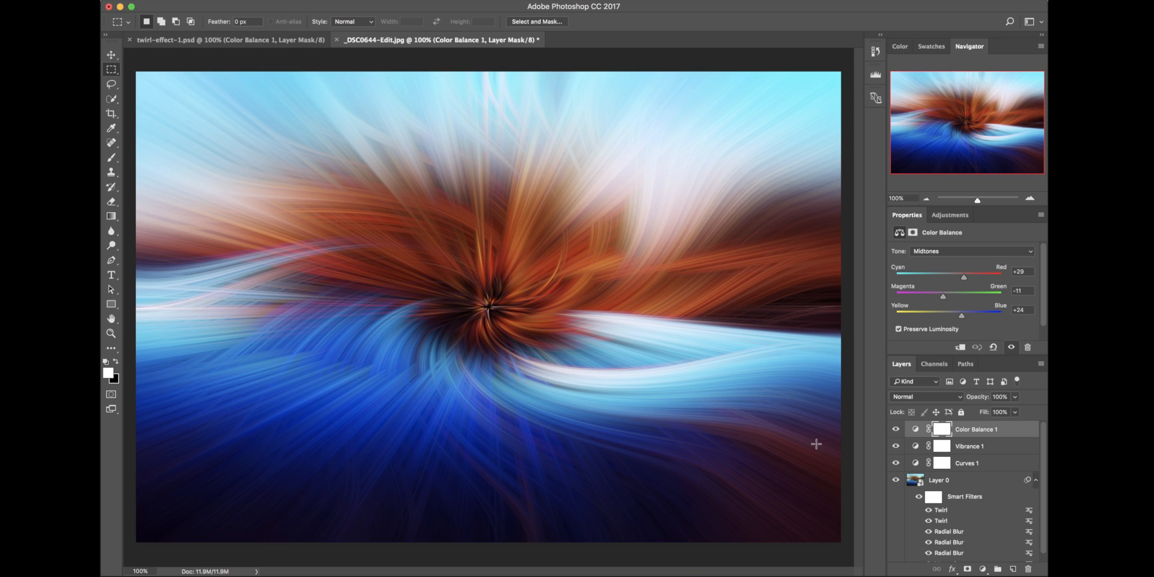
Apply a third Twirl smart filter to Layer 0 at −150 degrees
{"action": "scroll", "scroll_direction": "down", "scroll_amount": 3}
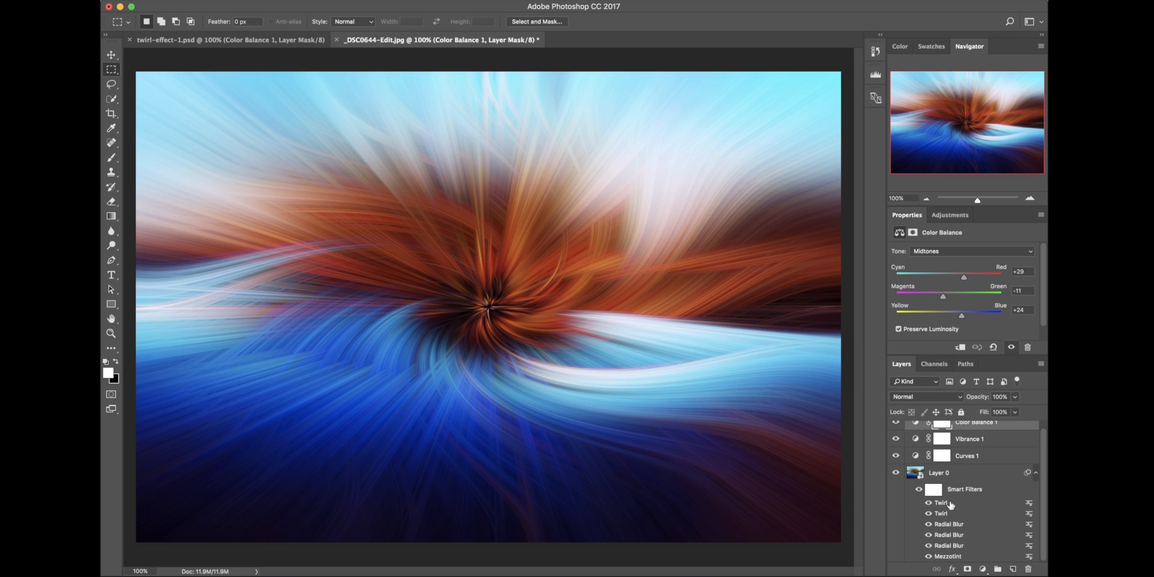
{"action": "mouse_move", "coordinate": [943, 474]}
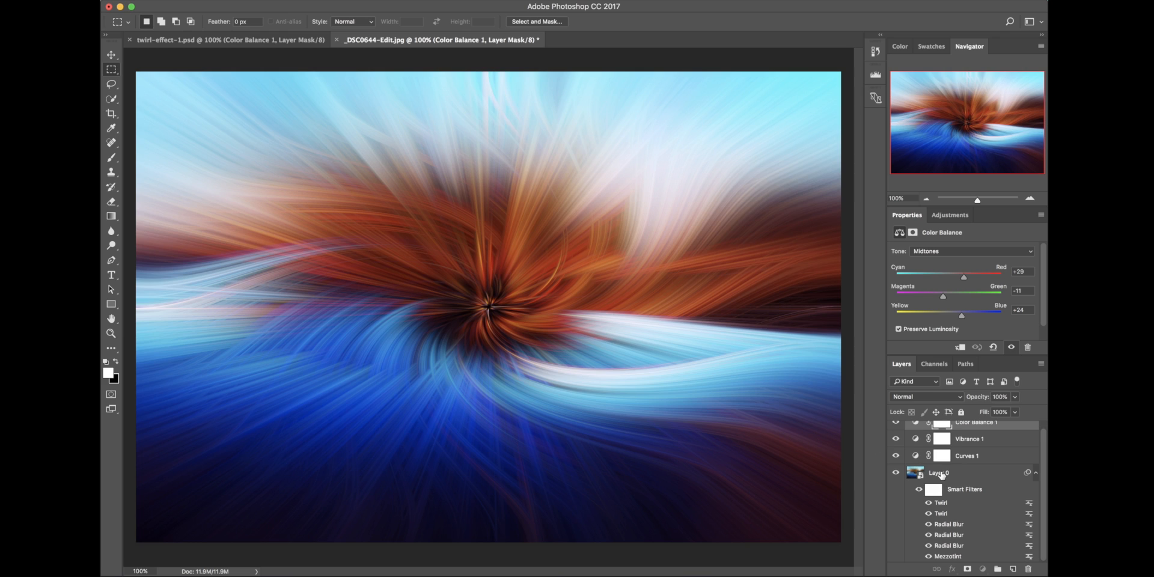
{"action": "left_click", "coordinate": [940, 473]}
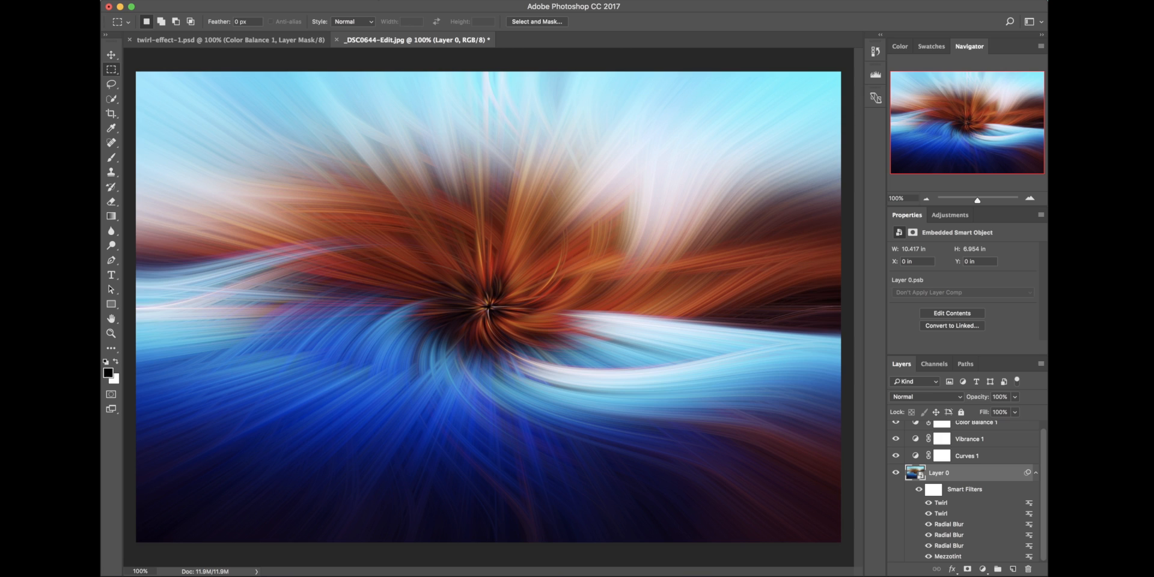
{"action": "left_click", "coordinate": [383, 6]}
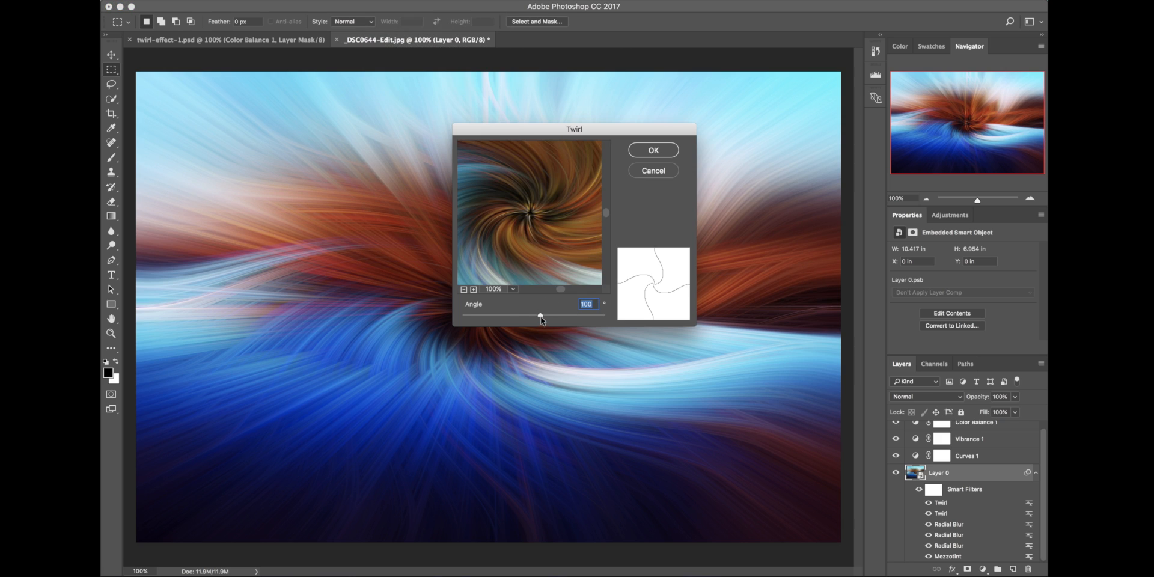
{"action": "left_click_drag", "start_coordinate": [539, 315], "coordinate": [548, 315]}
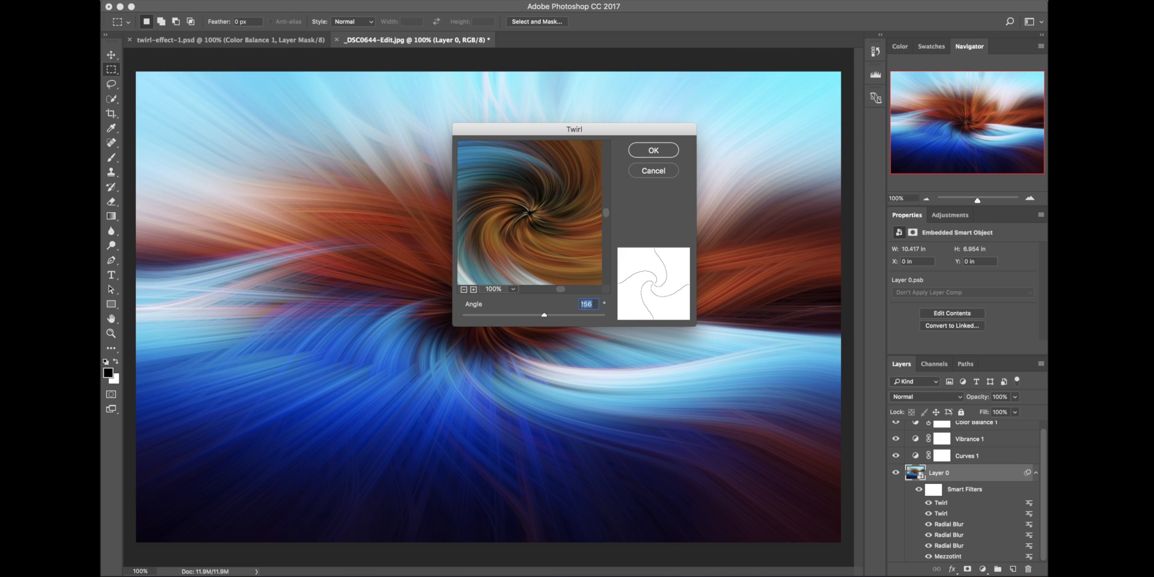
{"action": "left_click_drag", "start_coordinate": [545, 315], "coordinate": [531, 315]}
{"action": "type", "text": "-150"}
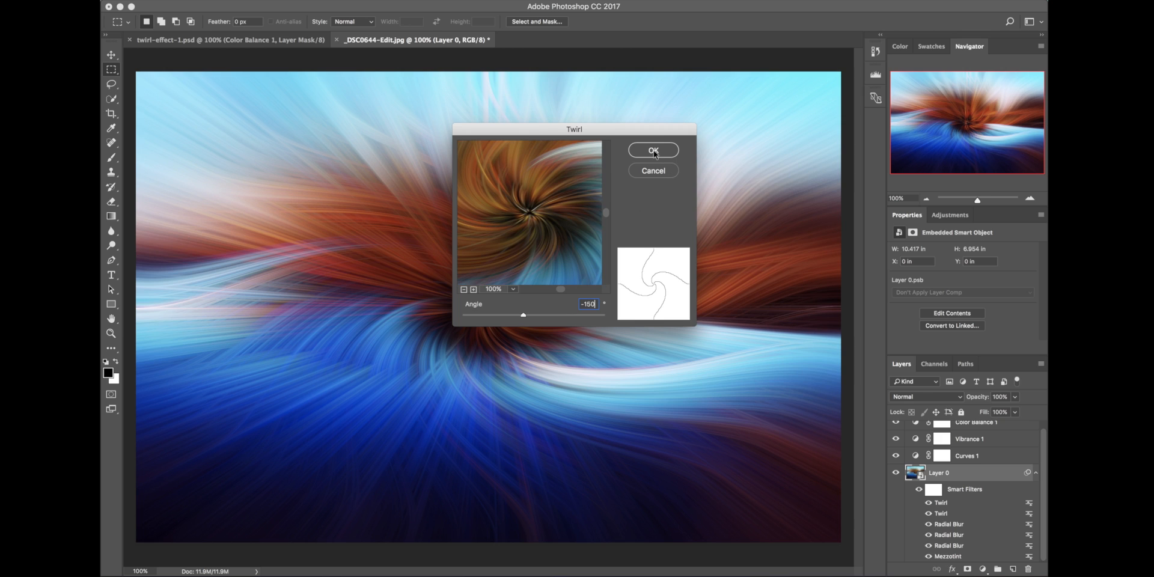
{"action": "left_click", "coordinate": [653, 150]}
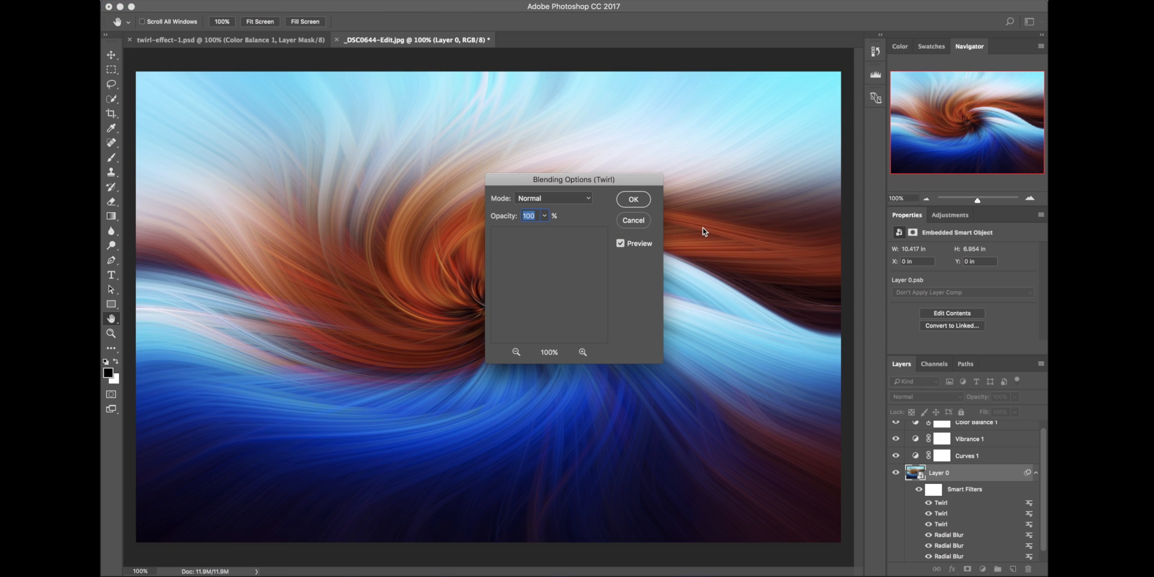
Set the newest Twirl filter's blending mode to Lighten
{"action": "left_click", "coordinate": [550, 198]}
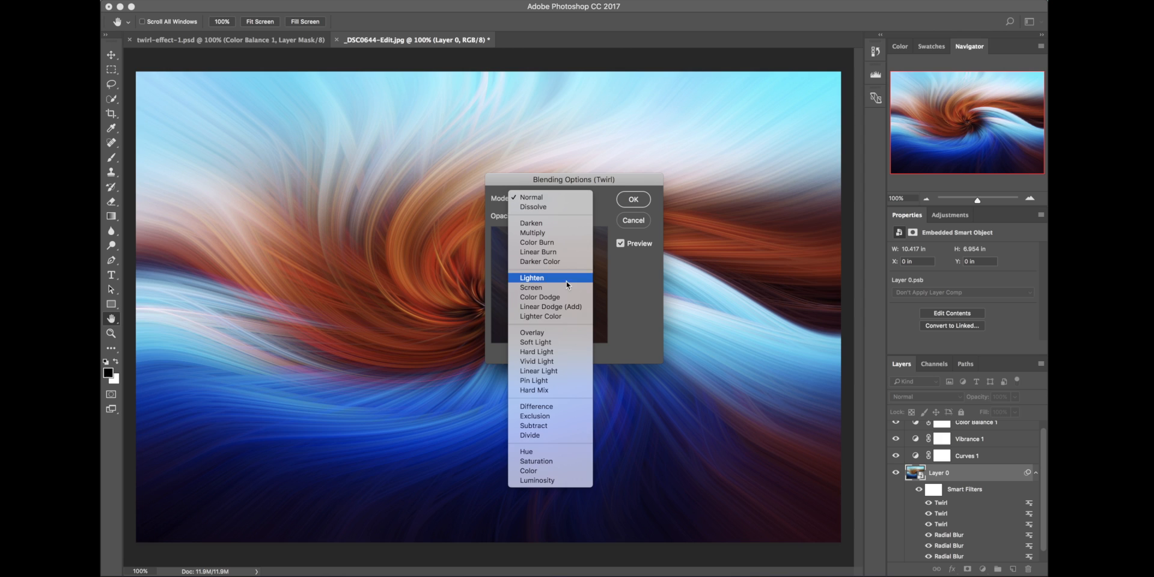
{"action": "left_click", "coordinate": [532, 277]}
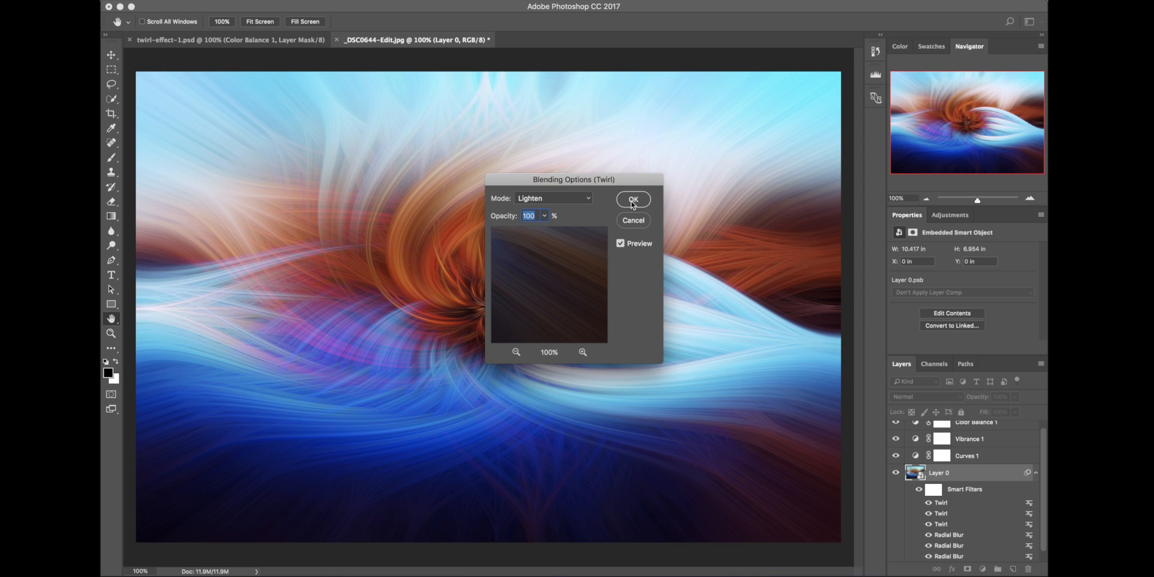
{"action": "left_click", "coordinate": [632, 200]}
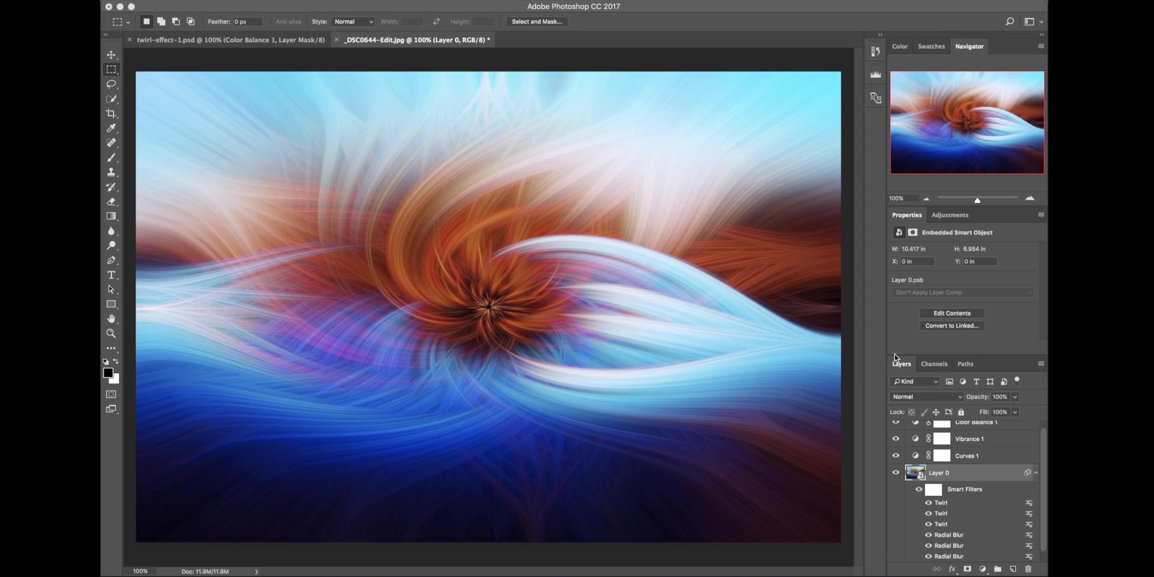
{"action": "mouse_move", "coordinate": [964, 518]}
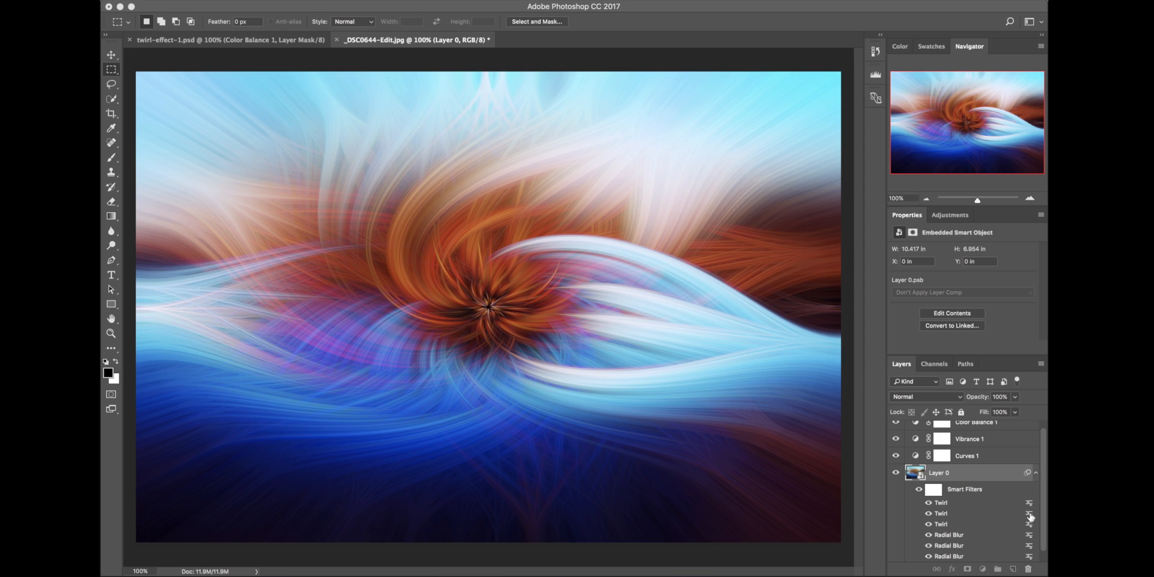
{"action": "mouse_move", "coordinate": [1030, 515]}
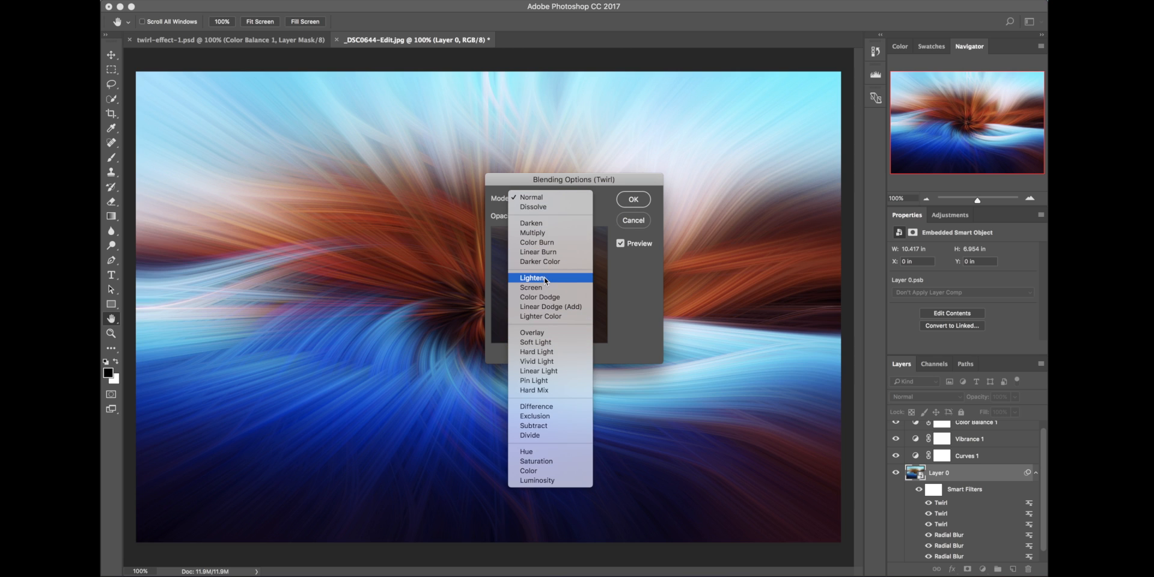
Switch the 100-degree Twirl filter's blending to Lighten after briefly trying Soft Light
{"action": "left_click", "coordinate": [531, 278]}
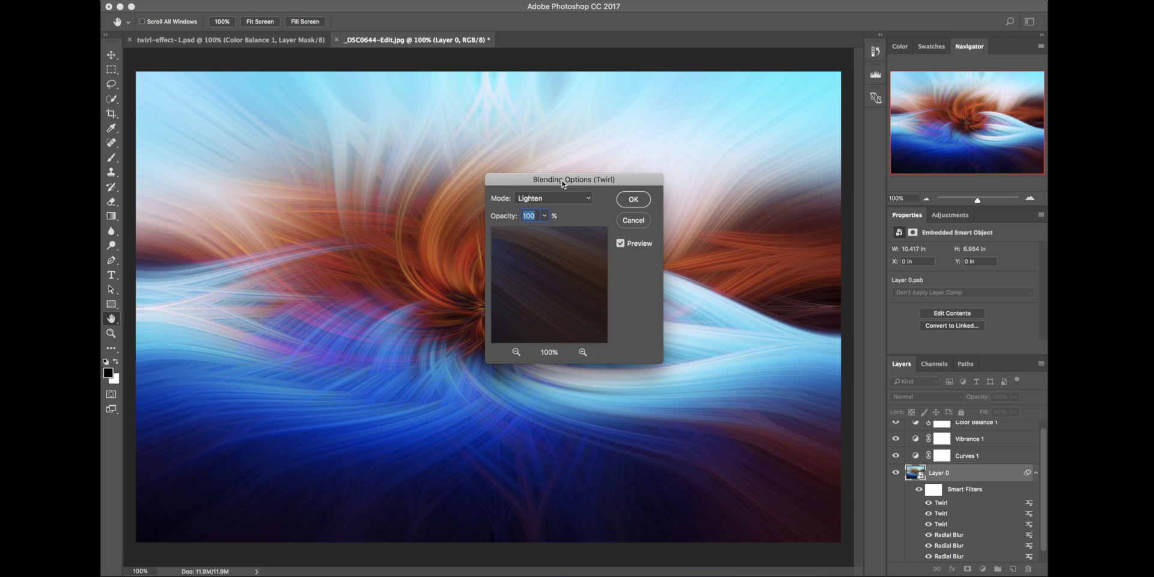
{"action": "left_click_drag", "start_coordinate": [573, 179], "coordinate": [839, 120]}
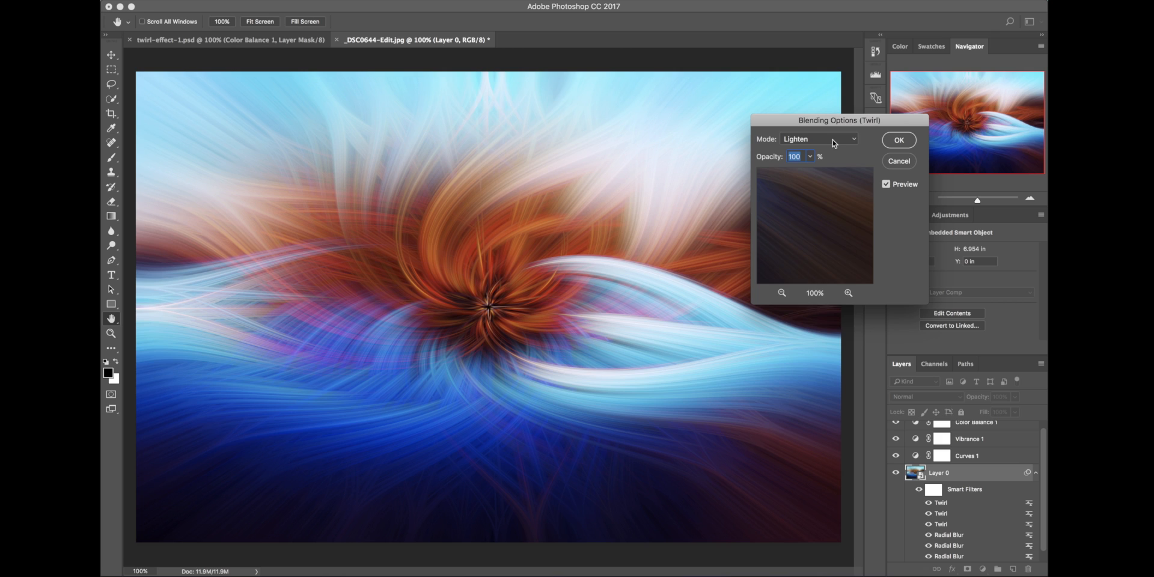
{"action": "left_click", "coordinate": [819, 138]}
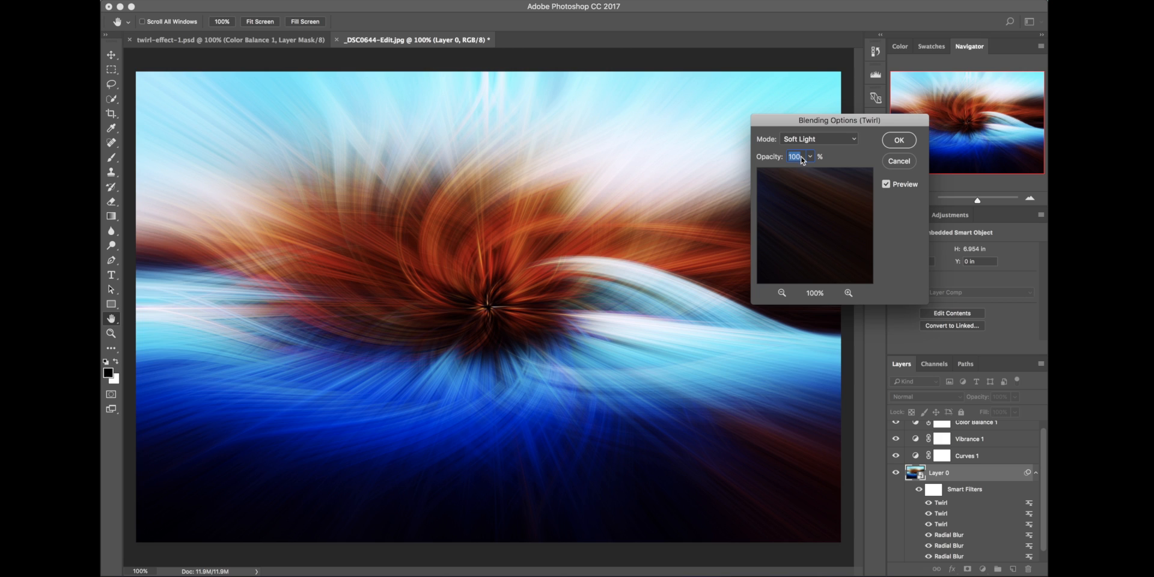
{"action": "left_click", "coordinate": [817, 138]}
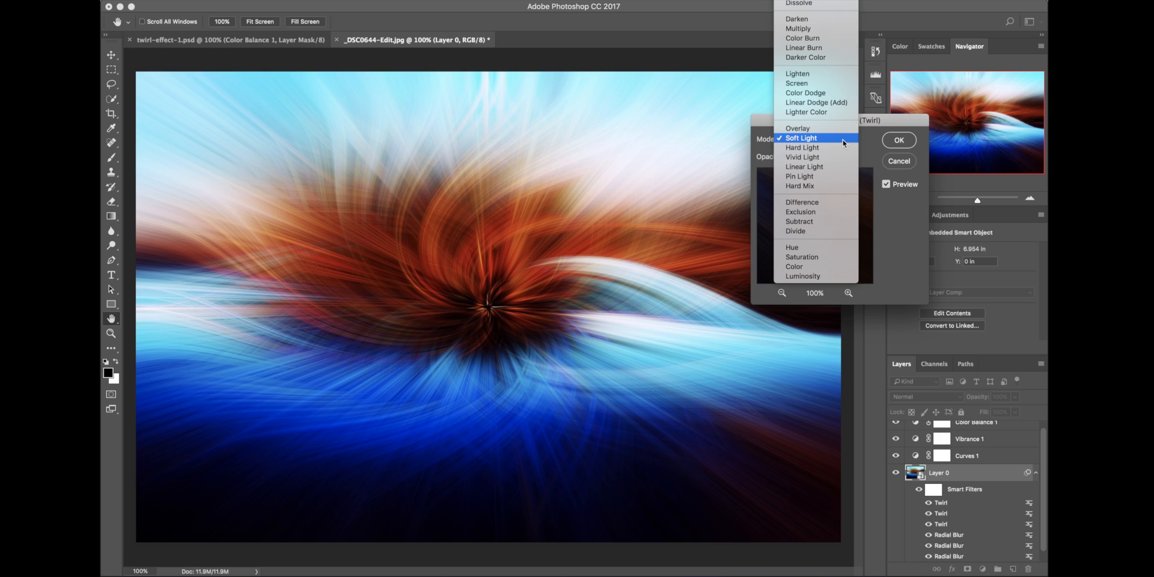
{"action": "left_click", "coordinate": [797, 73]}
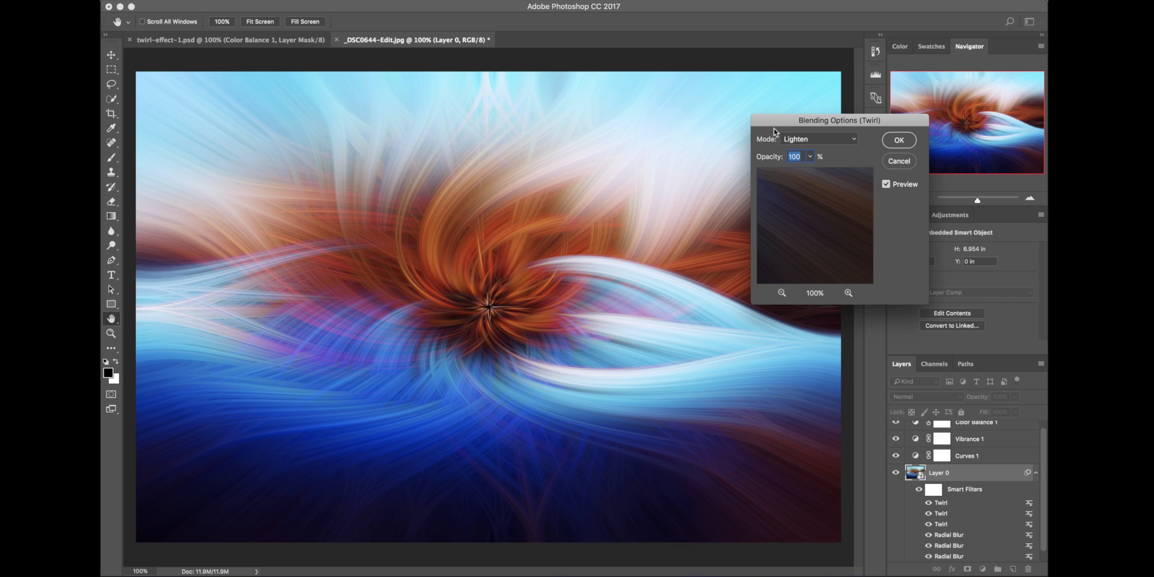
{"action": "left_click", "coordinate": [898, 140]}
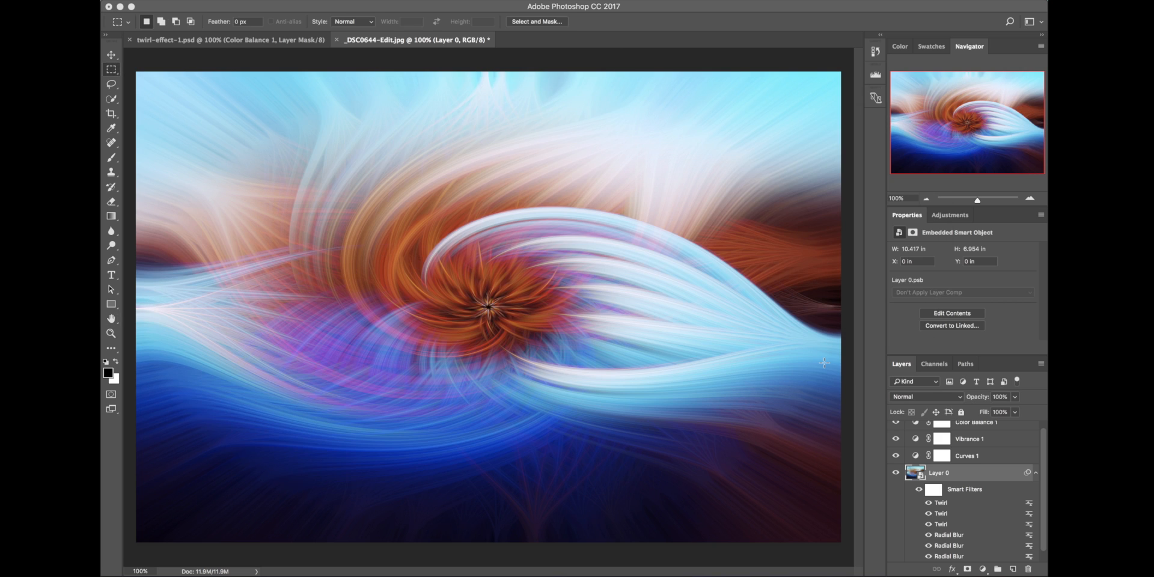
{"action": "mouse_move", "coordinate": [422, 50]}
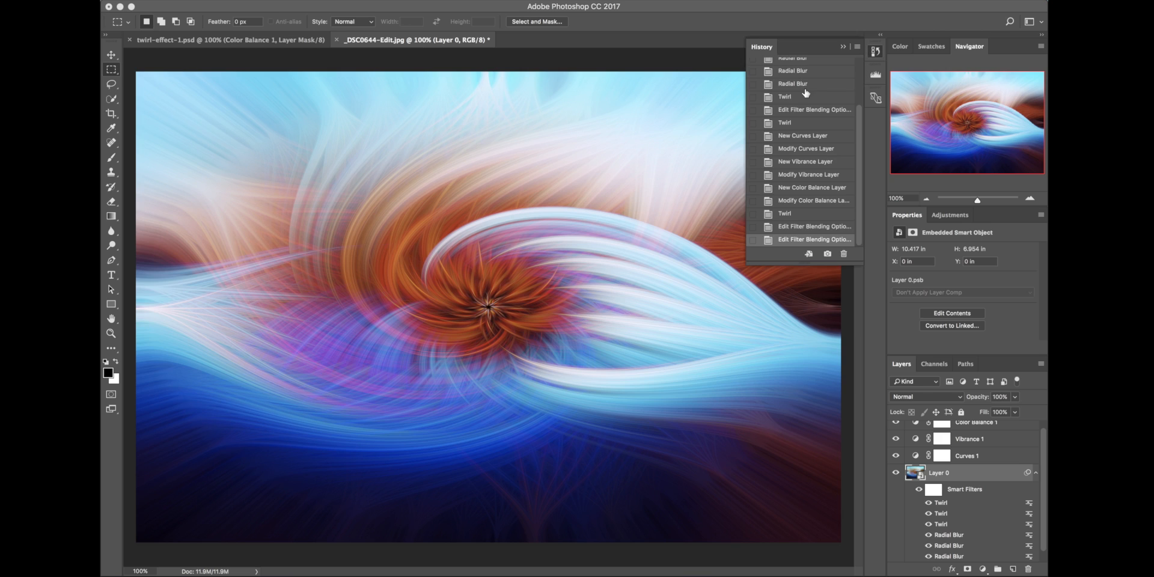
{"action": "scroll", "scroll_direction": "up", "scroll_amount": 3}
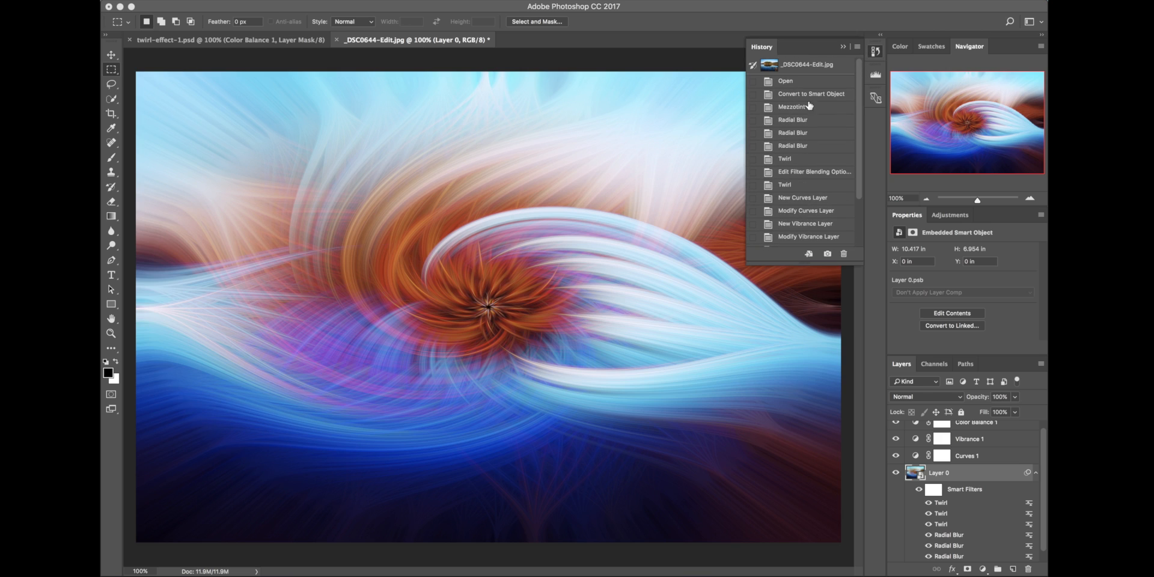
{"action": "mouse_move", "coordinate": [799, 84]}
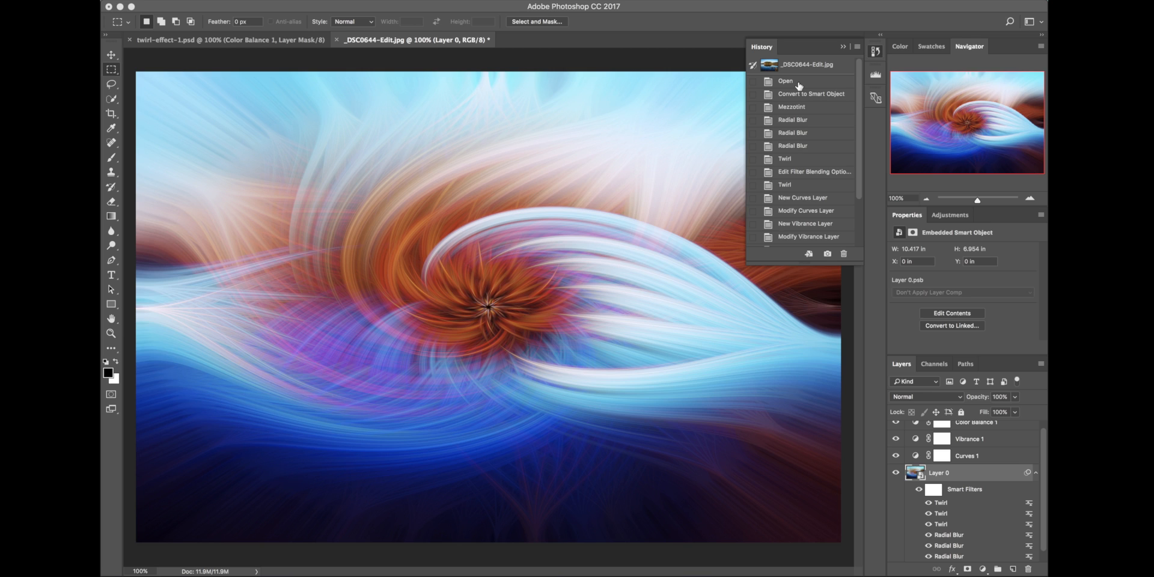
{"action": "left_click", "coordinate": [786, 80]}
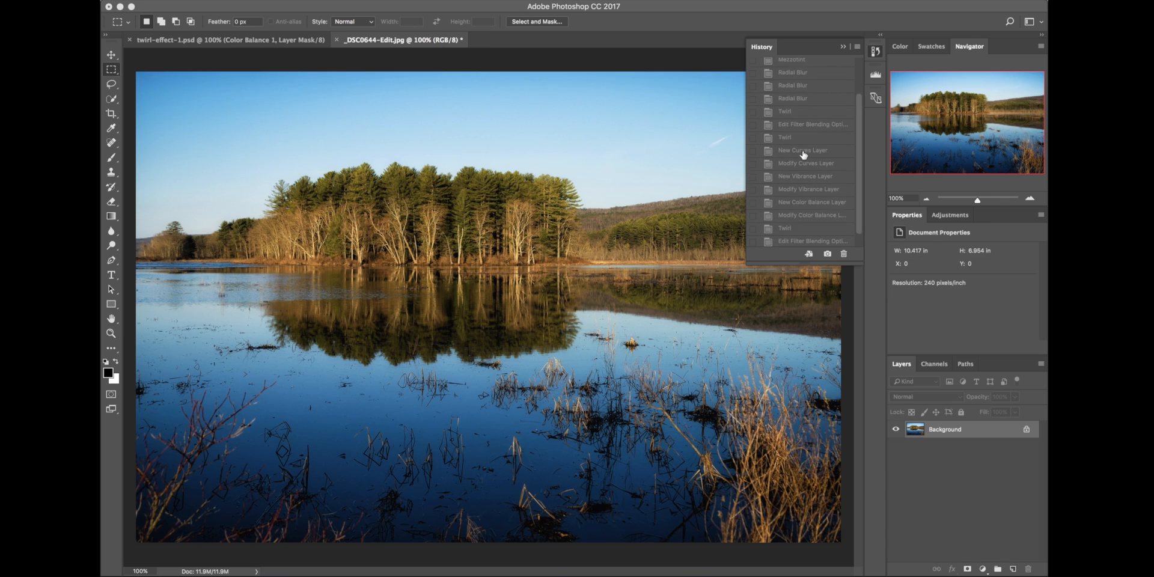
{"action": "scroll", "scroll_direction": "down", "scroll_amount": 3}
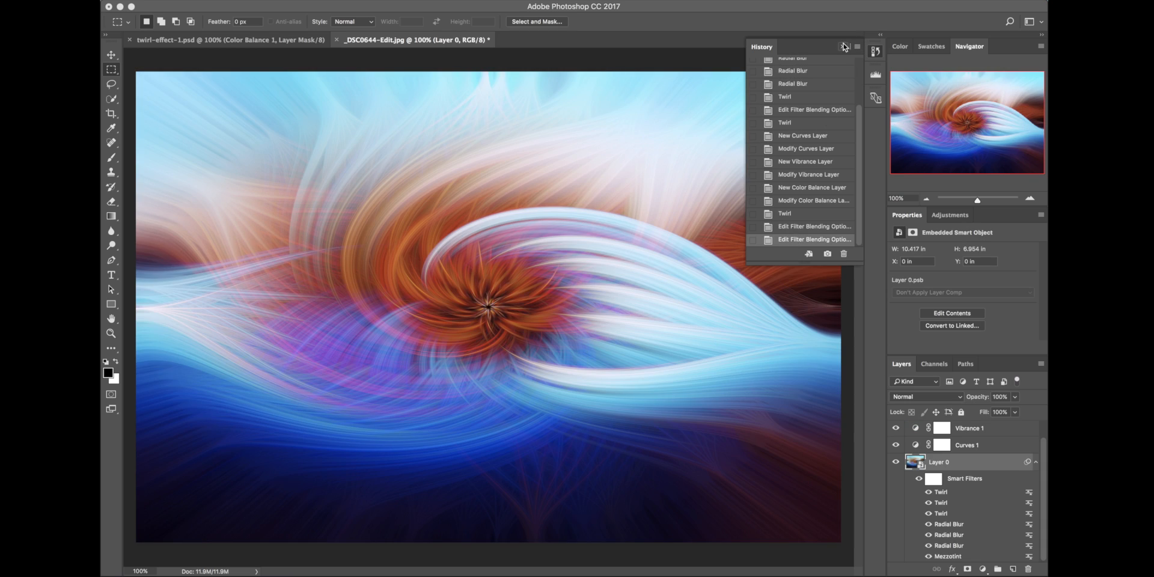
{"action": "left_click", "coordinate": [843, 47]}
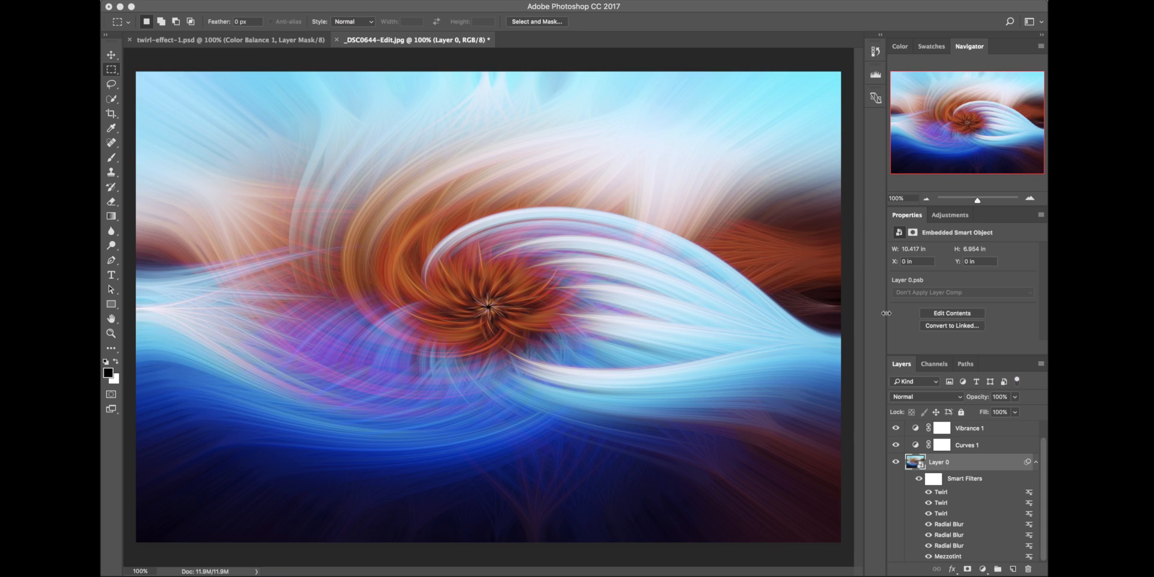